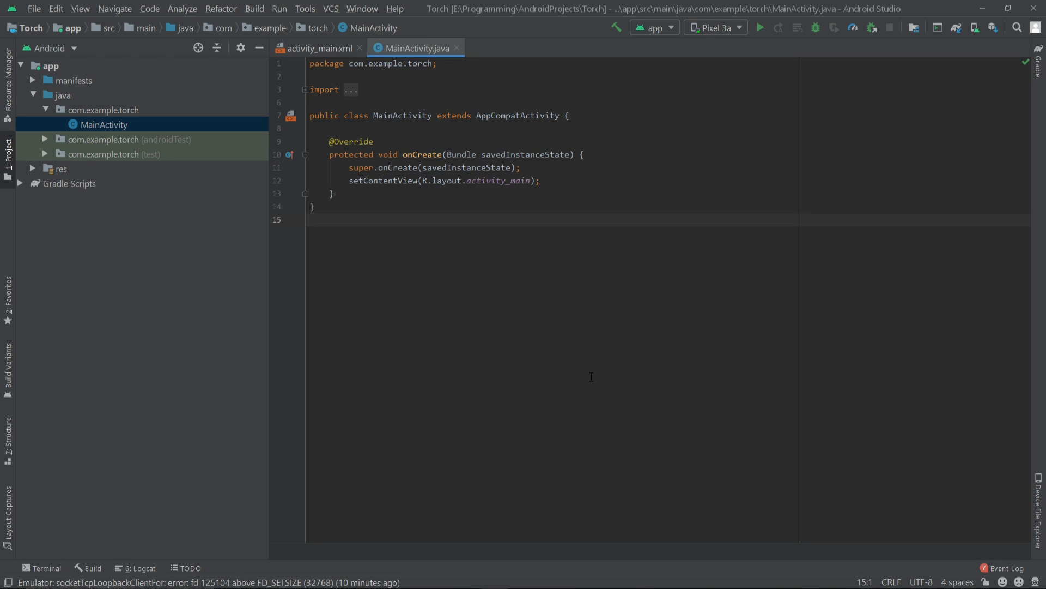
mouse_move(465, 308)
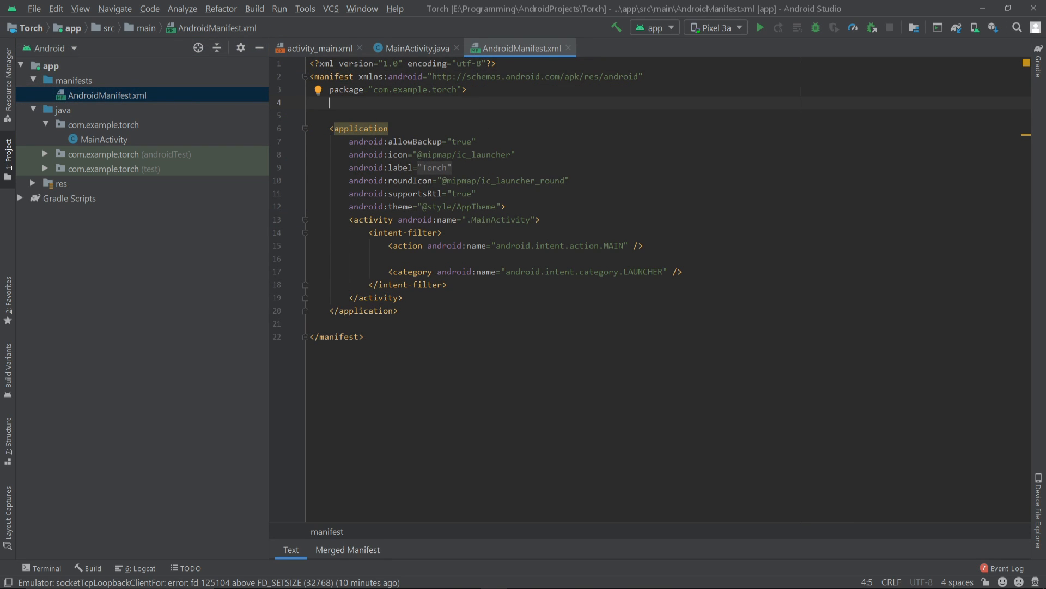
Step: Declare <uses-permission android:name="android.permission.CAMERA"> in AndroidManifest.xml above <application>
text(<uses-)
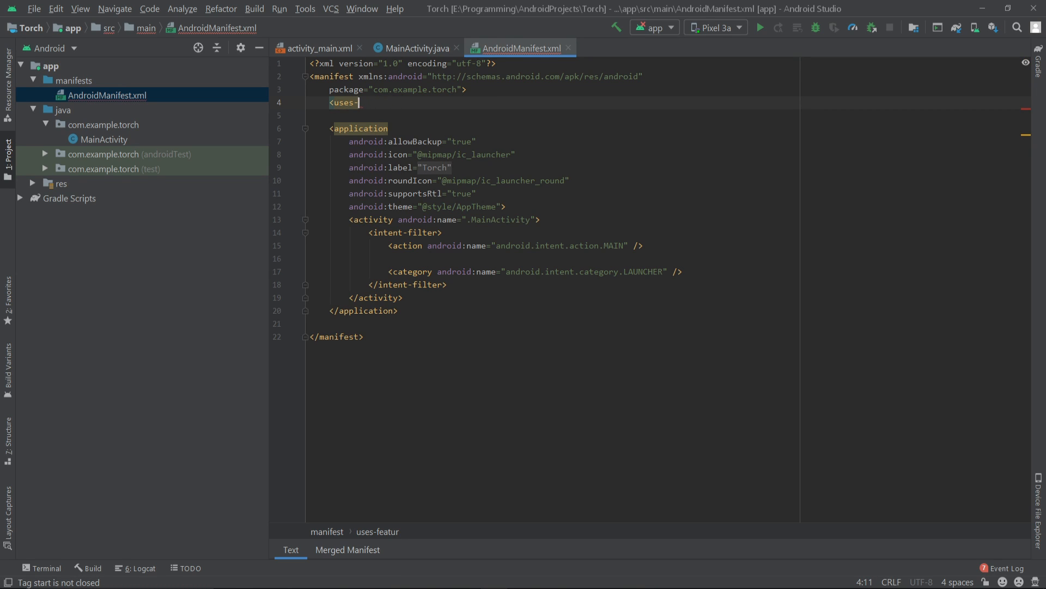
text(permission android:name="android.permission.CAMERA"></uses-permission>)
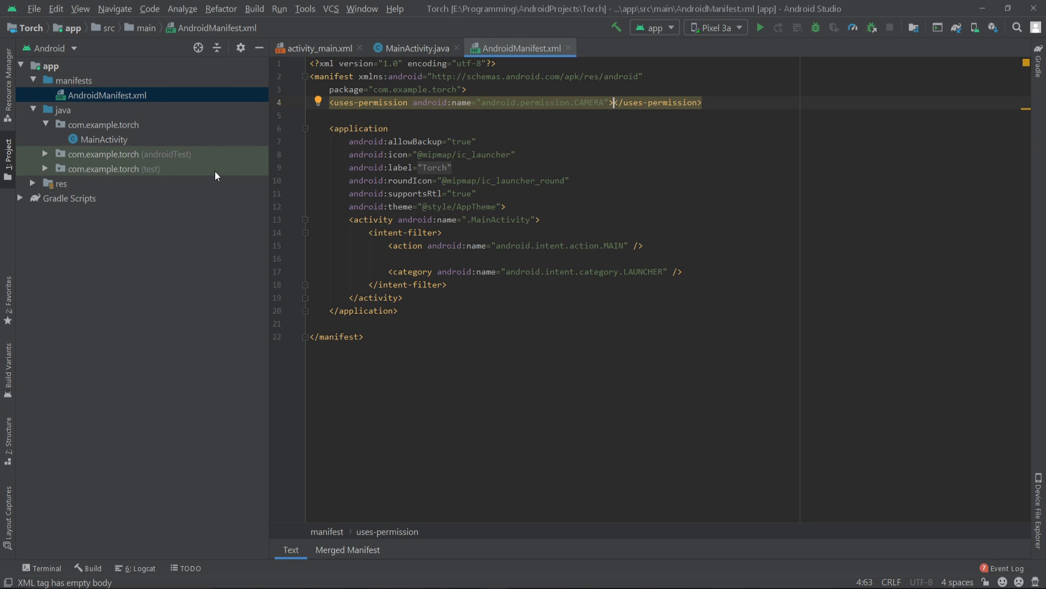
mouse_move(64, 135)
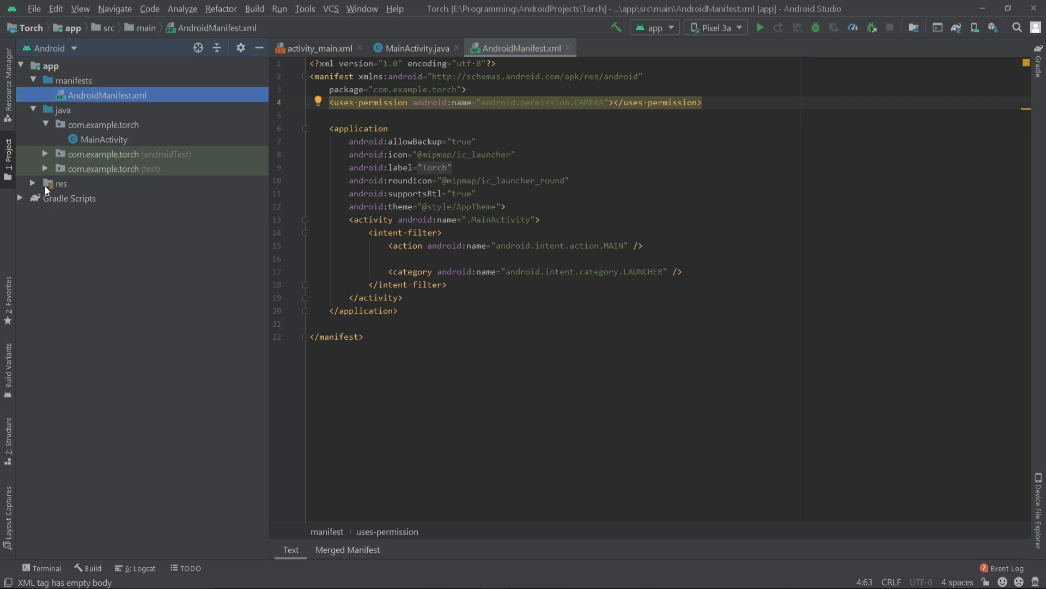
Step: In activity_main.xml remove the Hello World TextView and change ConstraintLayout to RelativeLayout
click(32, 183)
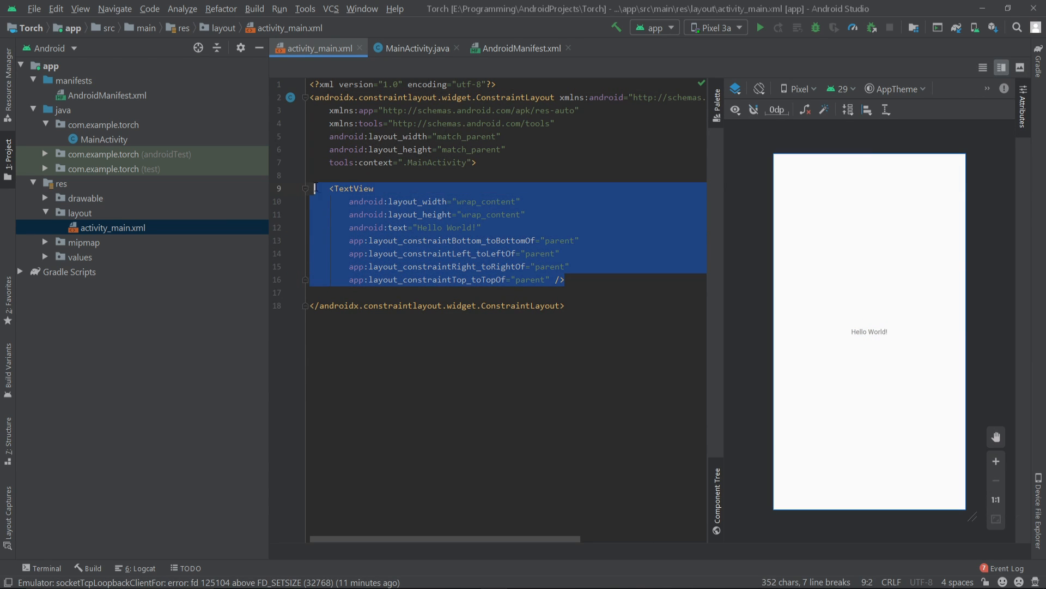
key(Delete)
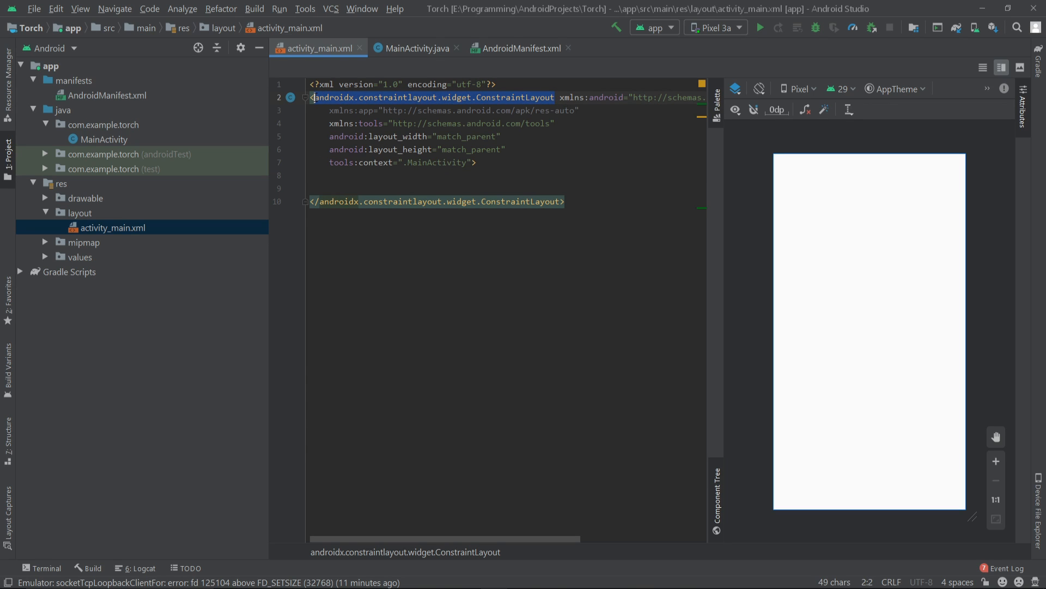
text(Re)
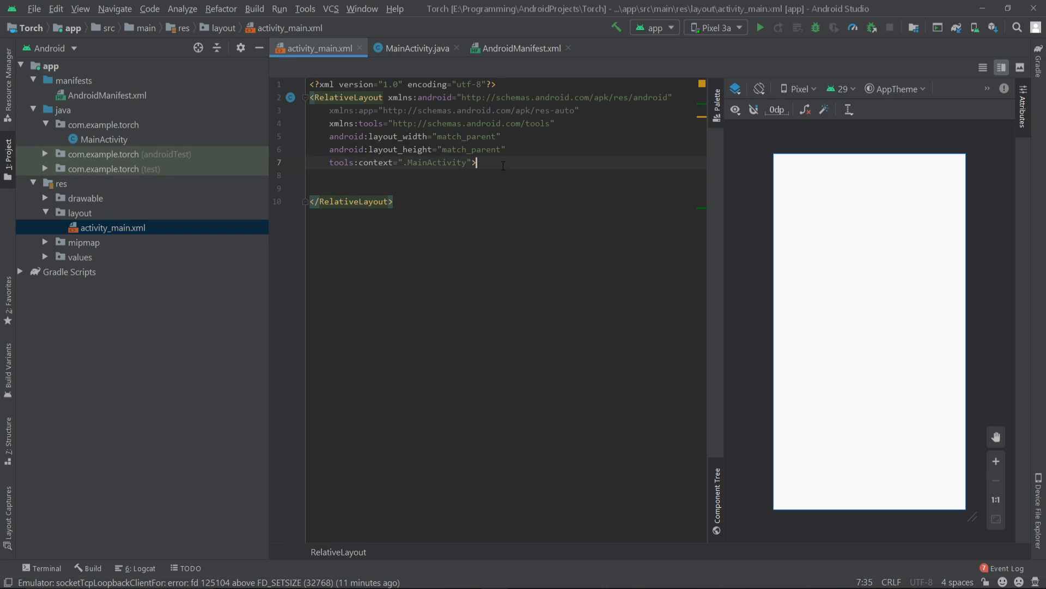
key(Enter)
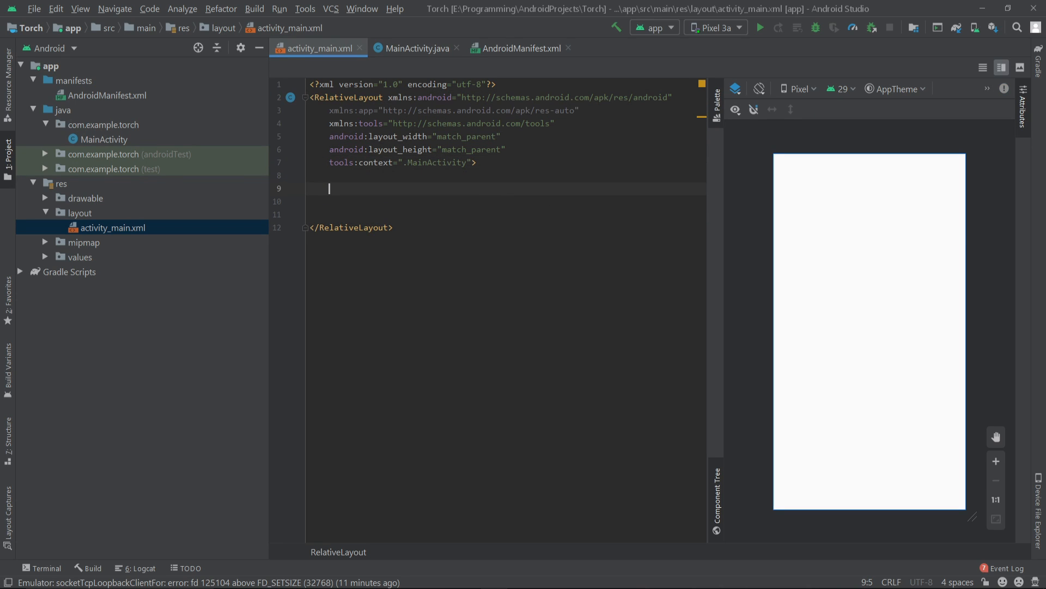
Step: Add an ImageButton with wrap_content size and id @+id/torchbtn inside the RelativeLayout
text(<ImageButton)
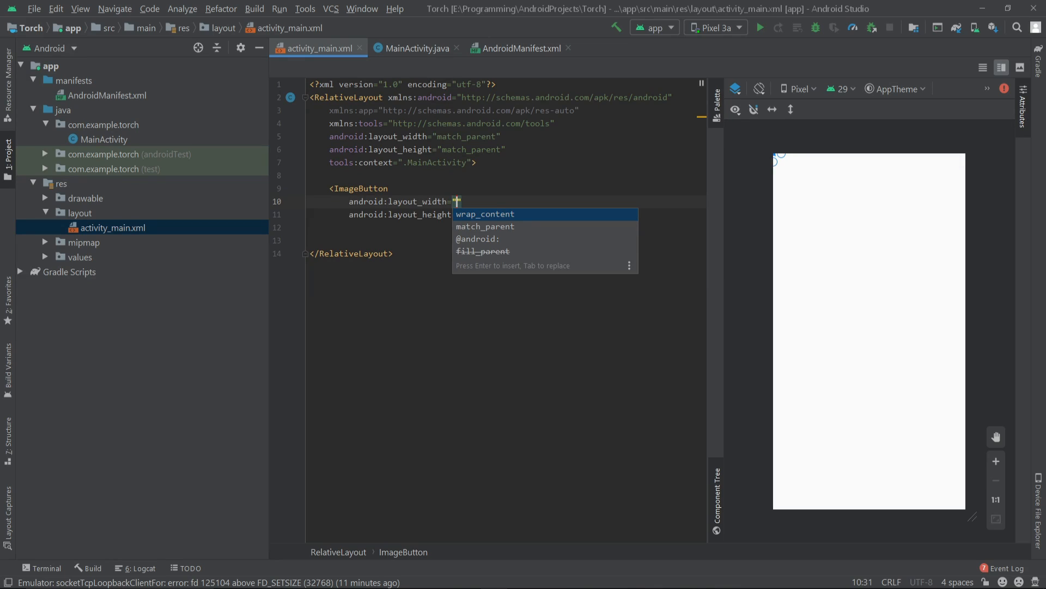
key(Enter)
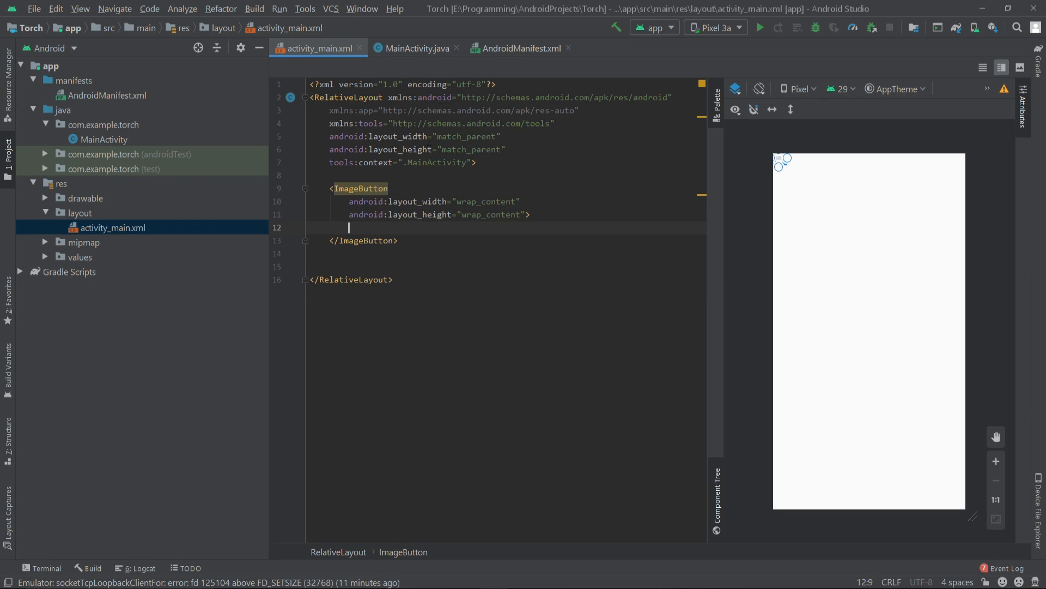
text(id:id="@+id/)
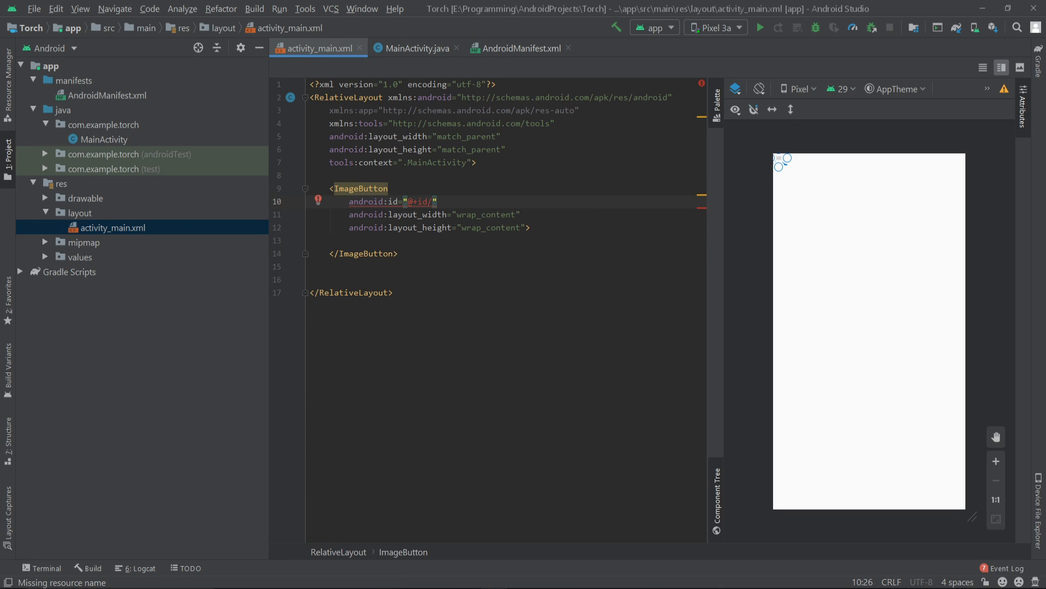
text(torchbtn)
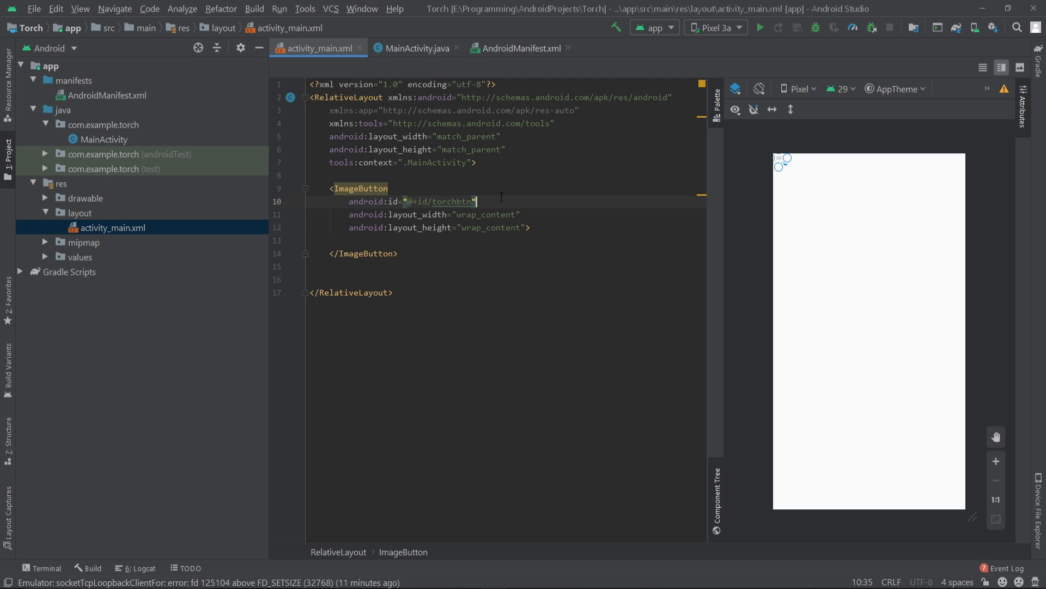
mouse_move(449, 398)
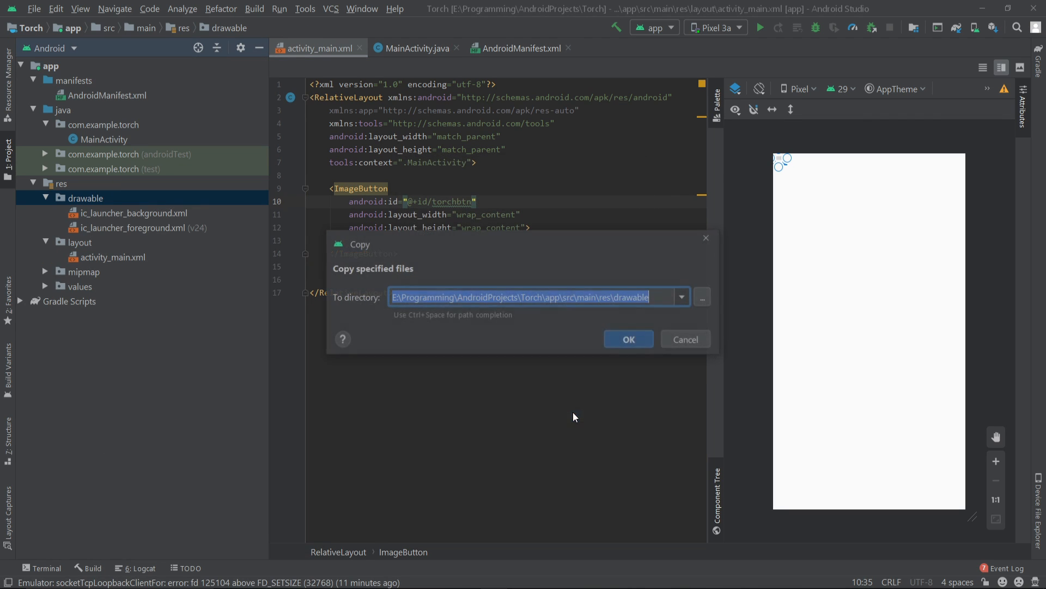
click(629, 339)
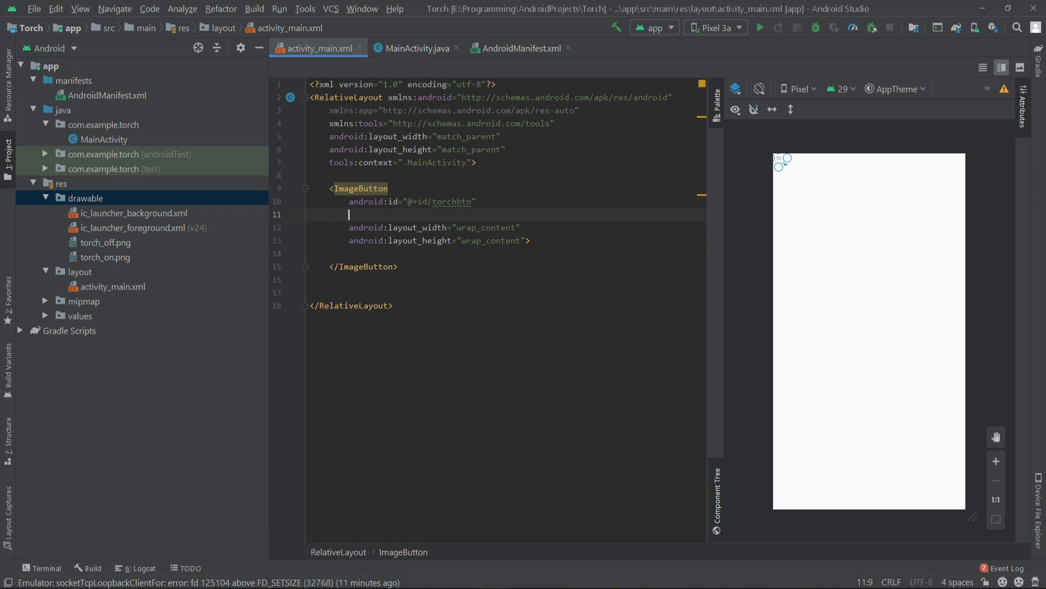
text(android:src=")
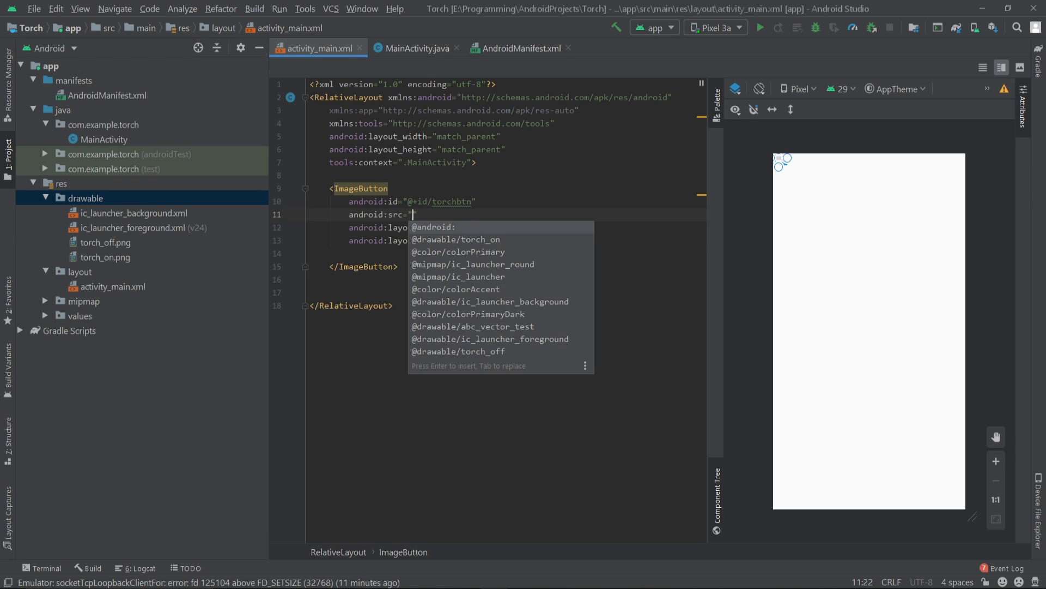
text(@drawa)
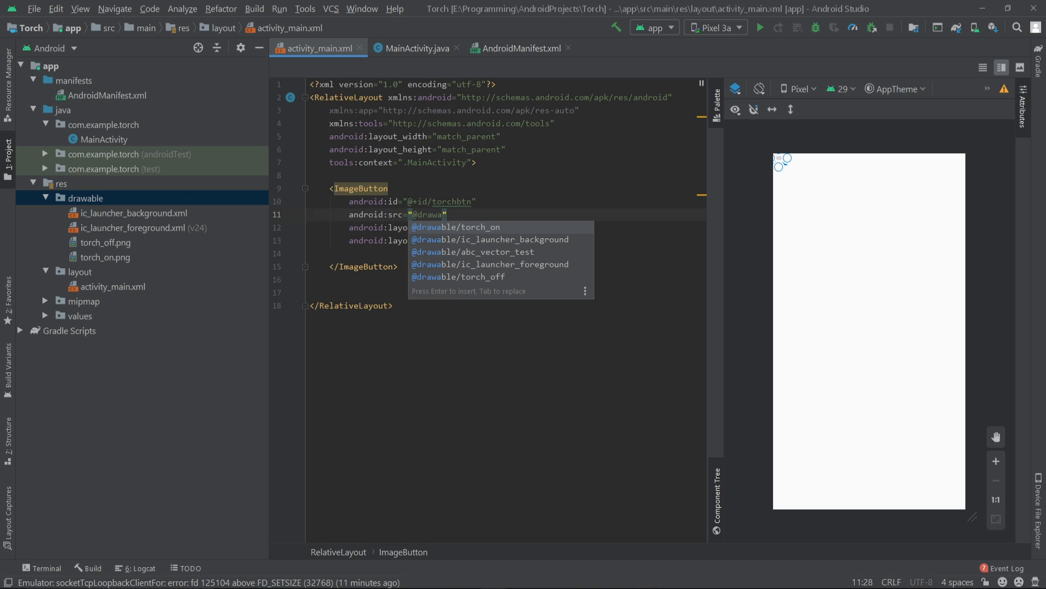
click(459, 276)
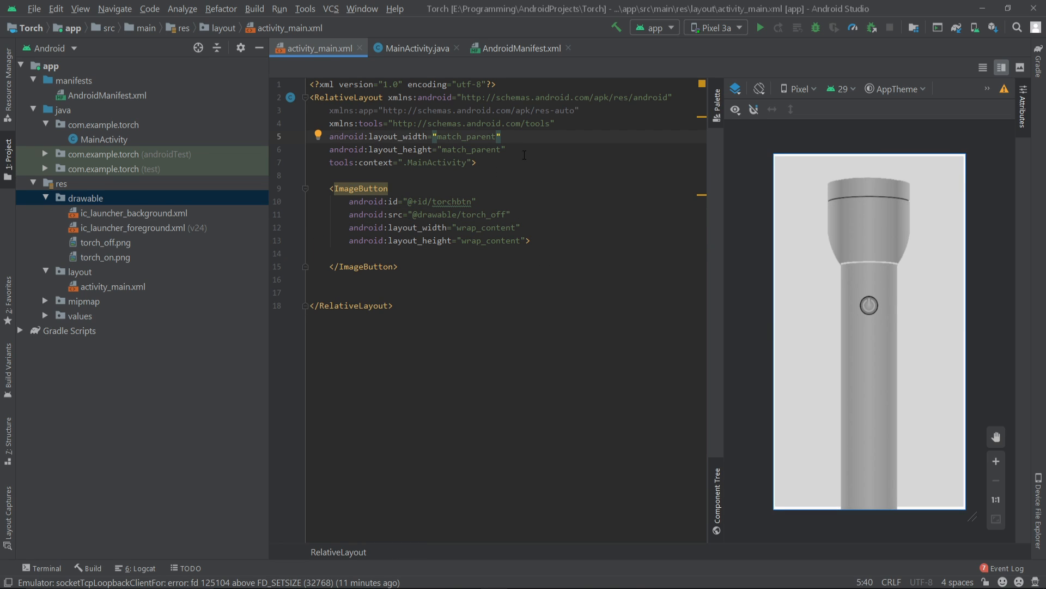
key(Enter)
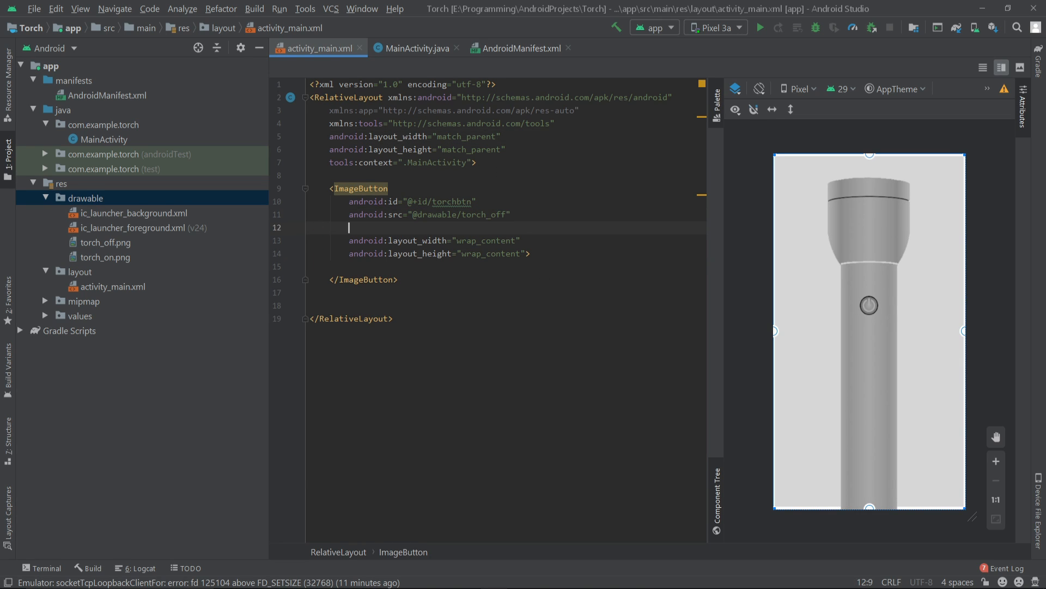
text(android:background="@android:color/black)
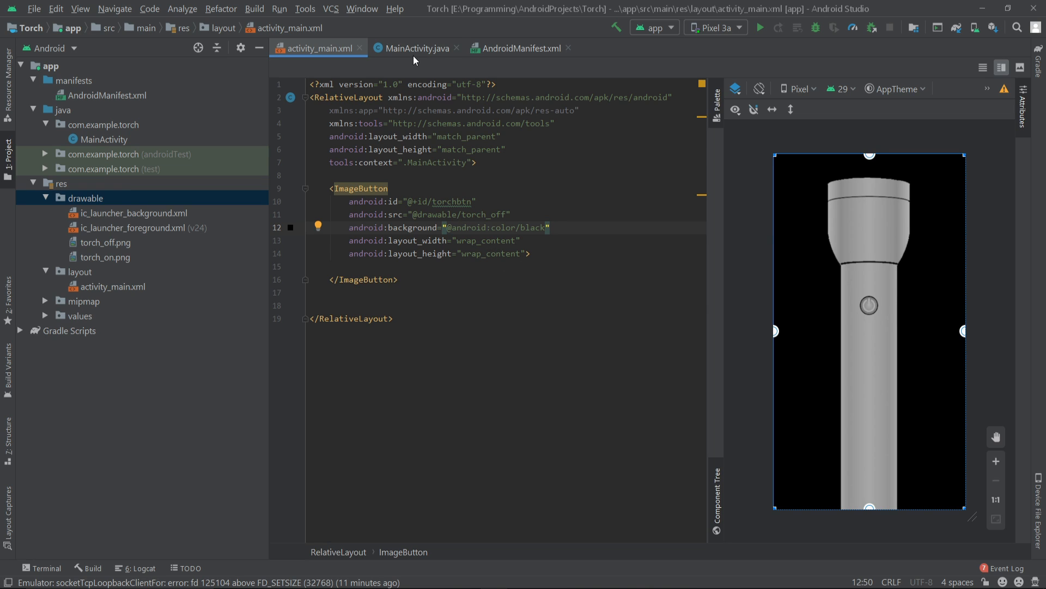
click(417, 48)
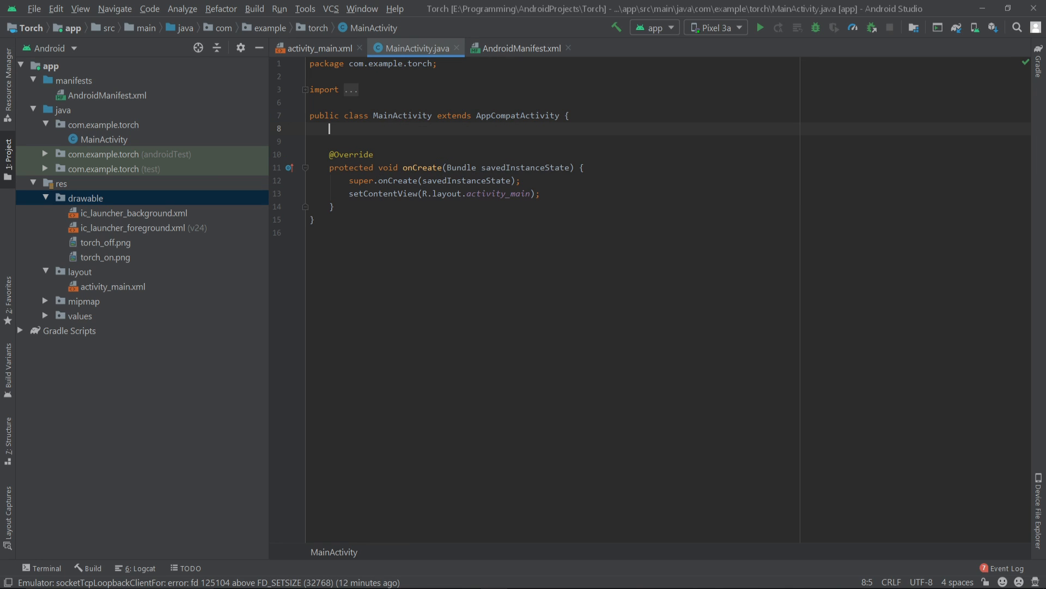
Step: Declare ImageButton imageButton and assign it in onCreate with findViewById(R.id.torchbtn)
text(ImageButton)
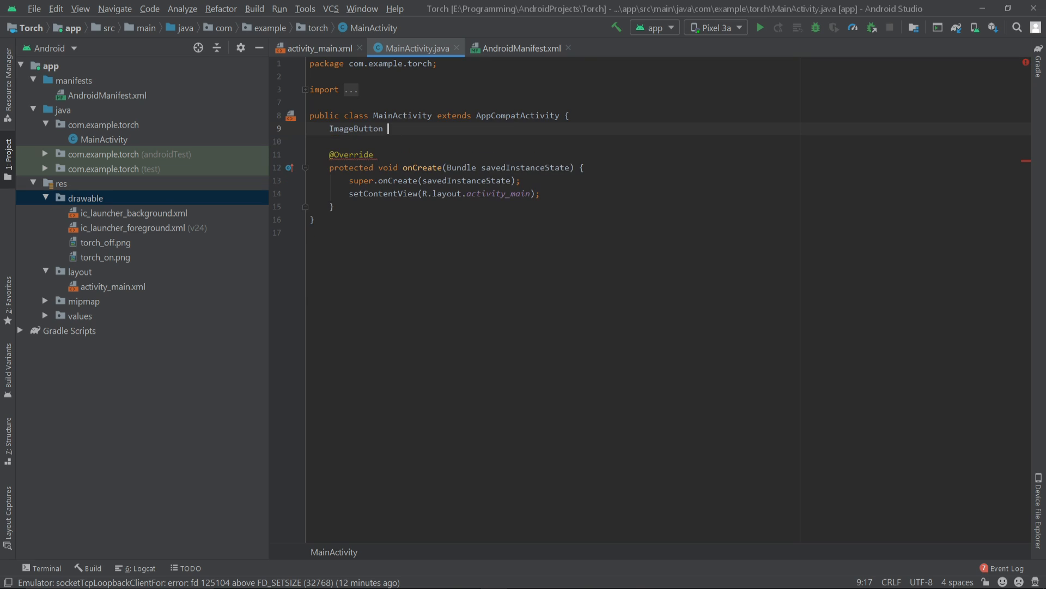
text(imageButton;)
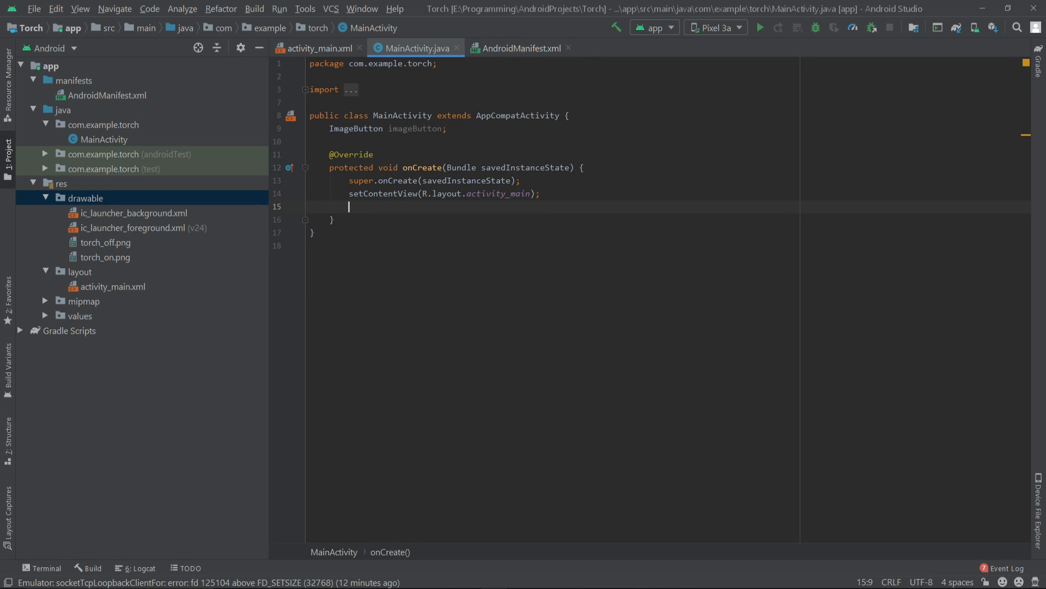
text(ima)
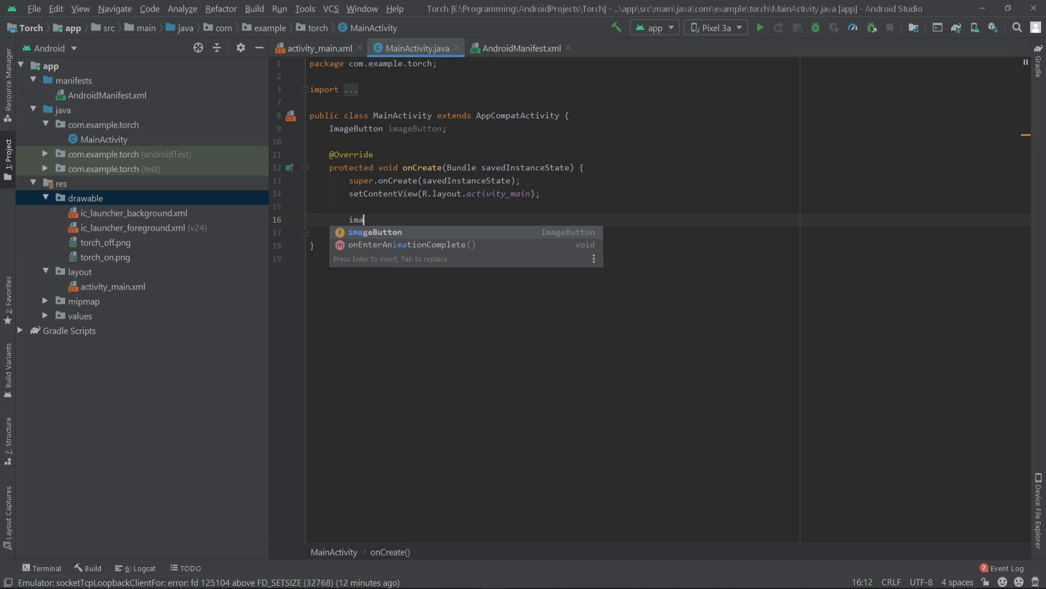
text(geButton = findViewById(R.id)
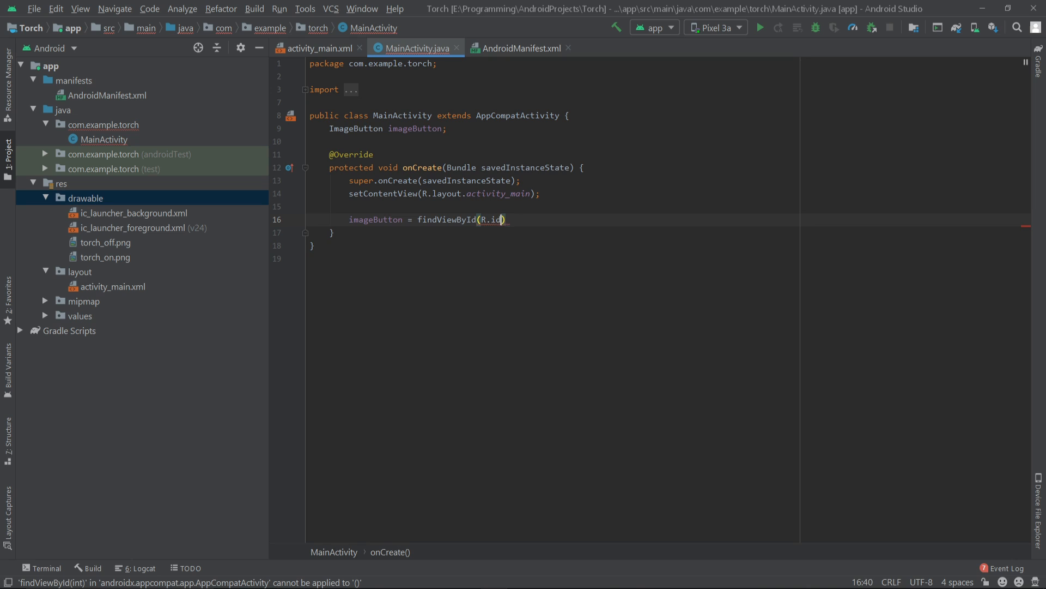
text(.im)
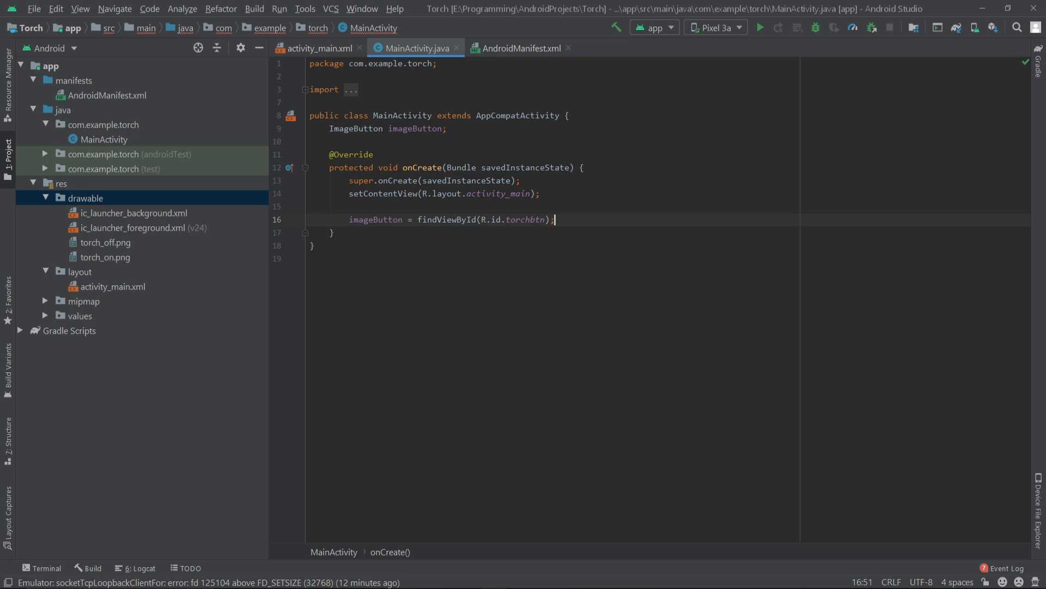
key(Enter)
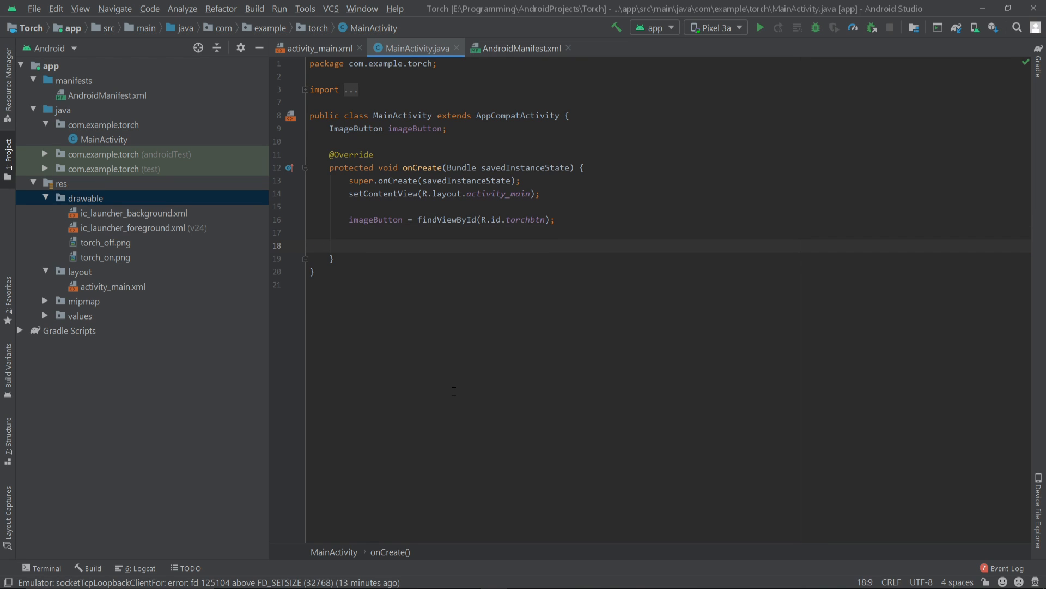
mouse_move(455, 393)
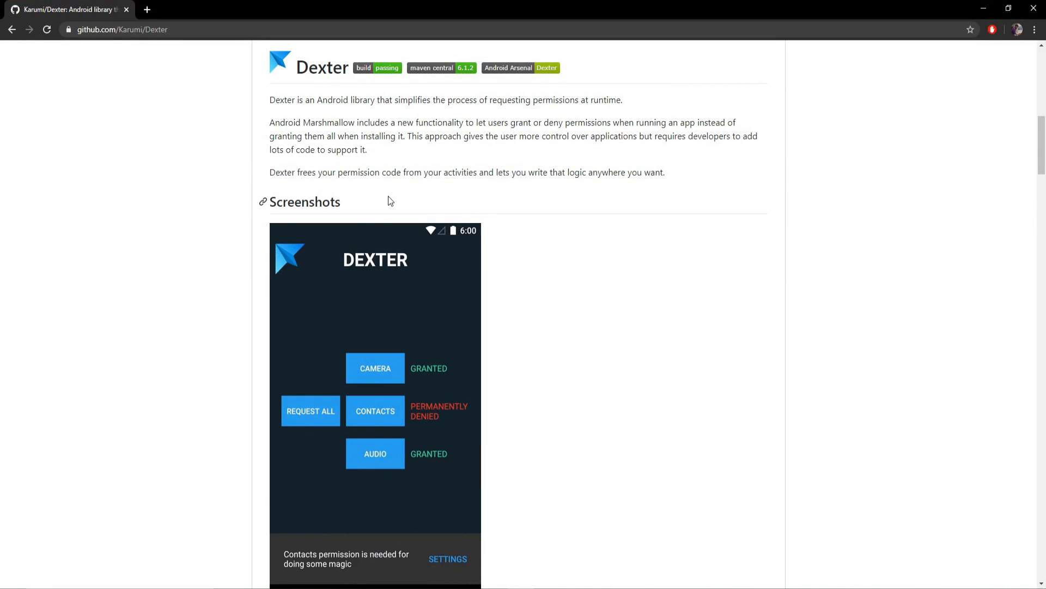
Step: Scroll through the Karumi/Dexter GitHub README in Chrome
scroll(down, 3)
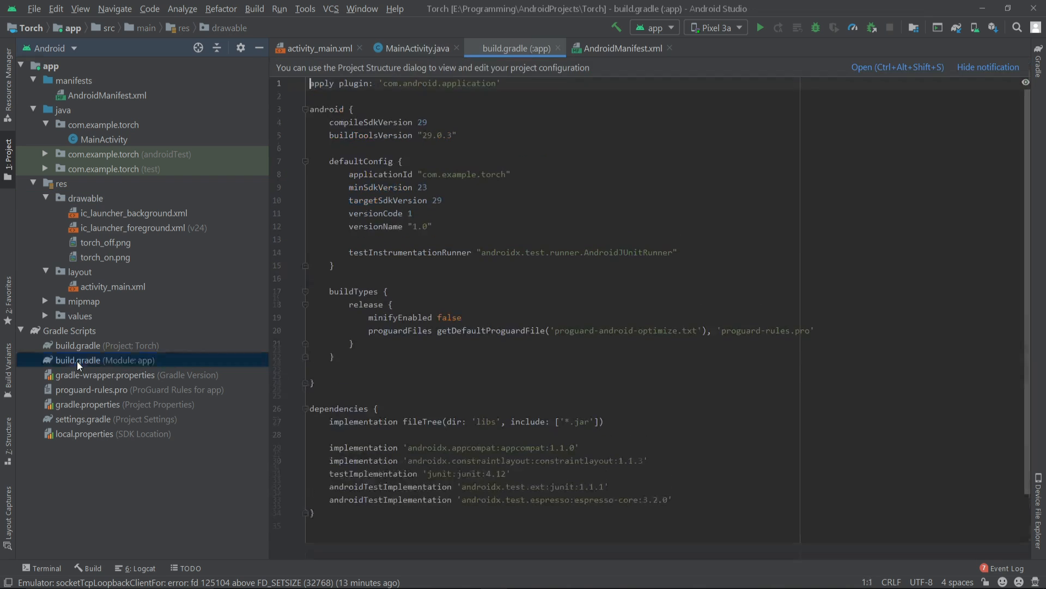
Step: Add implementation 'com.karumi:dexter:6.2.0' to the app build.gradle and sync the project
scroll(down, 3)
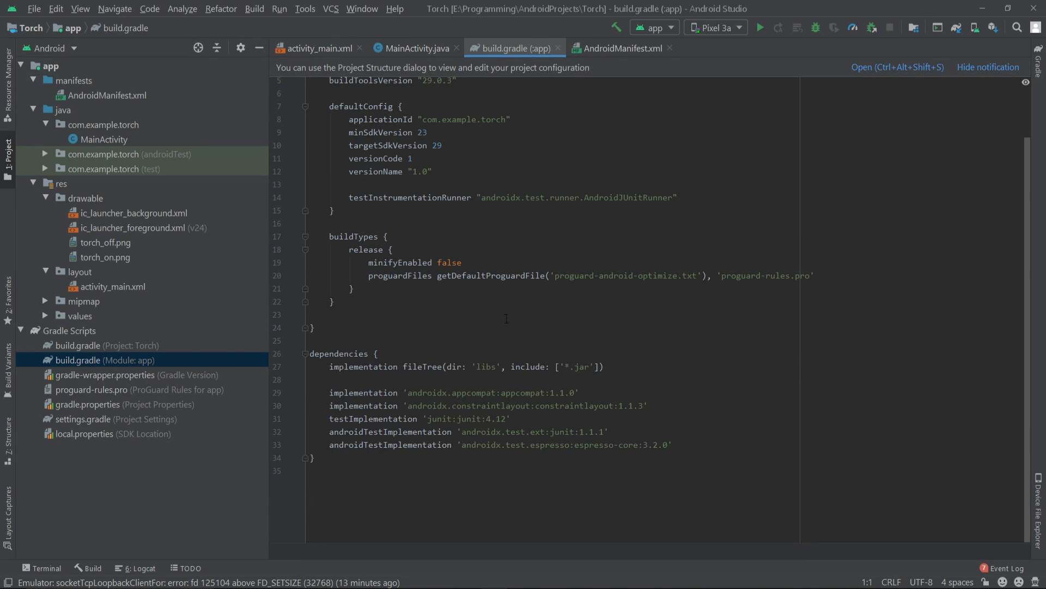
text(implementation 'com.karumi:dexter:6.2.0')
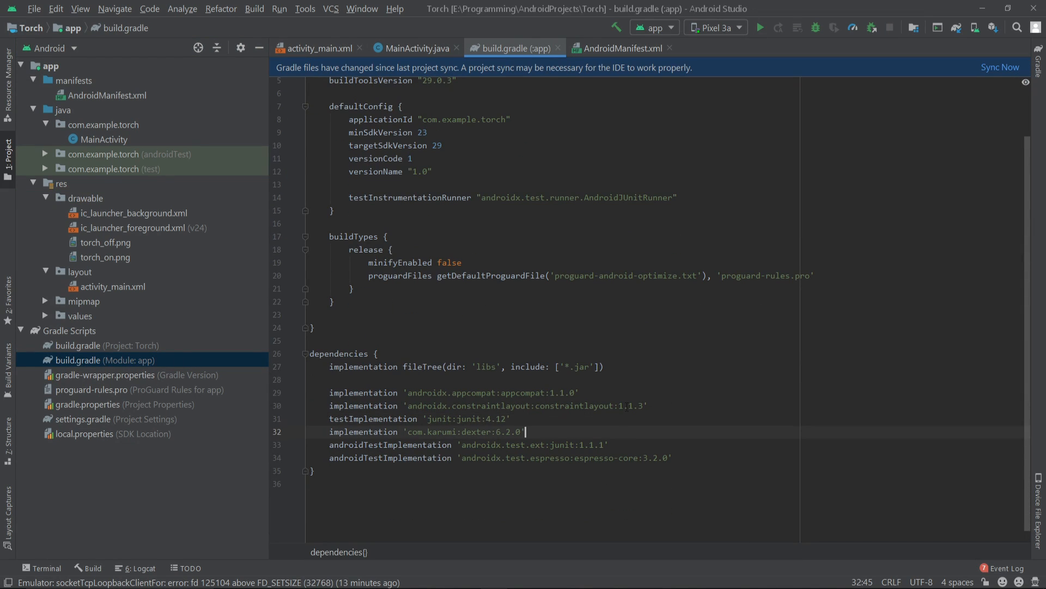
click(1000, 67)
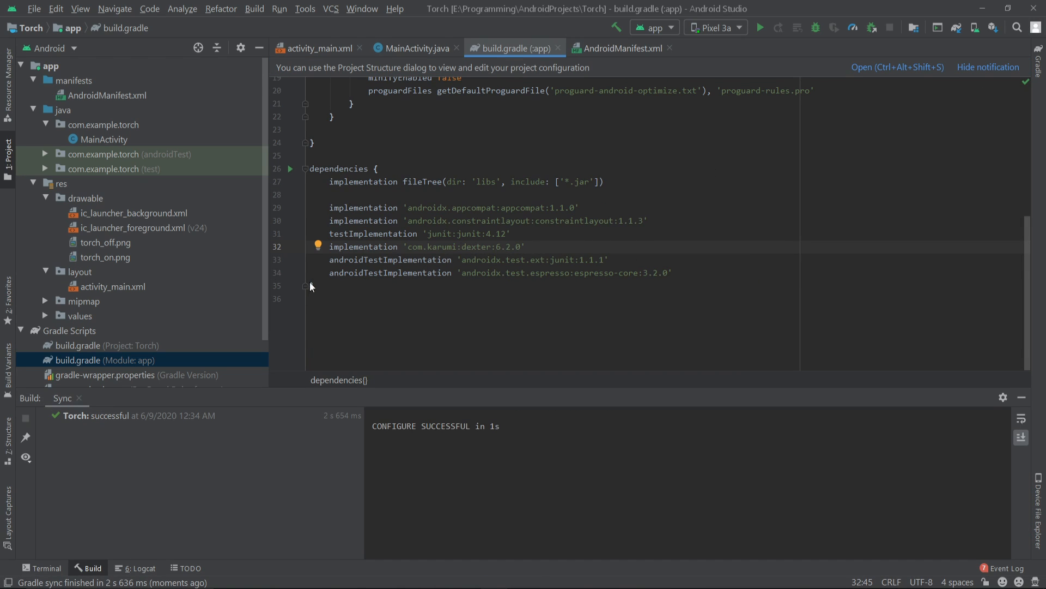
click(415, 48)
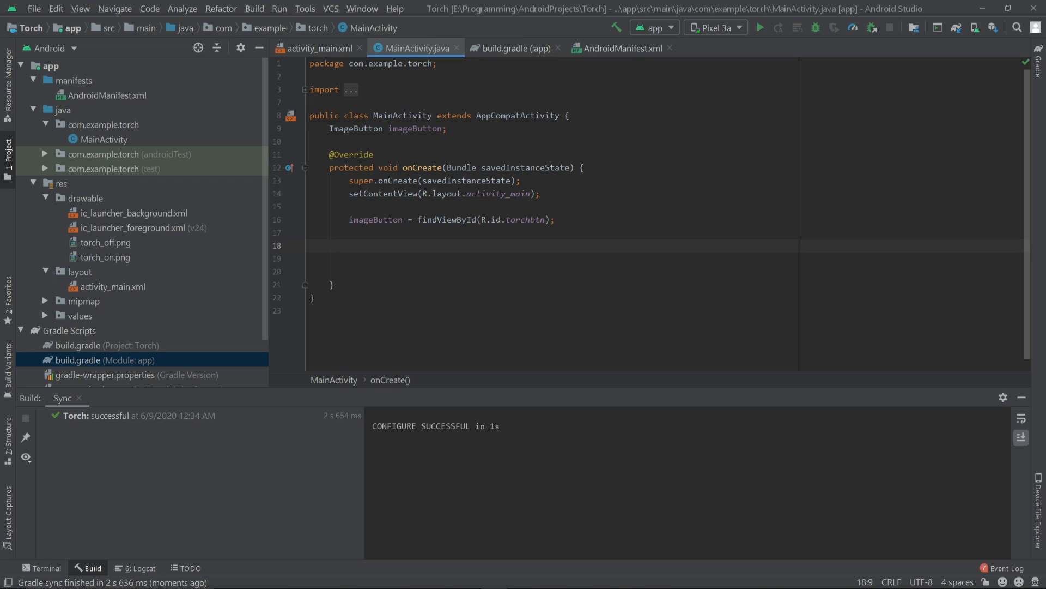
Step: Start the chain in onCreate with Dexter.withContext(this)
text(Dexter)
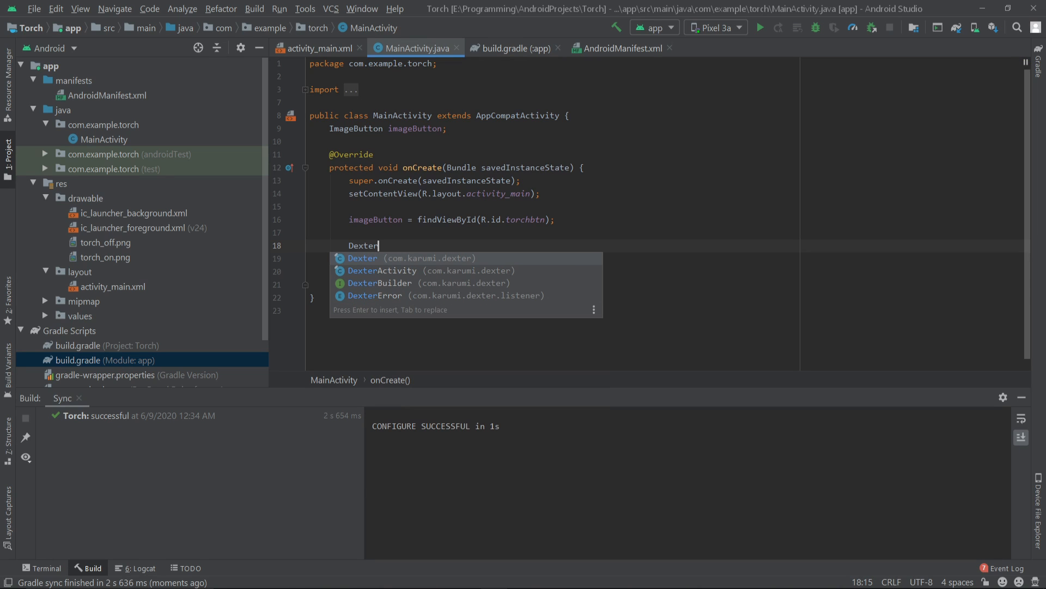
text(.)
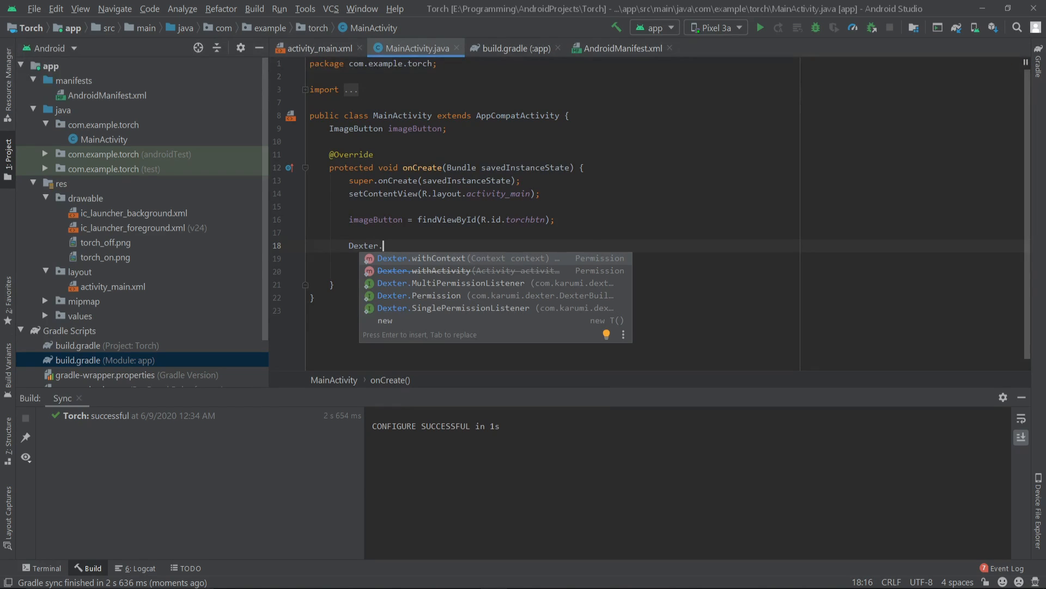
text(wi)
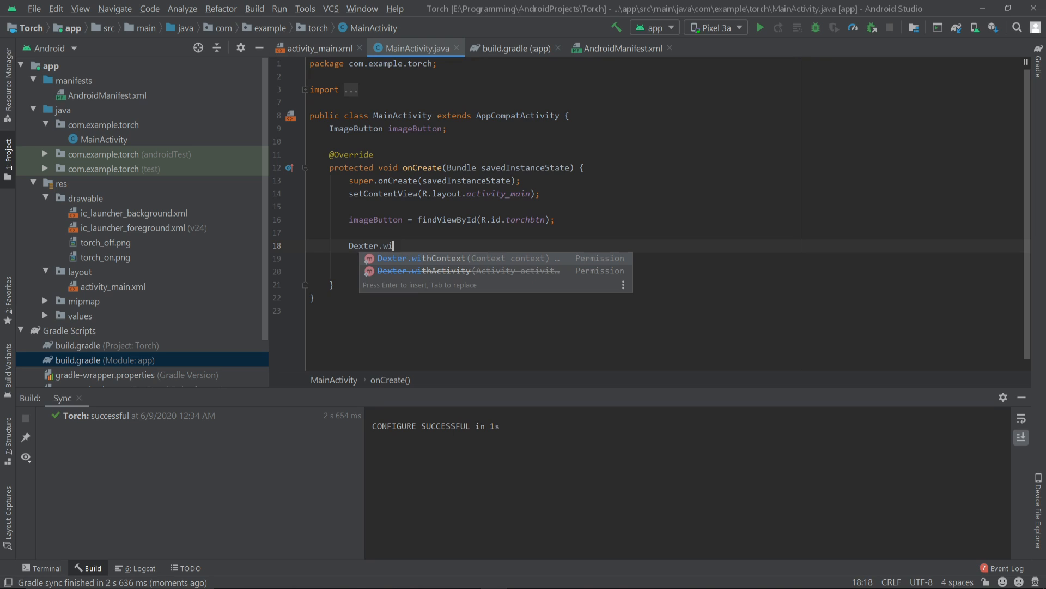
key(Enter)
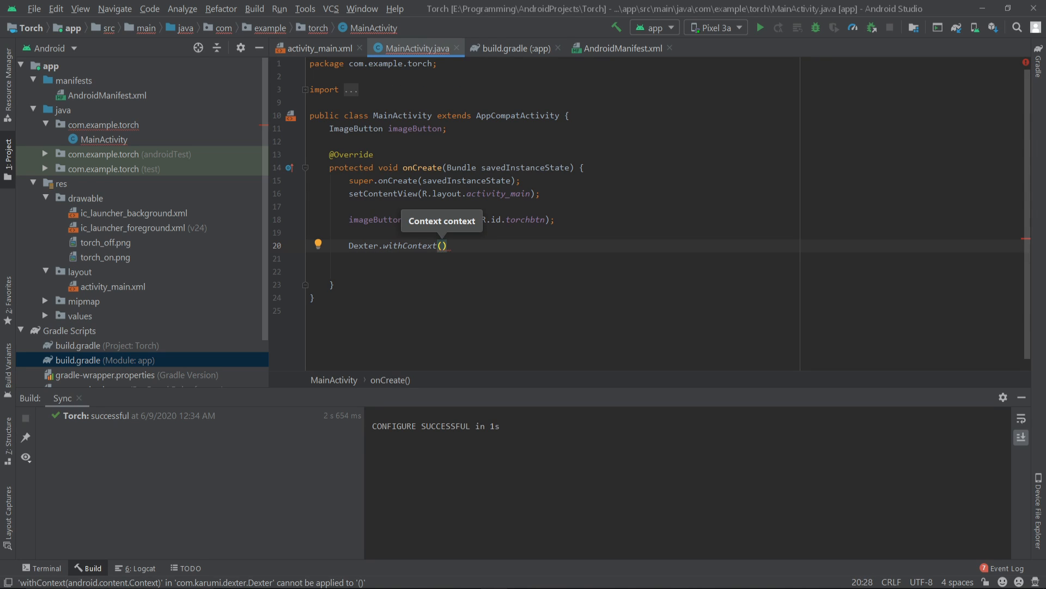
text(th)
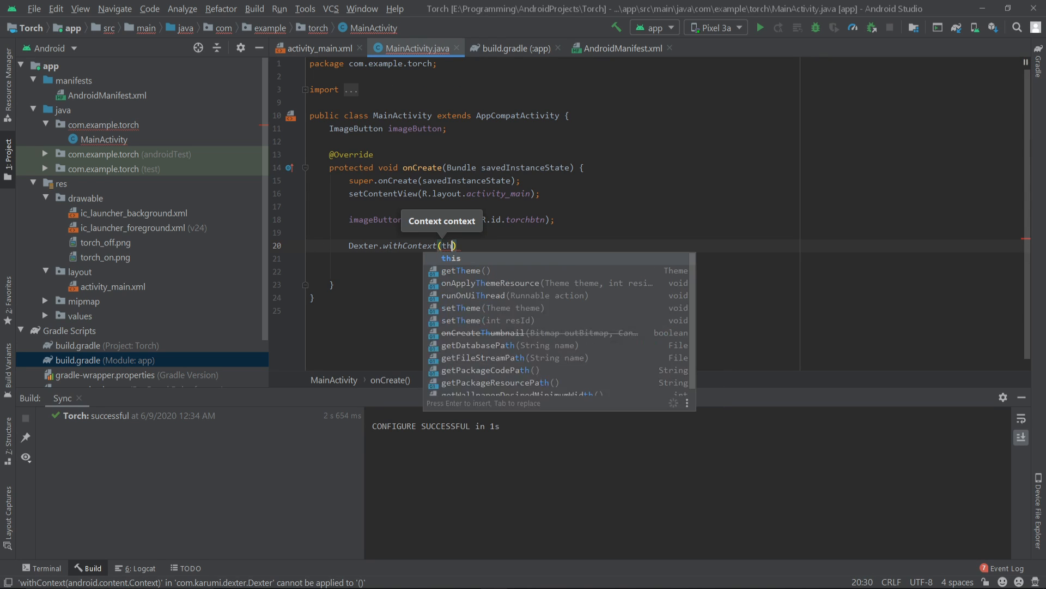
text(this).withPermission())
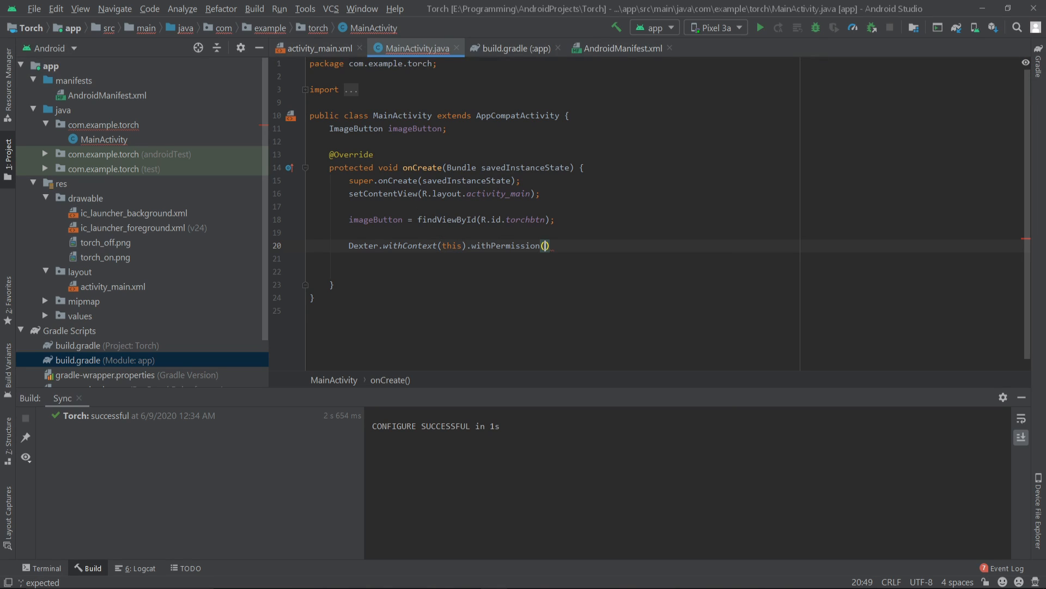
Step: Continue with .withPermission(Manifest.permission.CAMERA).withListener(new PermissionListener) and its generated callbacks
text(Manifest.)
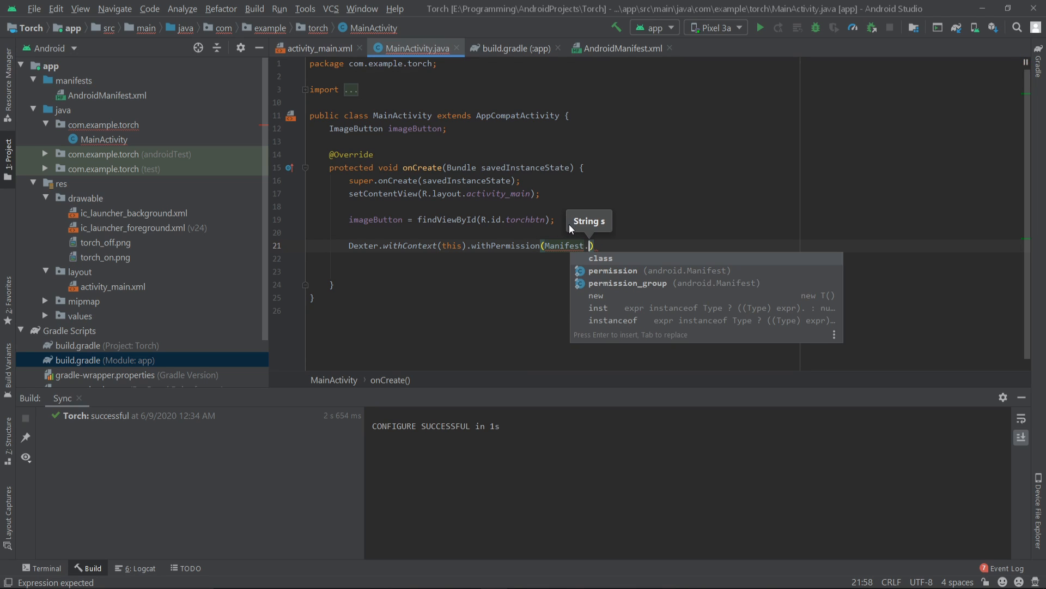
text(permission.CAMERA)
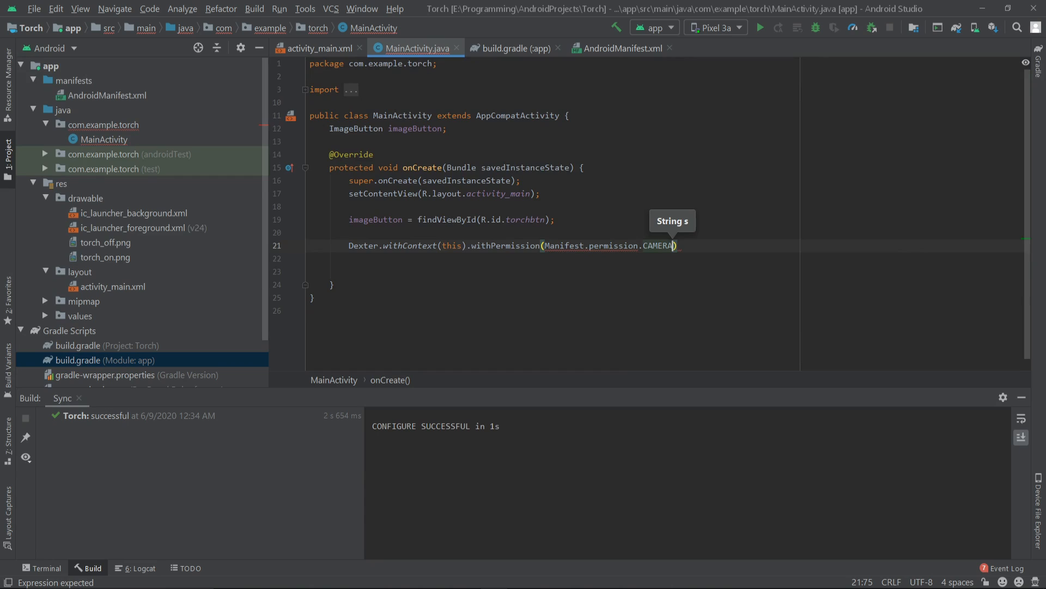
text().withListener())
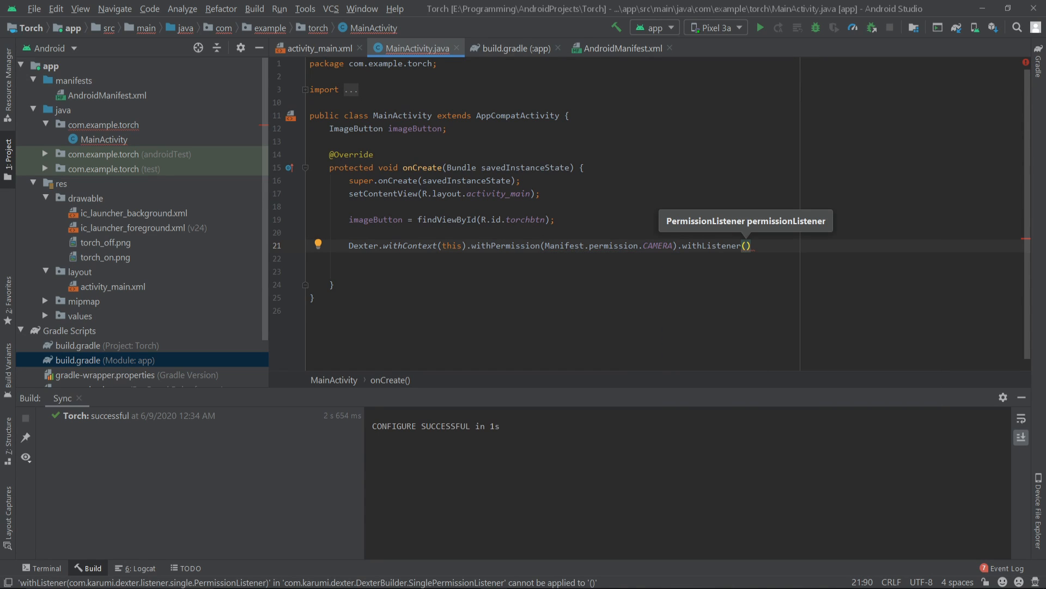
text(new)
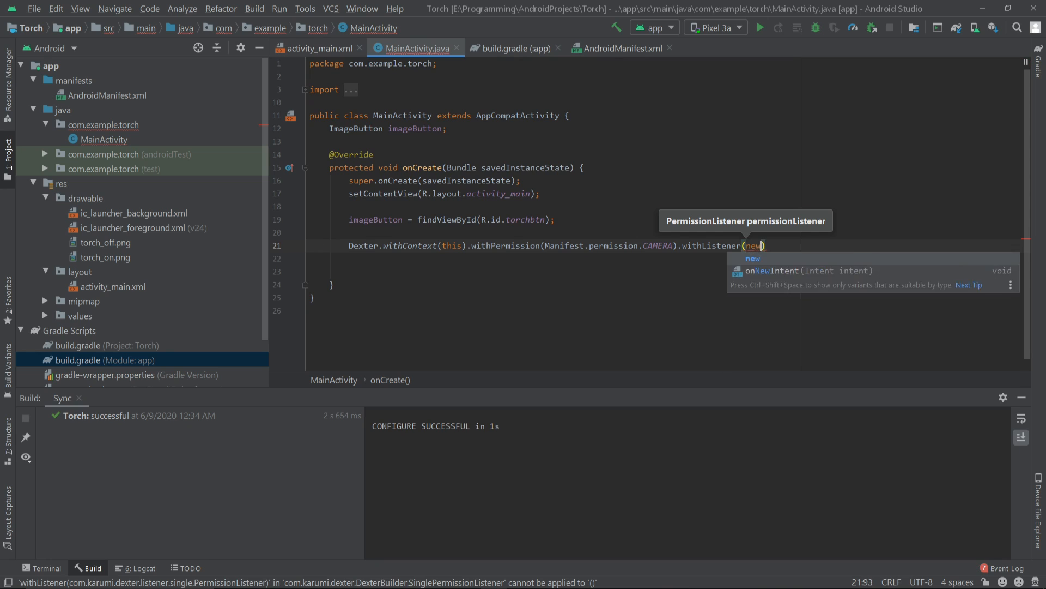
text(Per)
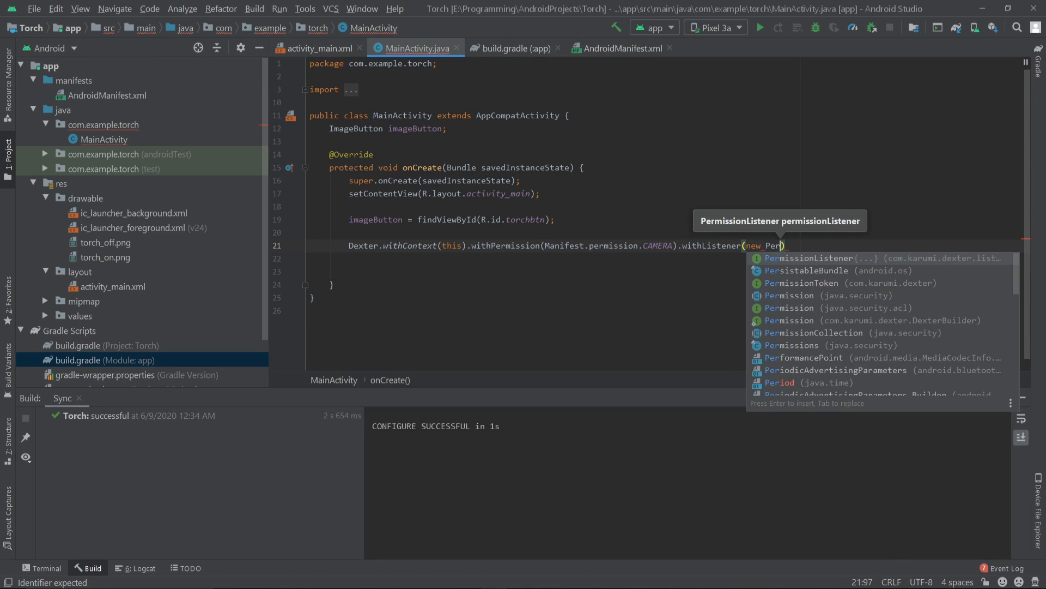
key(Enter)
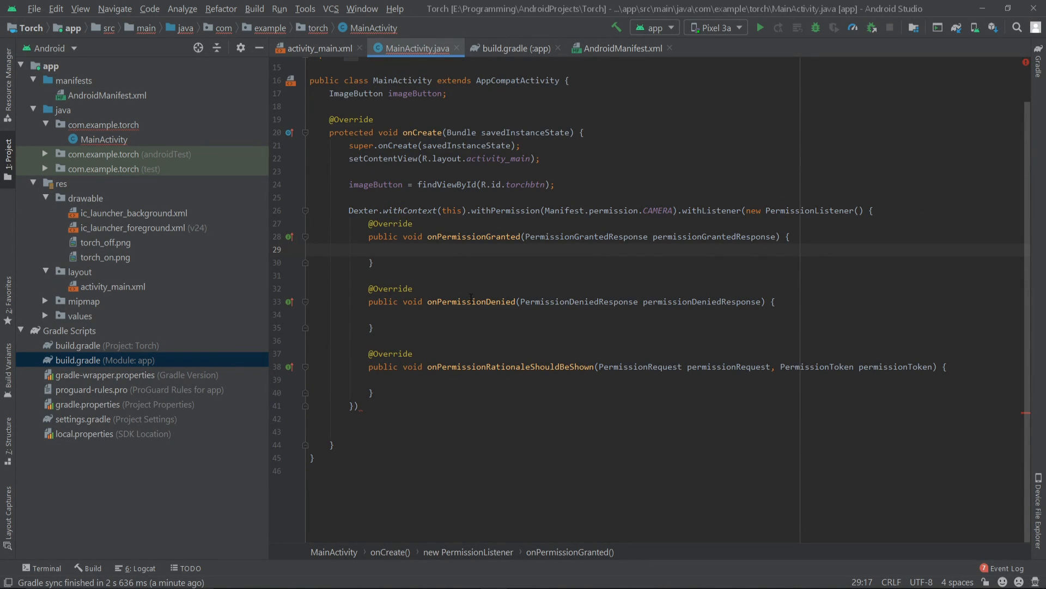
mouse_move(466, 331)
text(Toast.makeText(MainActivity.this, "", Toast.LENGTH_SHORT).show();)
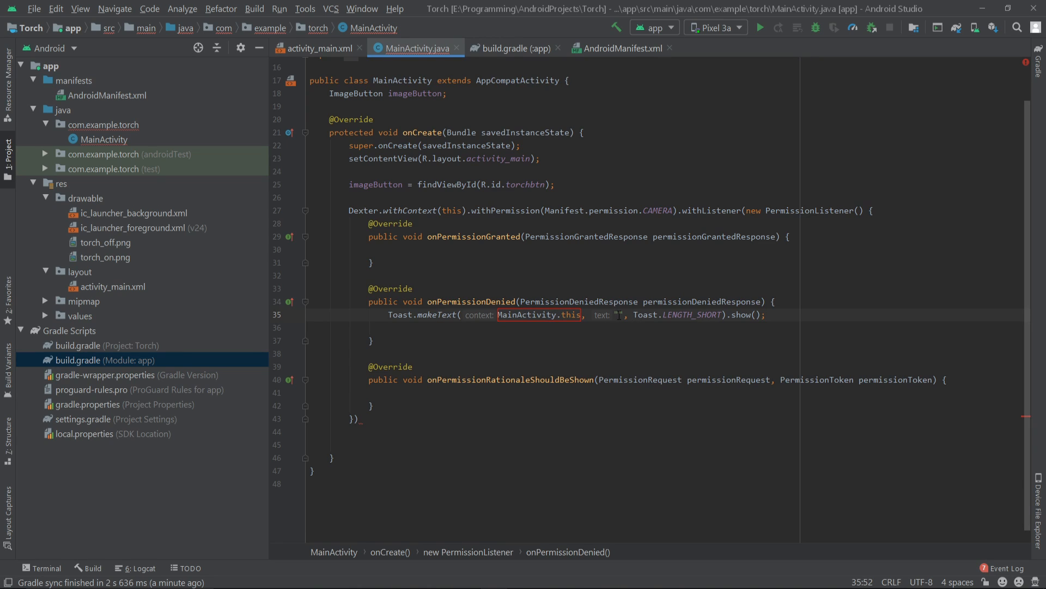
Step: Show a Toast "Camera permission required." with LENGTH_SHORT inside onPermissionDenied
text(Camera)
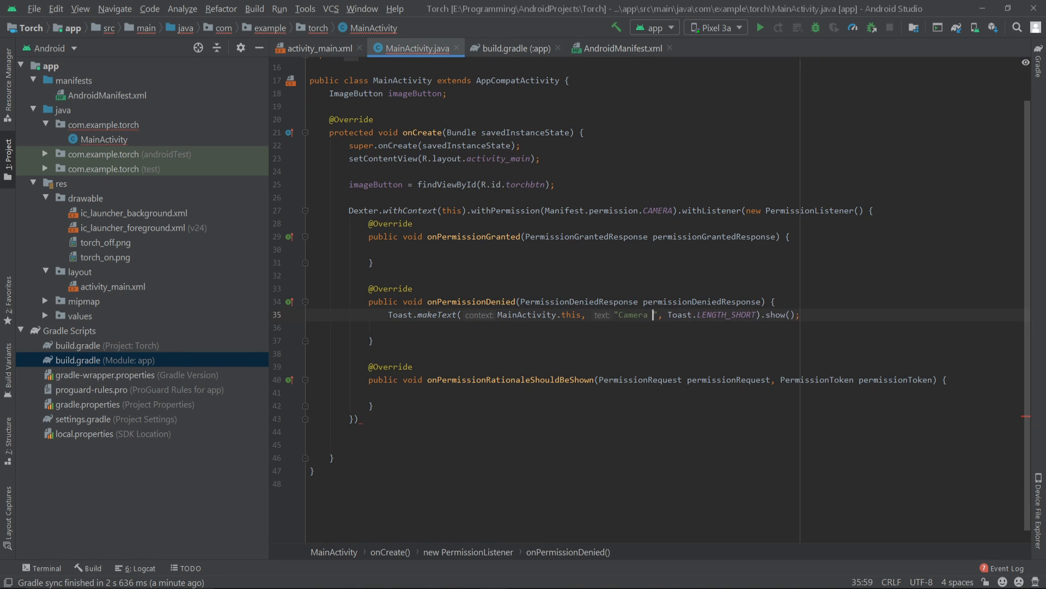
text(permission required.)
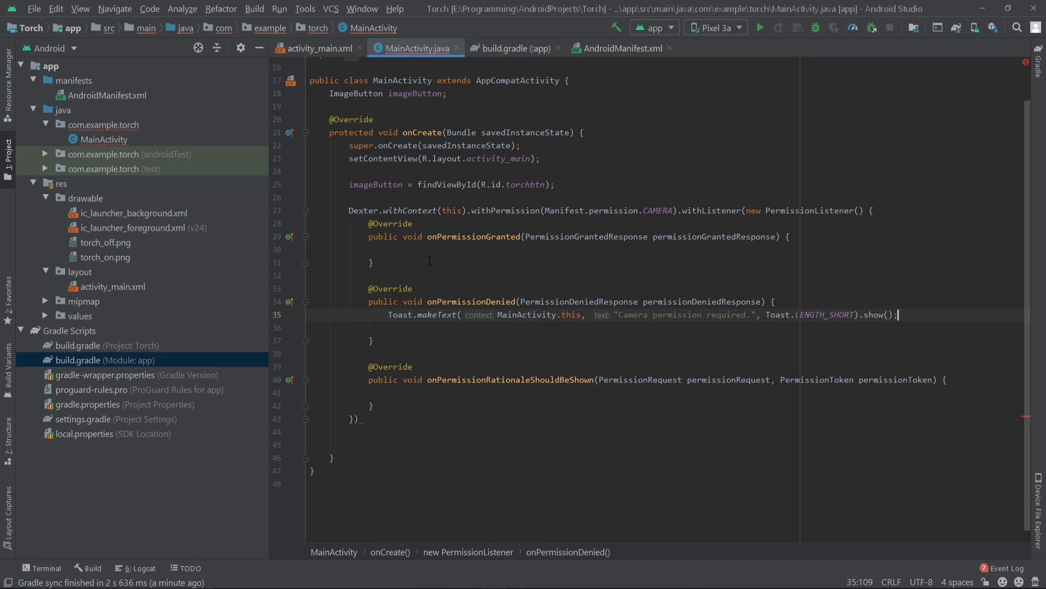
Step: Call runFlashlight() in onPermissionGranted, generate the empty method, and end the Dexter chain with .check()
click(398, 250)
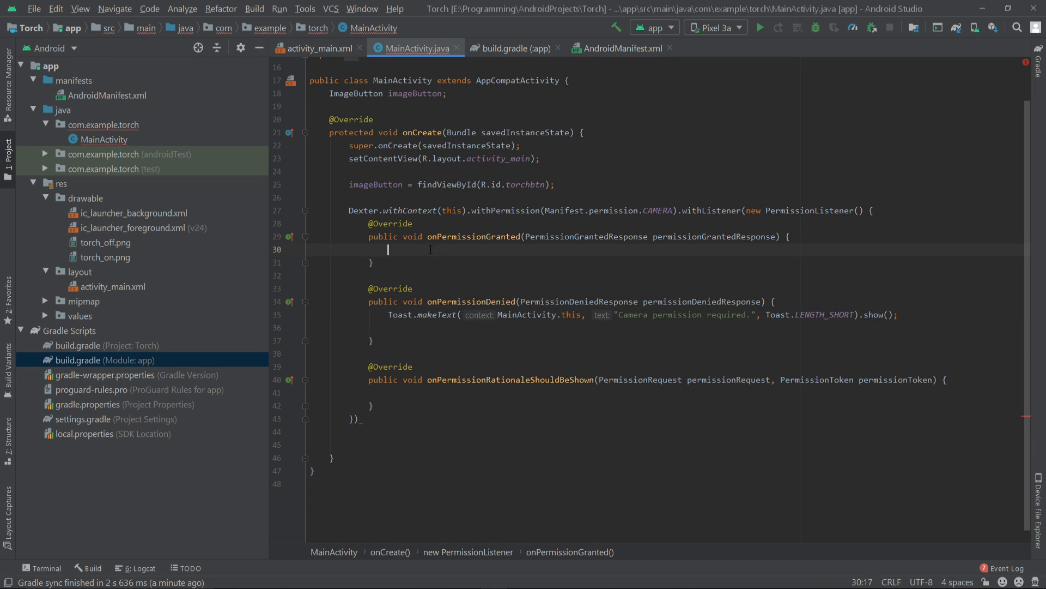
text(run)
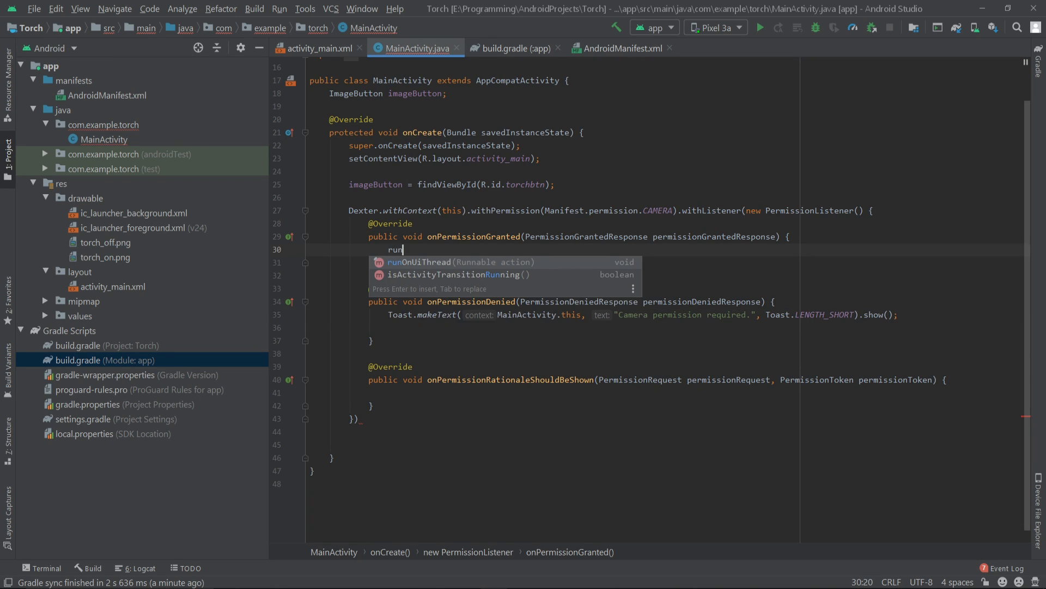
text(Flash)
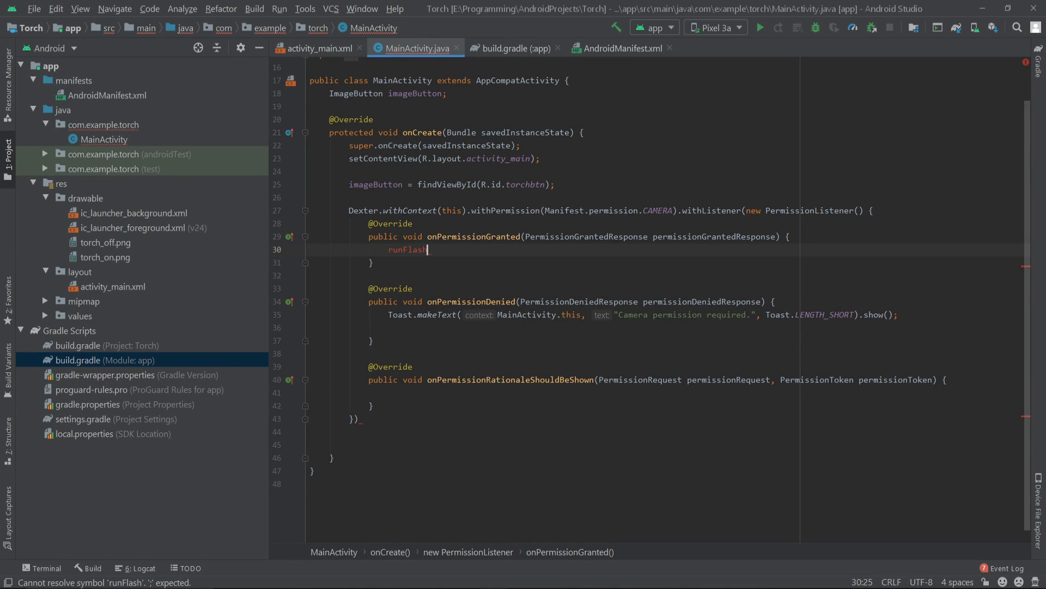
text(li)
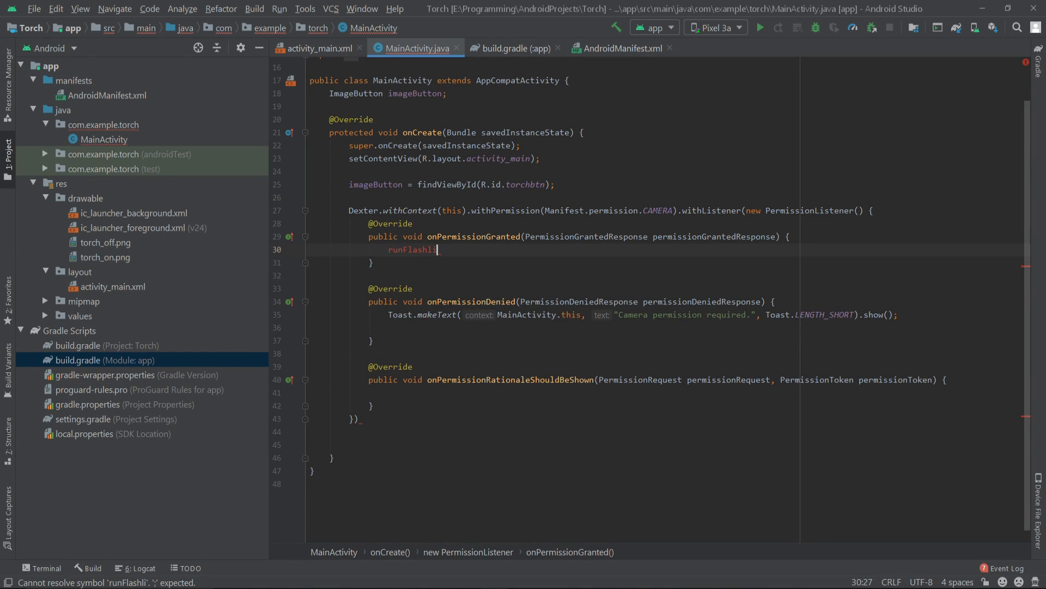
text(ght();)
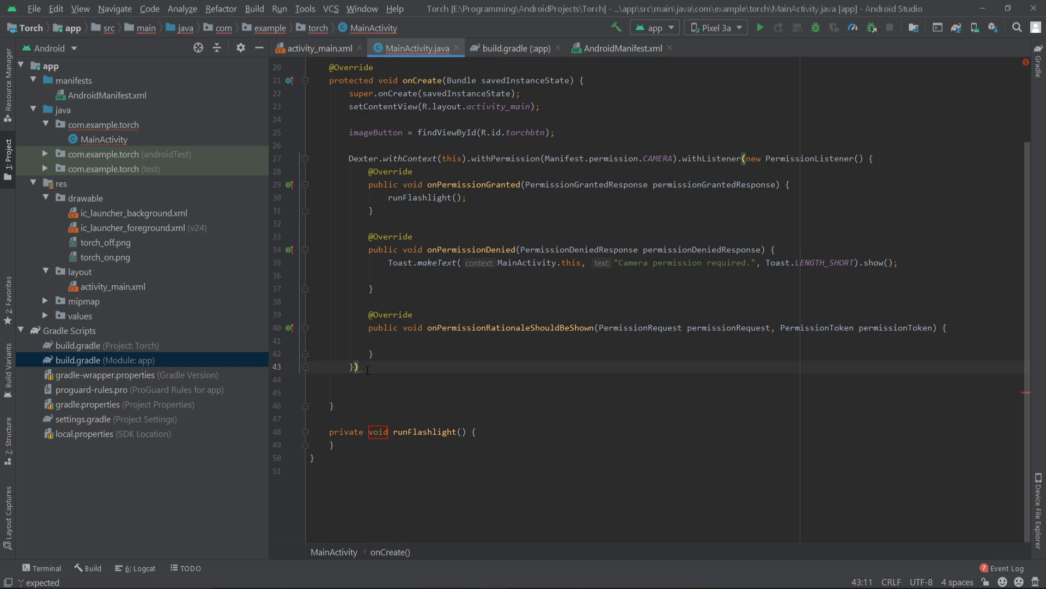
text(.check();)
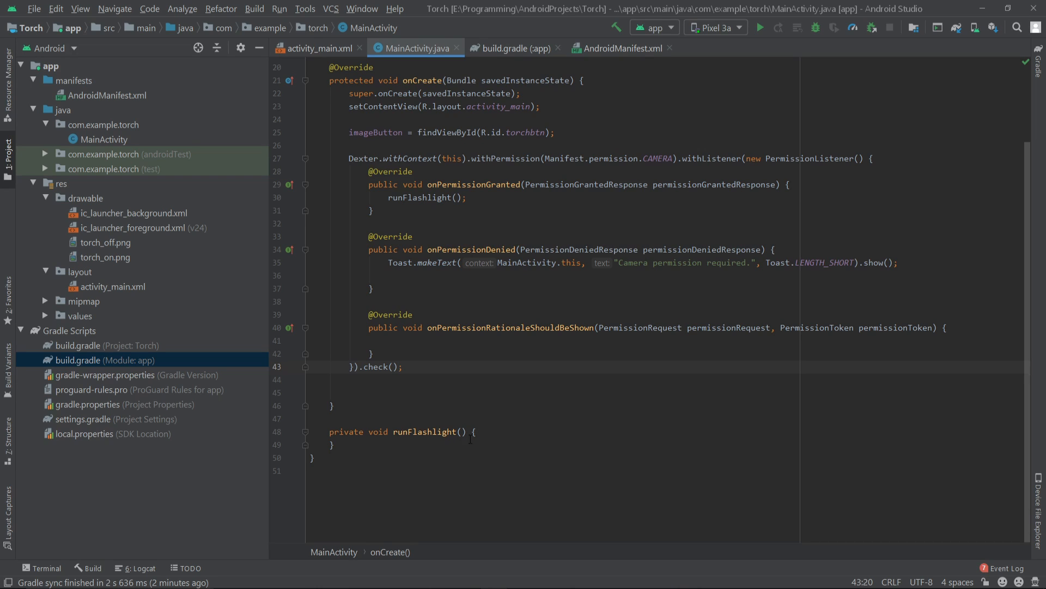
key(Enter)
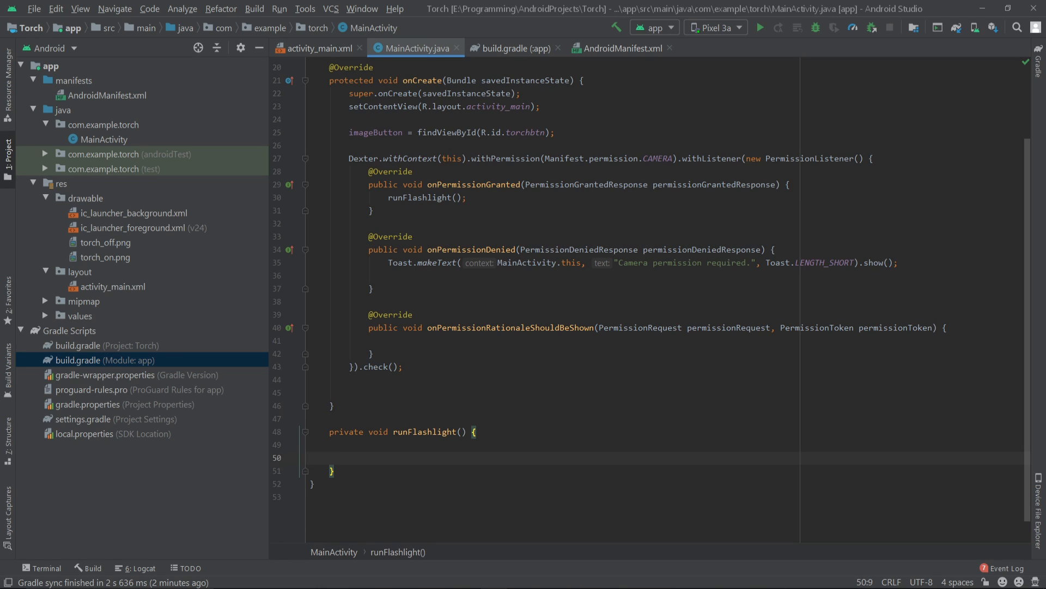
Step: In runFlashlight set imageButton.setOnClickListener(new View.OnClickListener...)
text(imageButton)
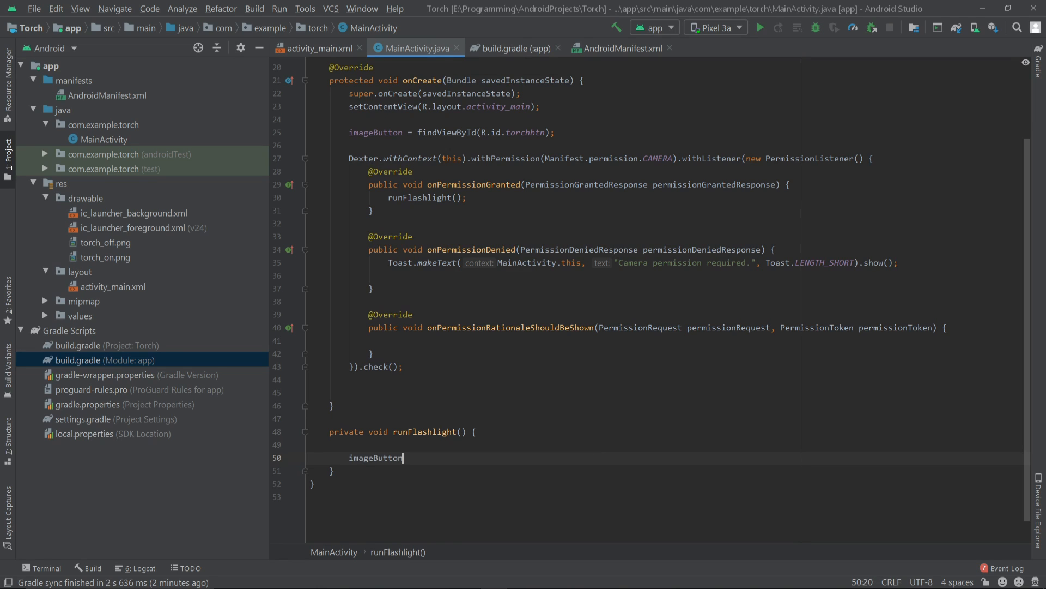
text(.setOnClickListener();)
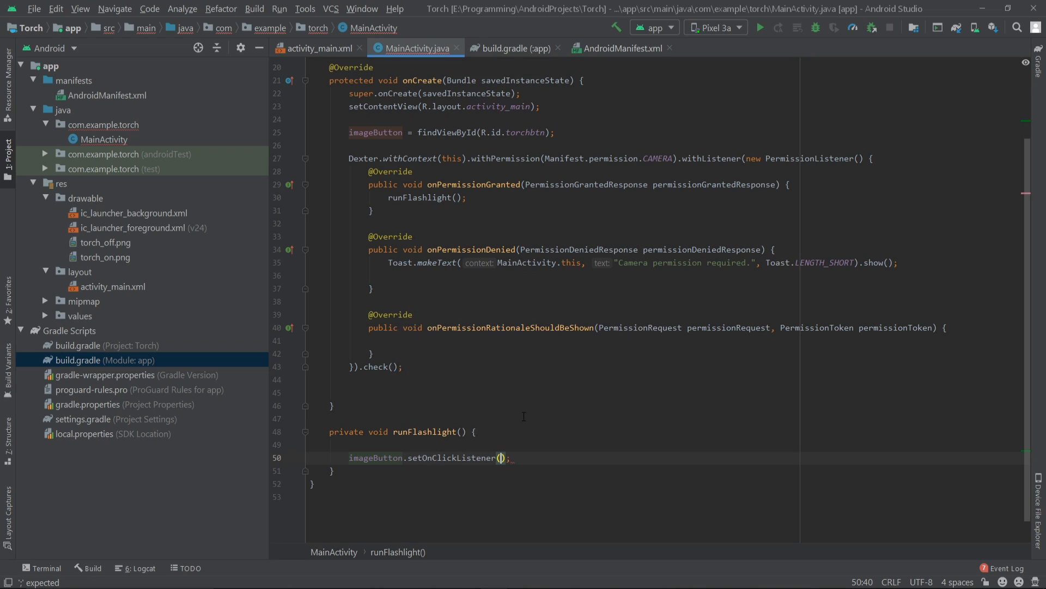
text(new V)
text(ImageButton imageButton;)
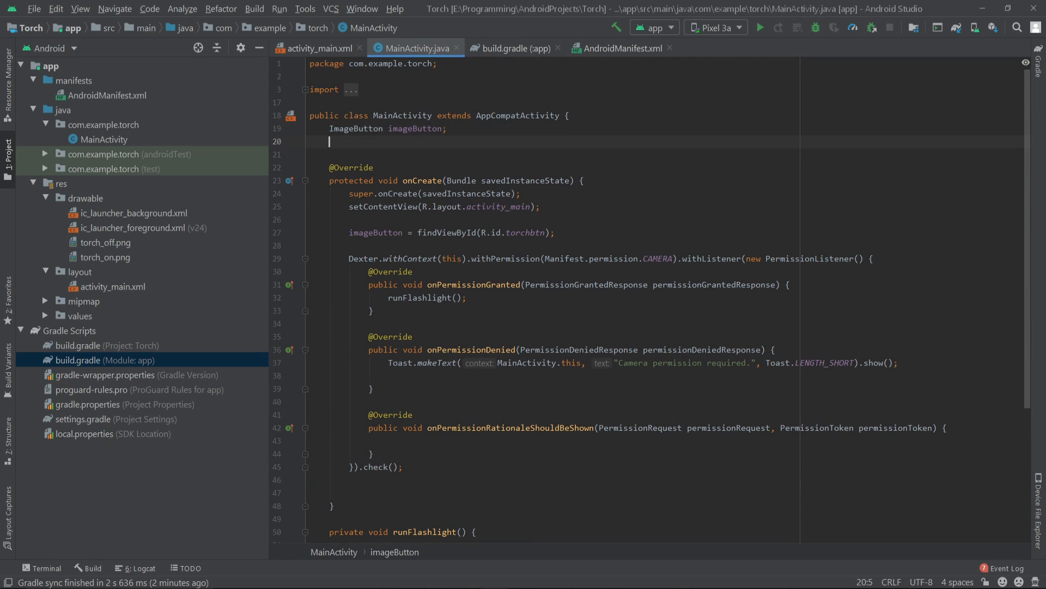
text(boolean)
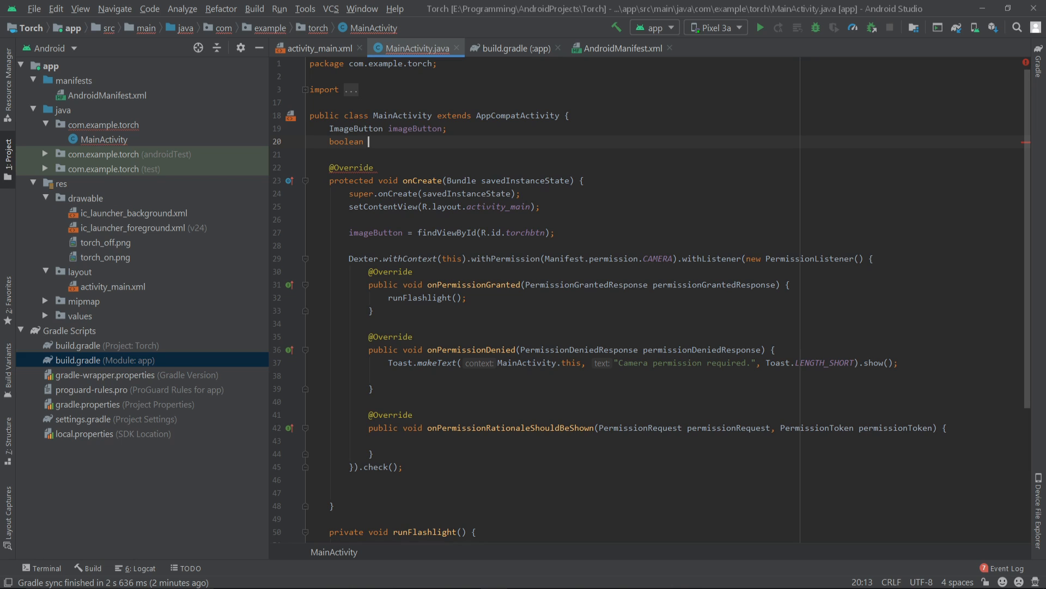
text(state)
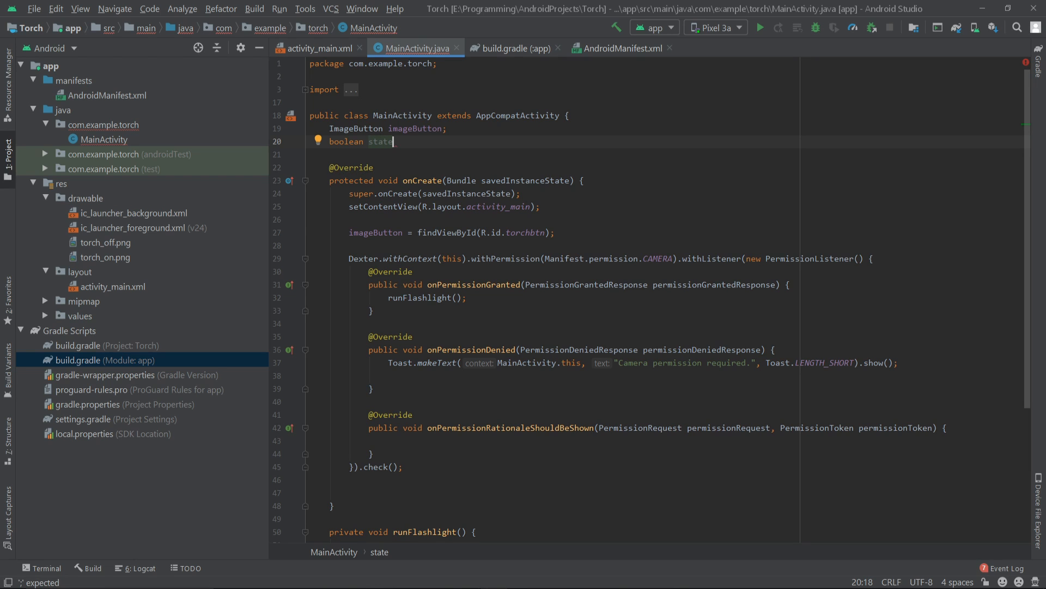
scroll(down, 3)
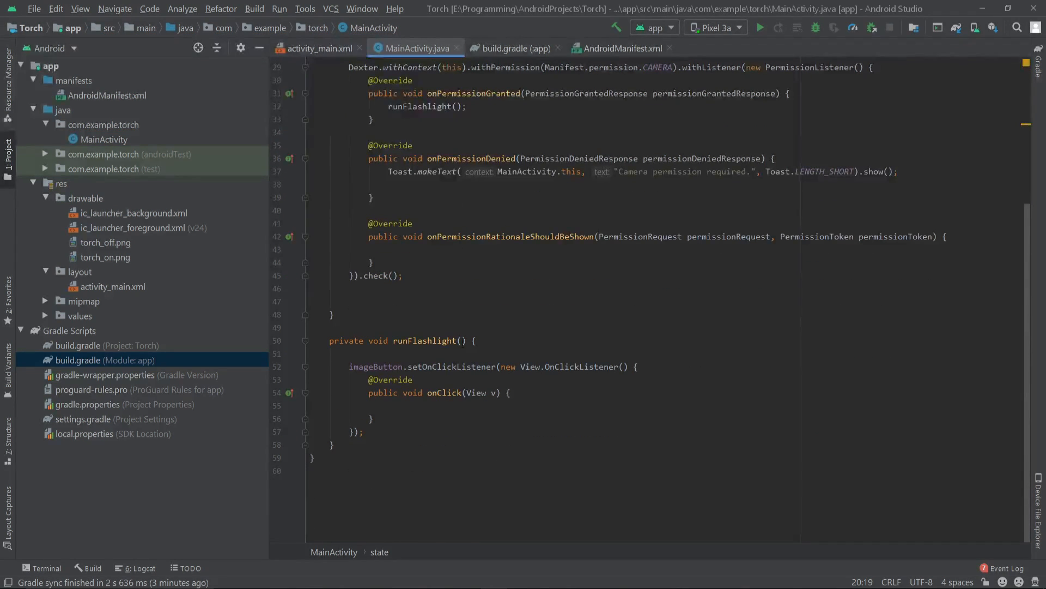
Step: Begin an if (!state) { block inside the empty onClick body
click(389, 406)
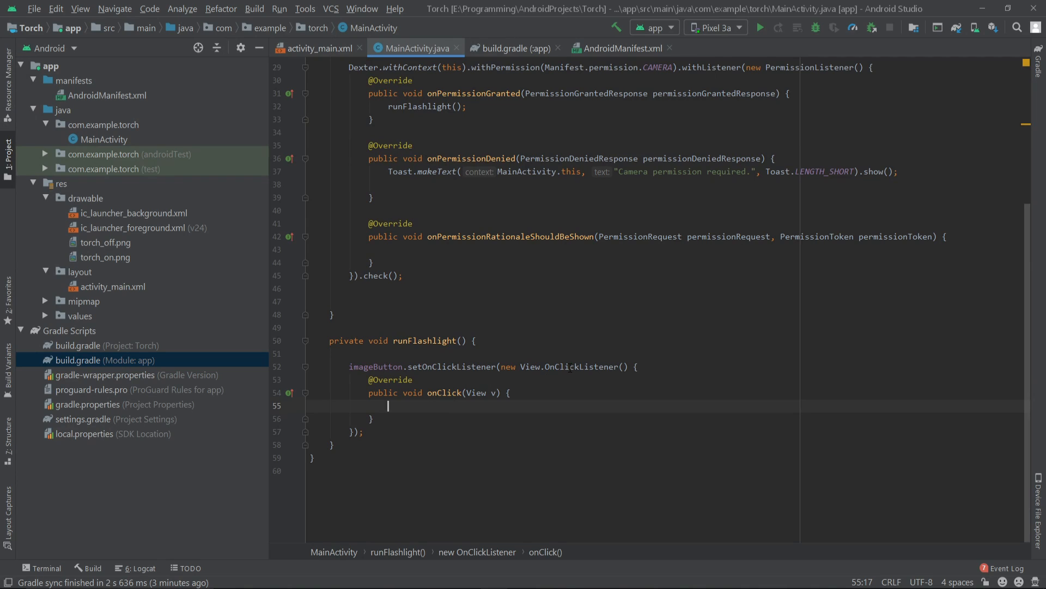
text(if)
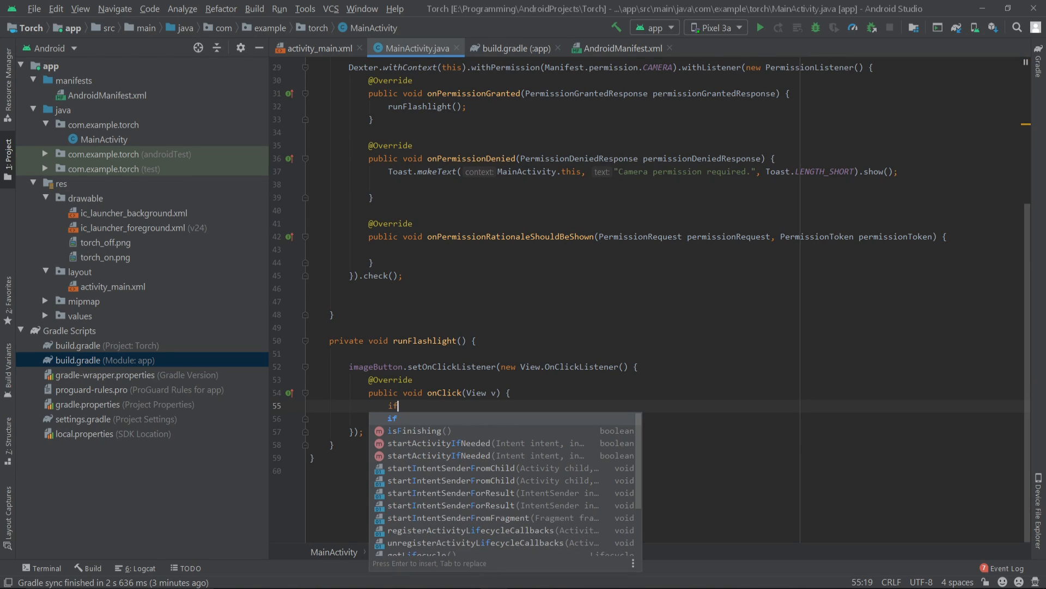
text((!)
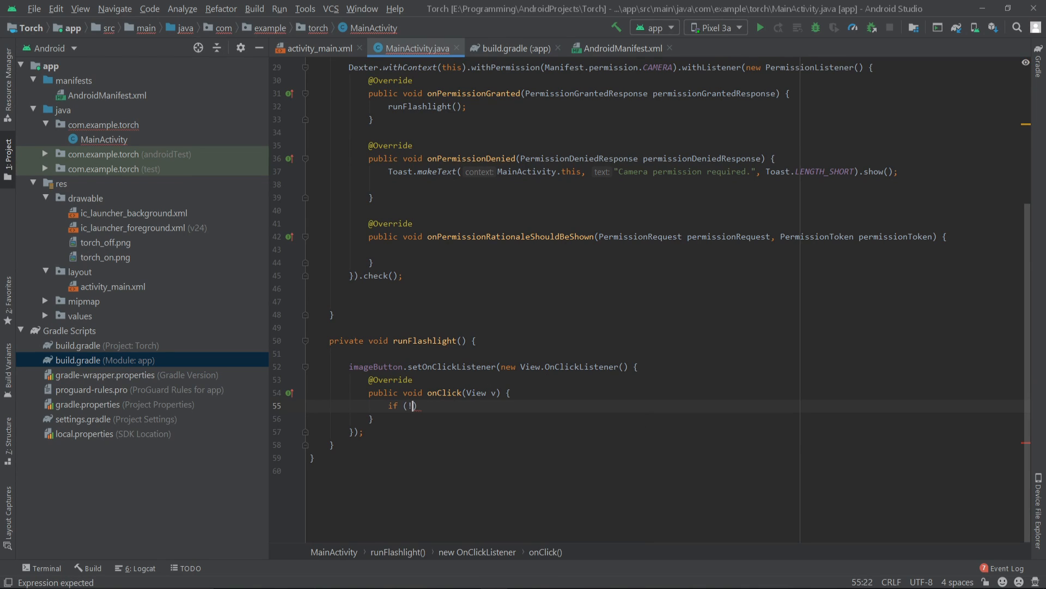
text(state)
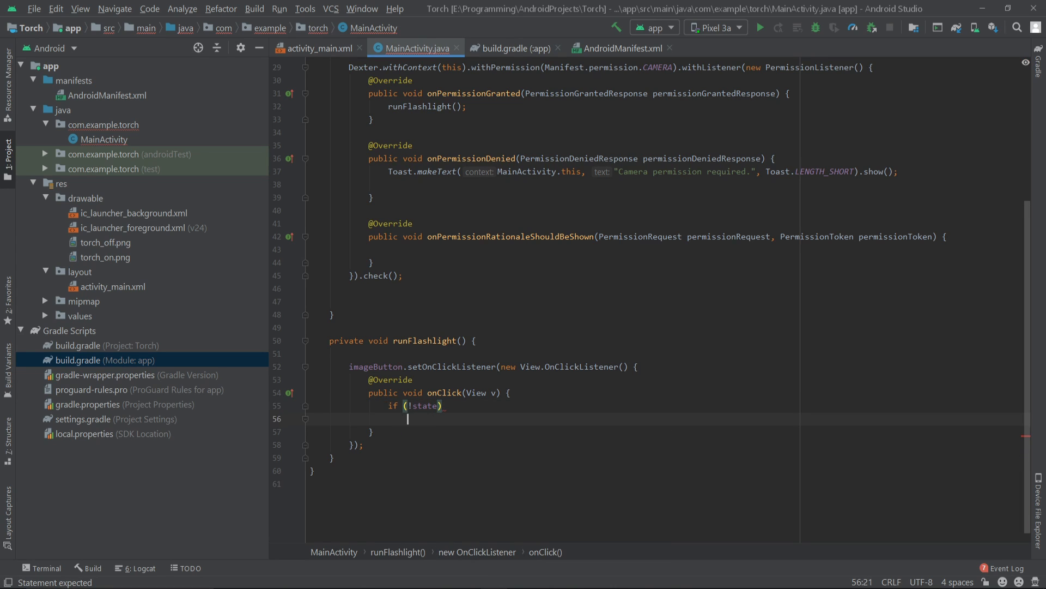
text({)
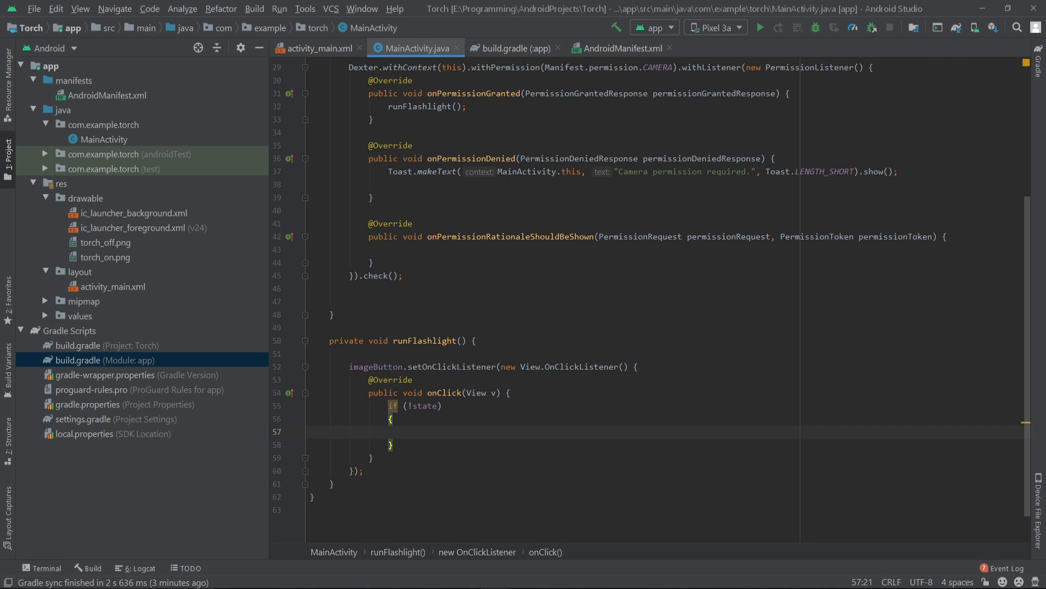
Step: Declare CameraManager cameraManager with a (CameraManager) cast, completed from suggestions
text(q)
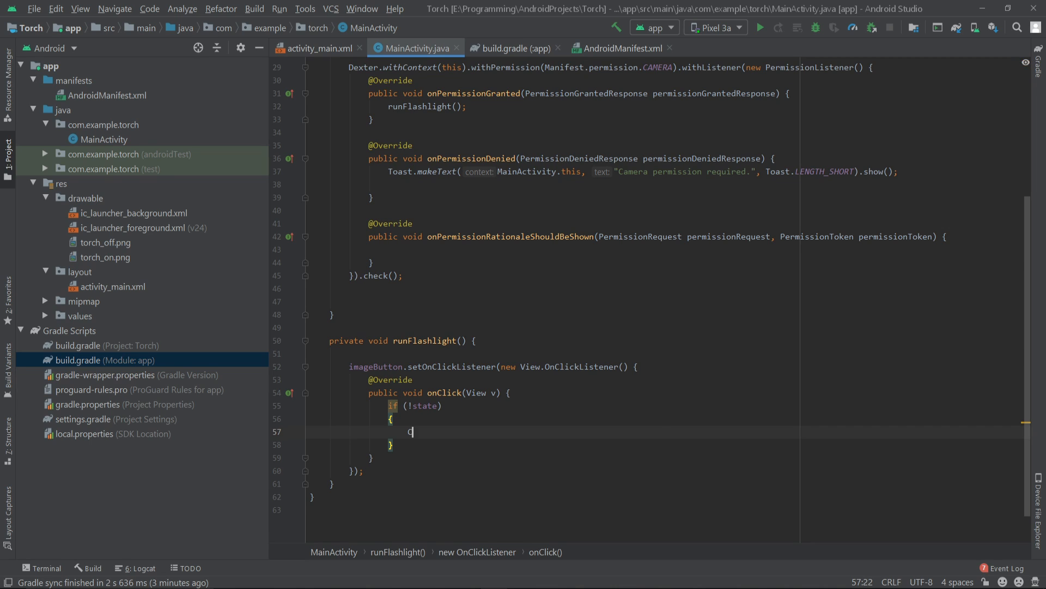
text(amer)
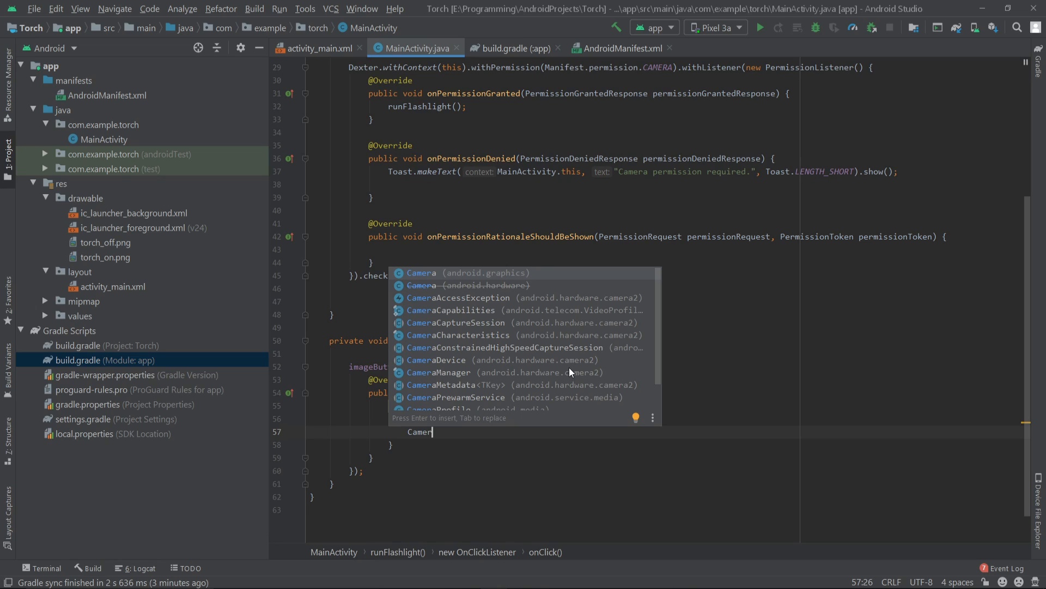
text(Manager)
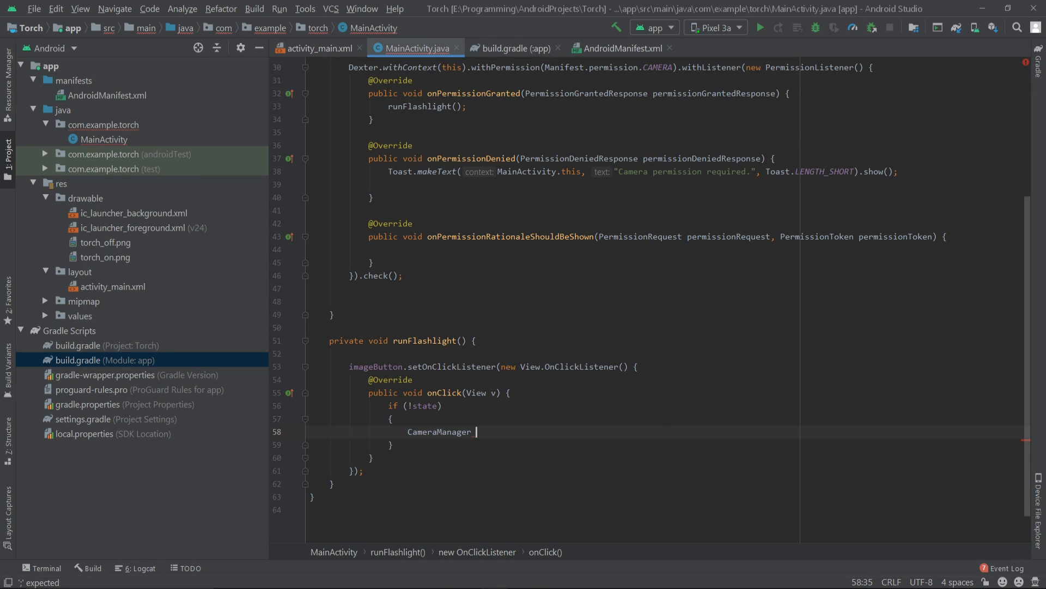
text(cameraManager =)
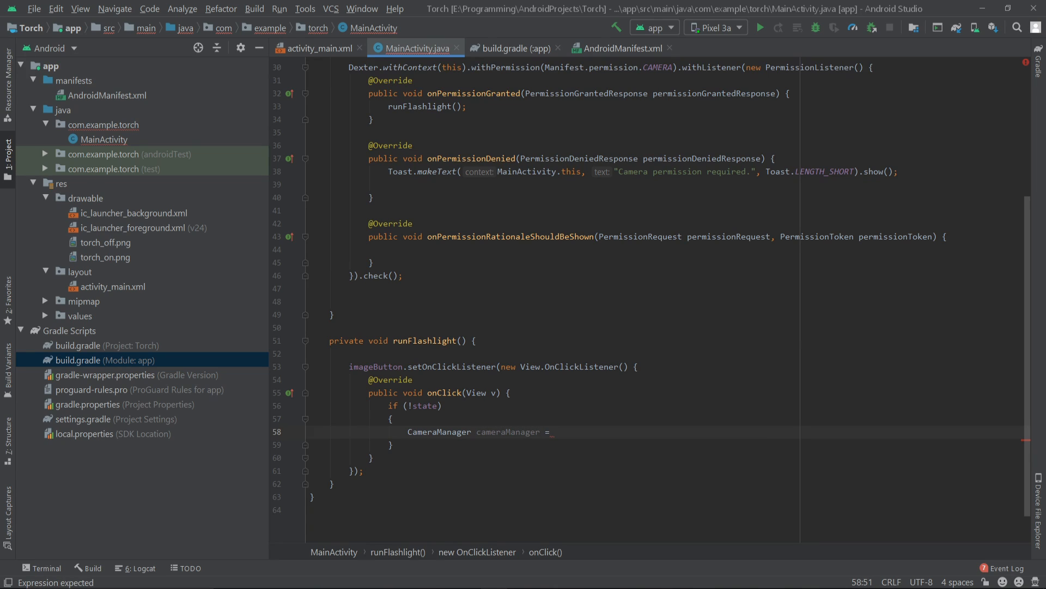
text(()
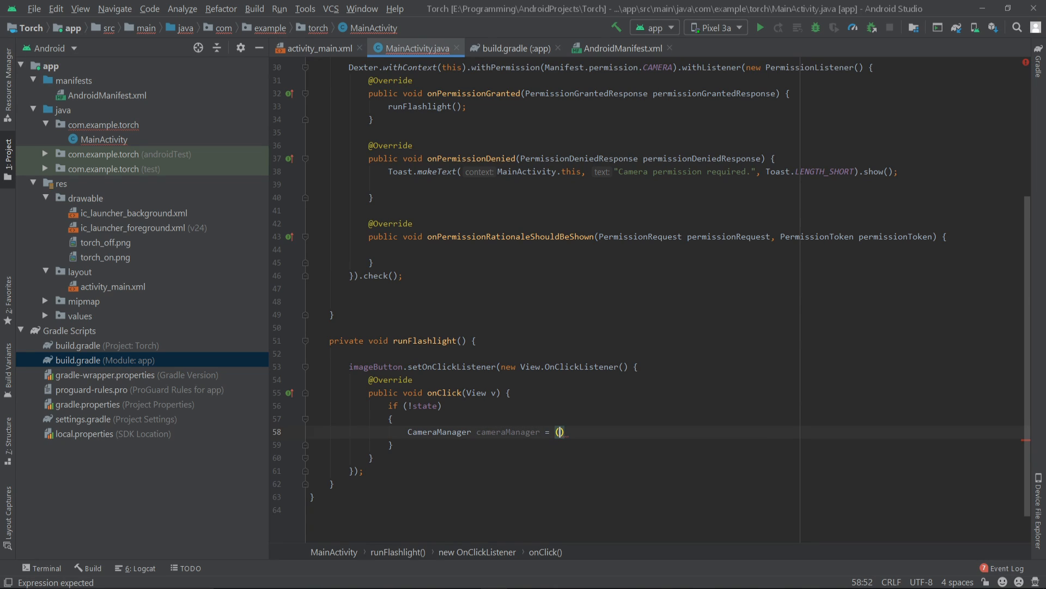
text(Camera)
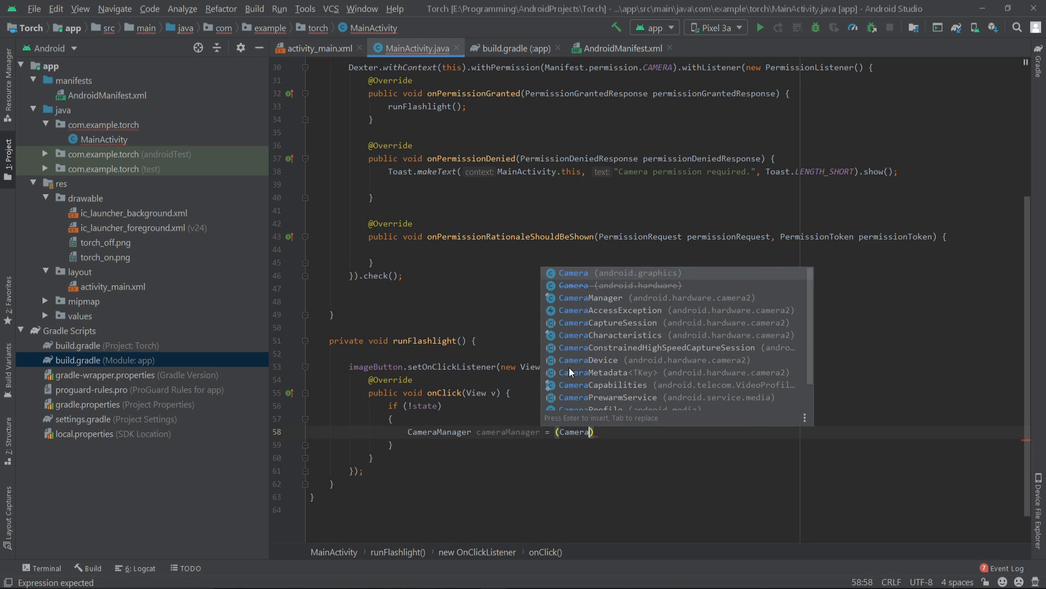
click(591, 297)
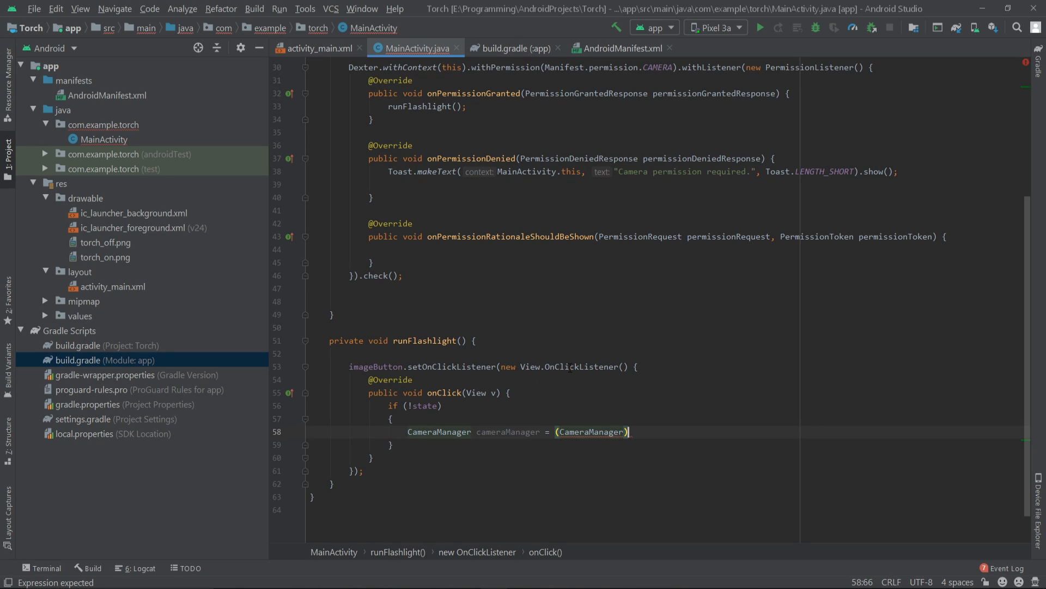
Step: Assign it from getSystemService(Context.CAMERA_SERVICE), fixing Context's capitalization, ending with a semicolon
text(ge)
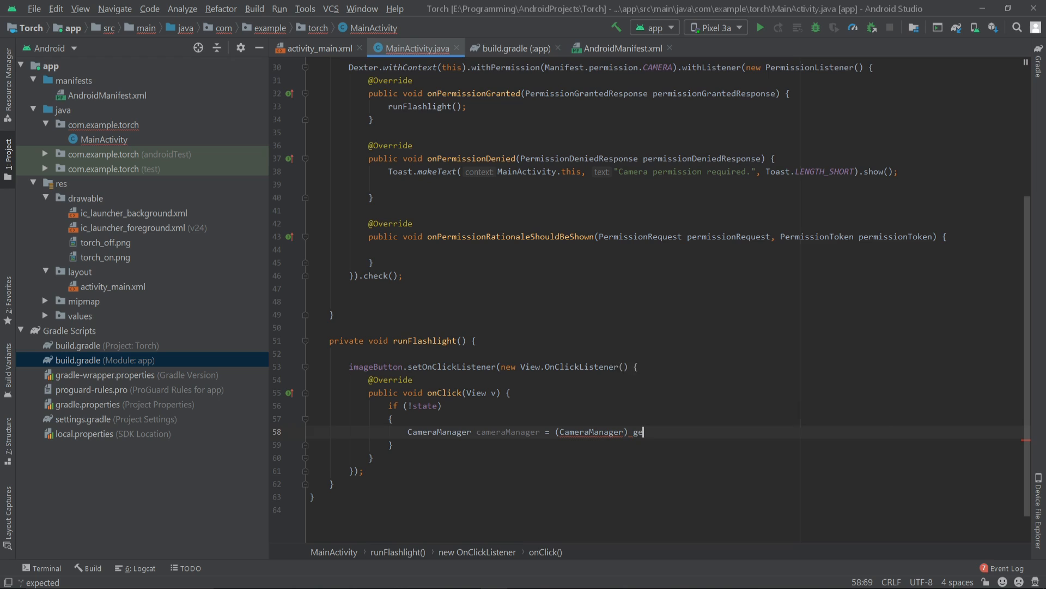
text(t)
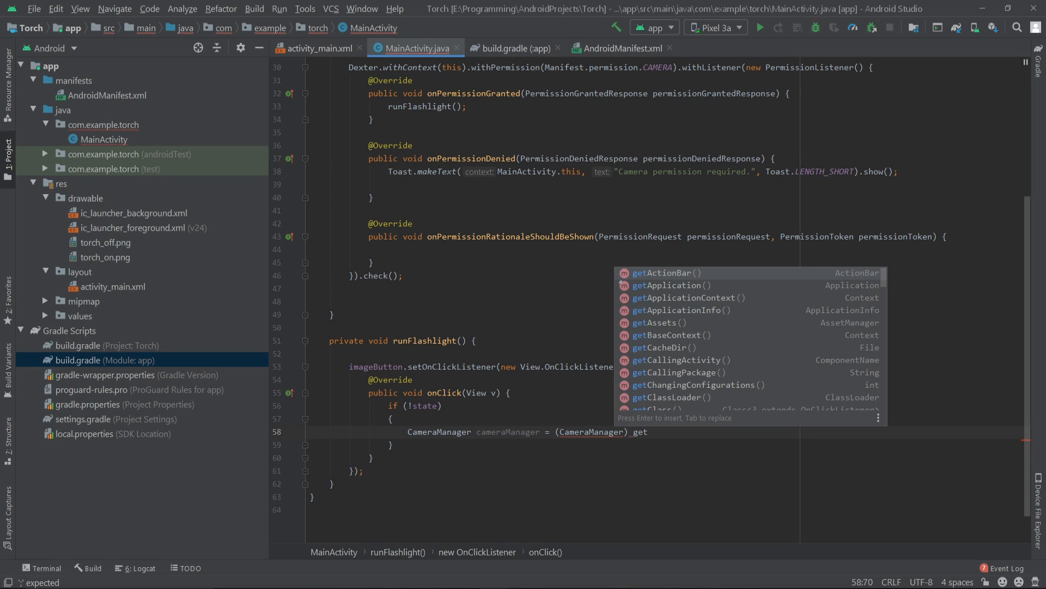
text(Sy)
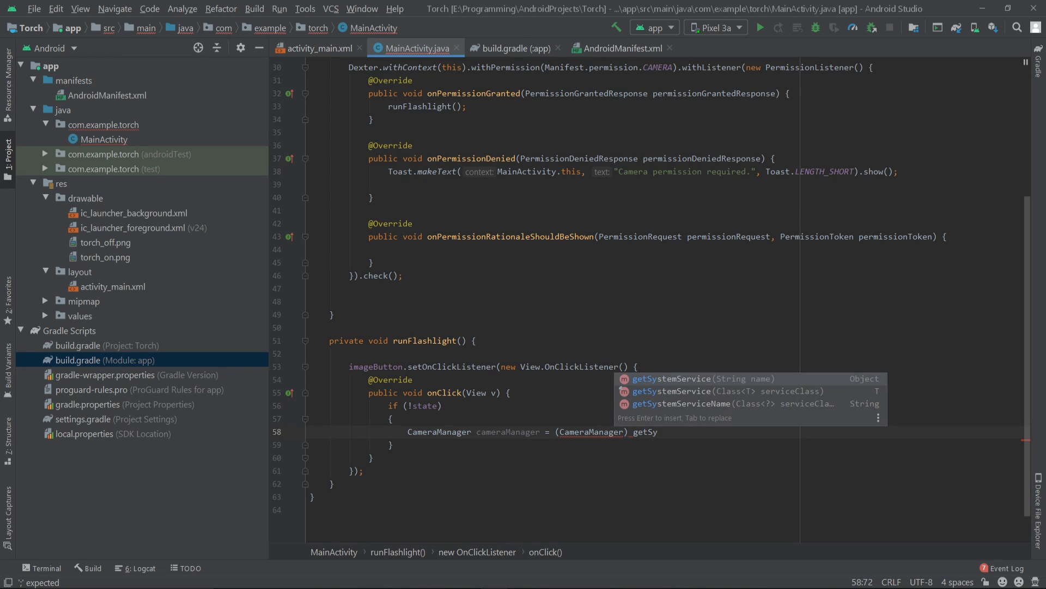
key(Enter)
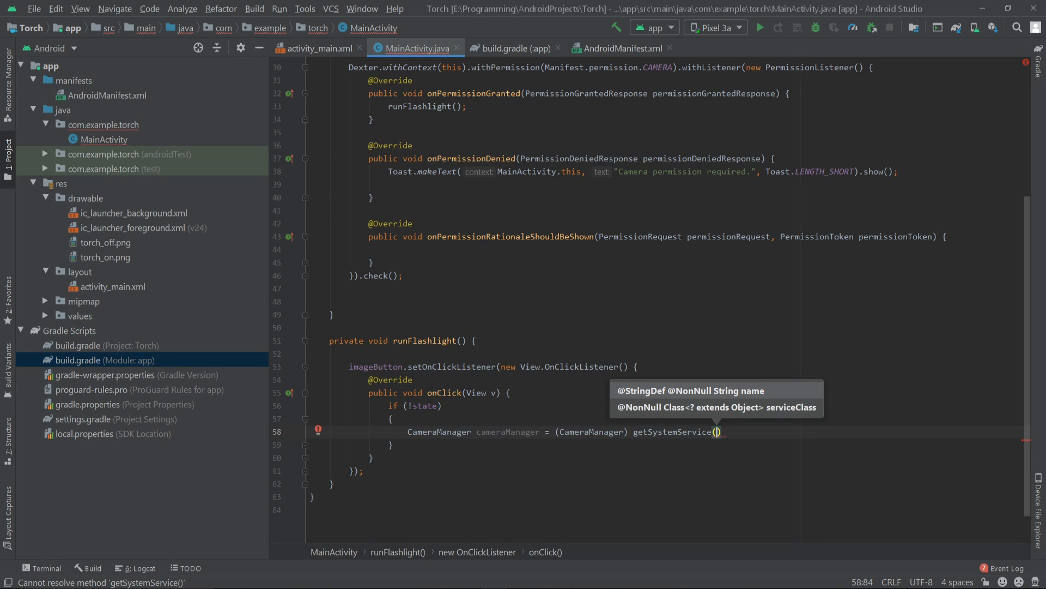
text(context)
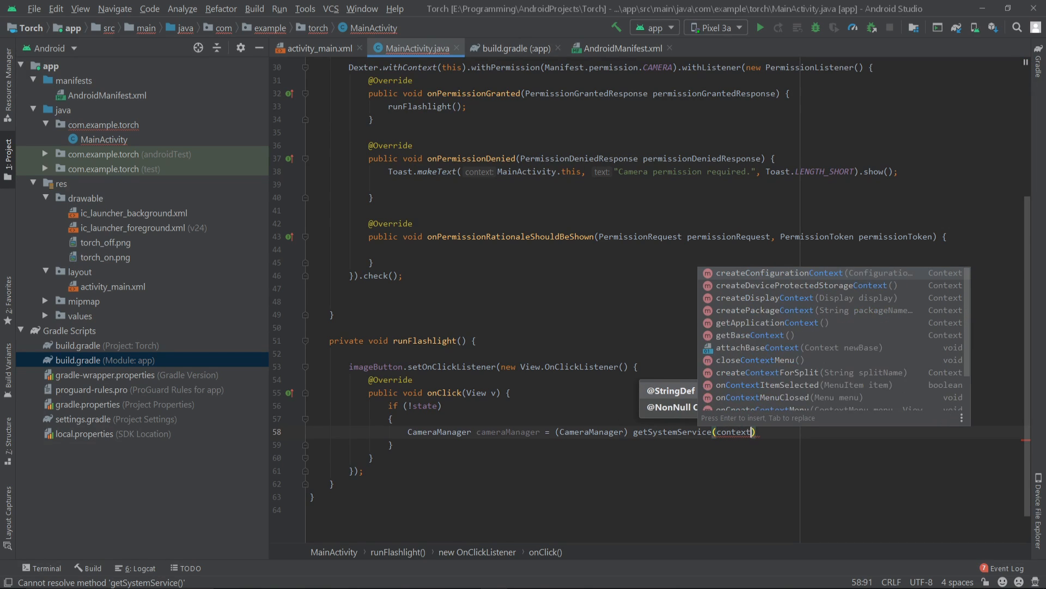
text(.)
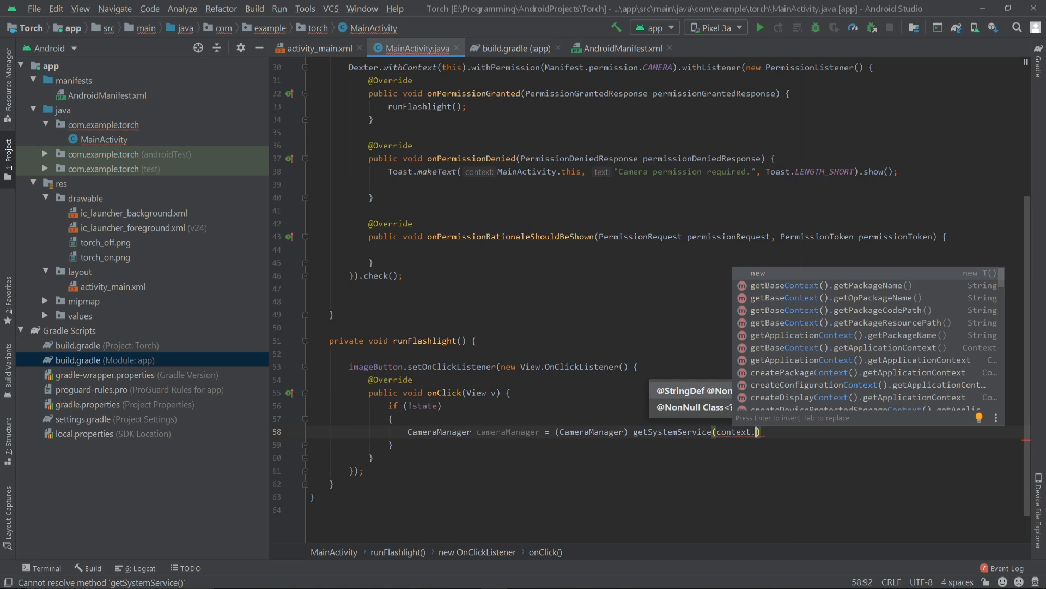
text(CAMERA_)
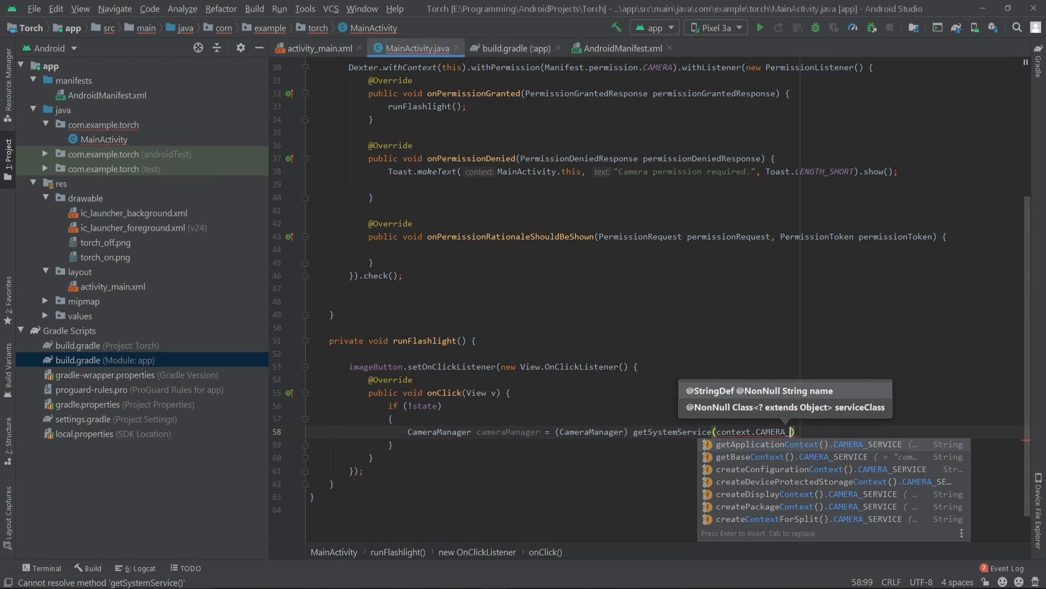
text(SERVICE)
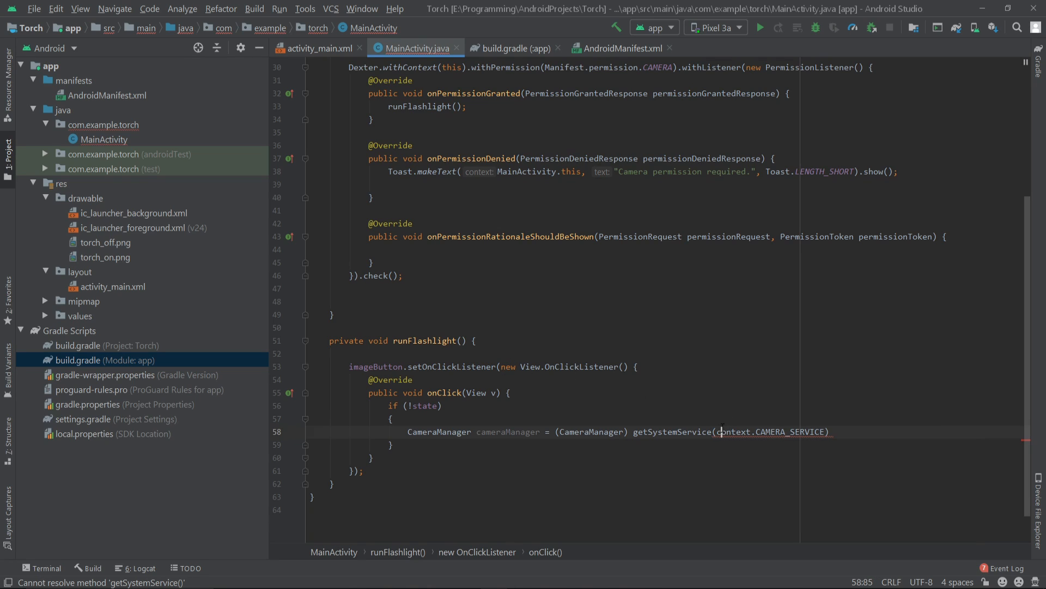
click(724, 432)
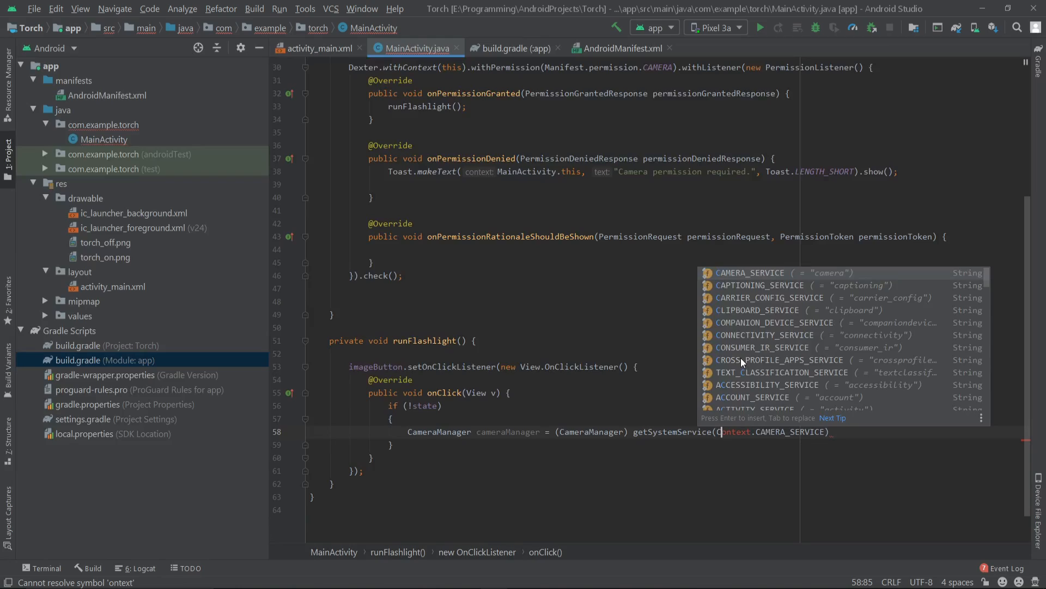
key(Escape)
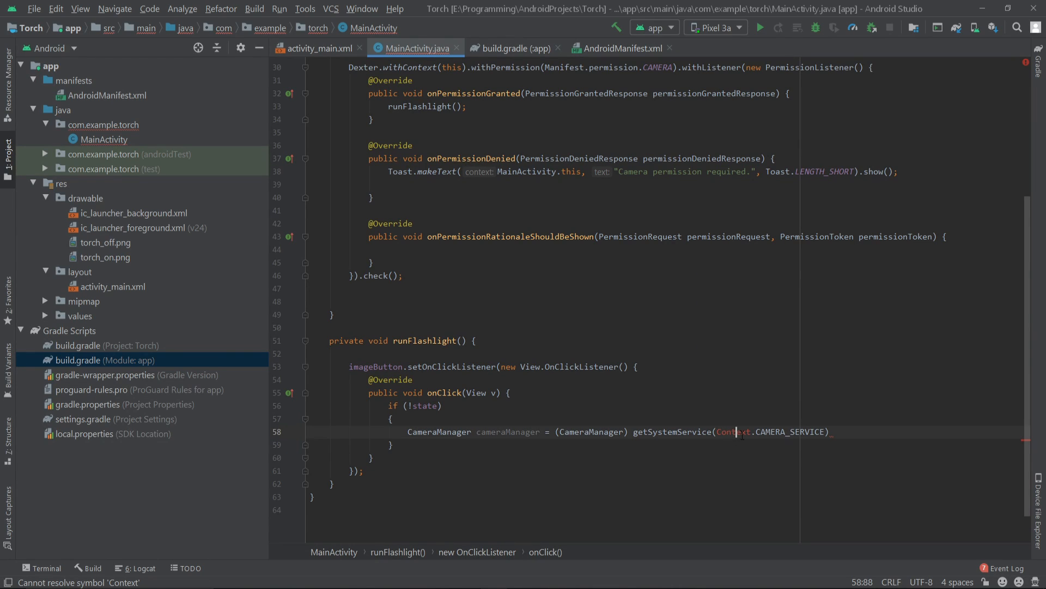
mouse_move(737, 432)
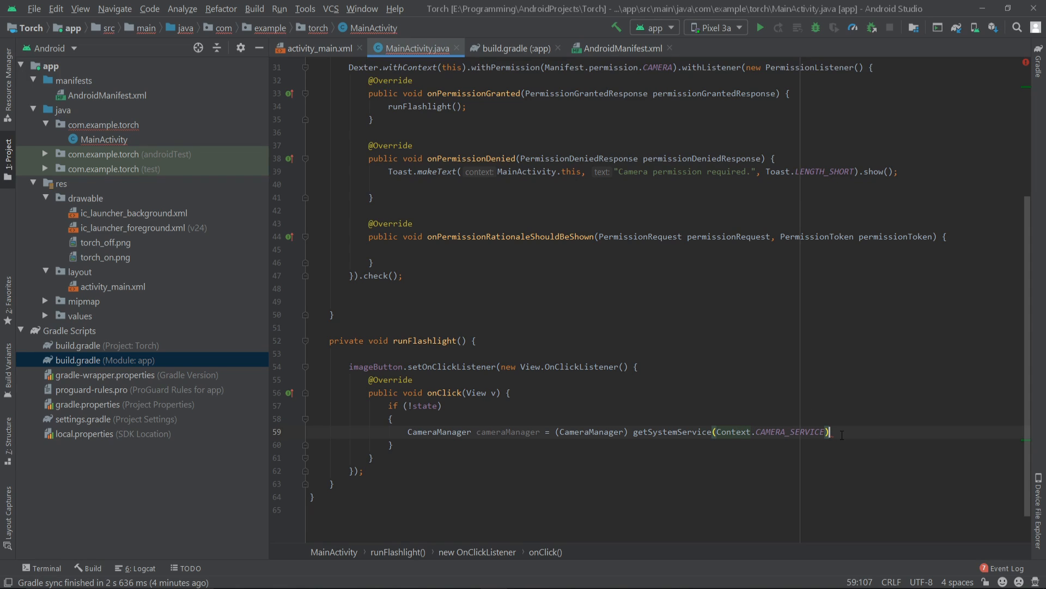
text(;)
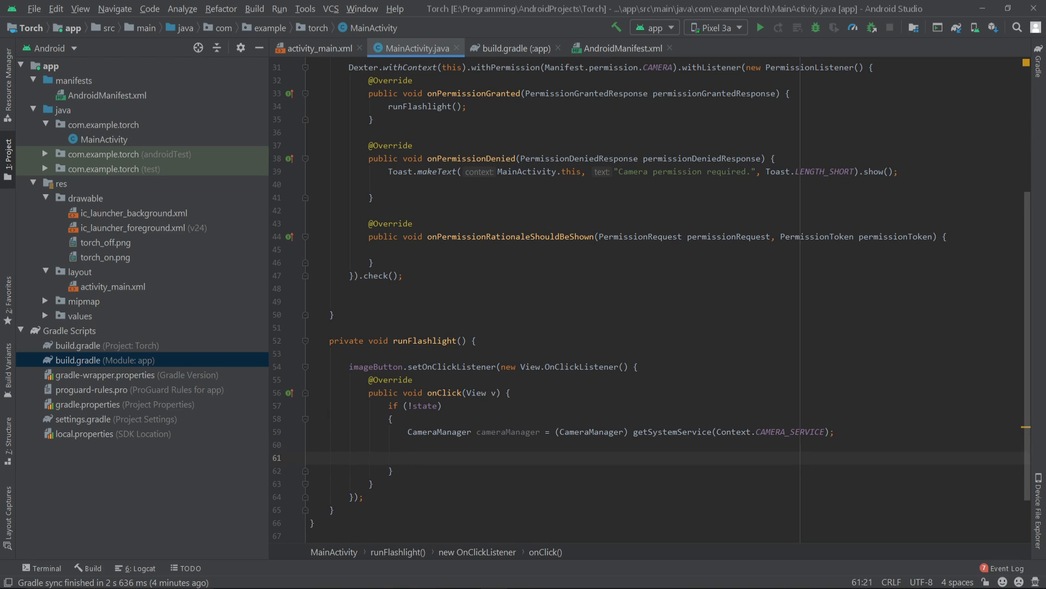
Step: Add a try { ... } catch ( skeleton and move into the try body
text(try {)
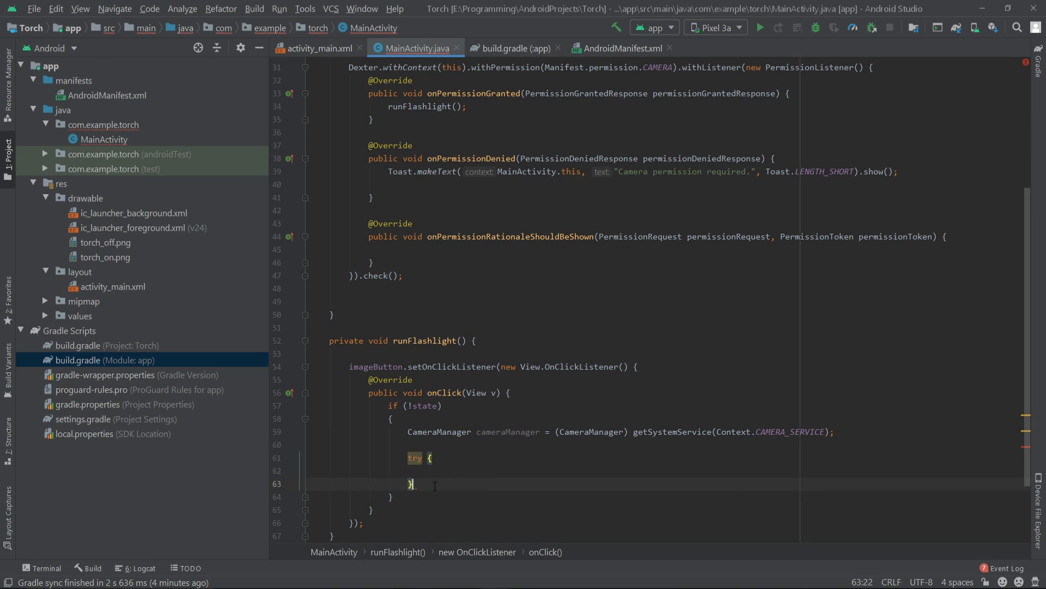
text(catch ()
text({})
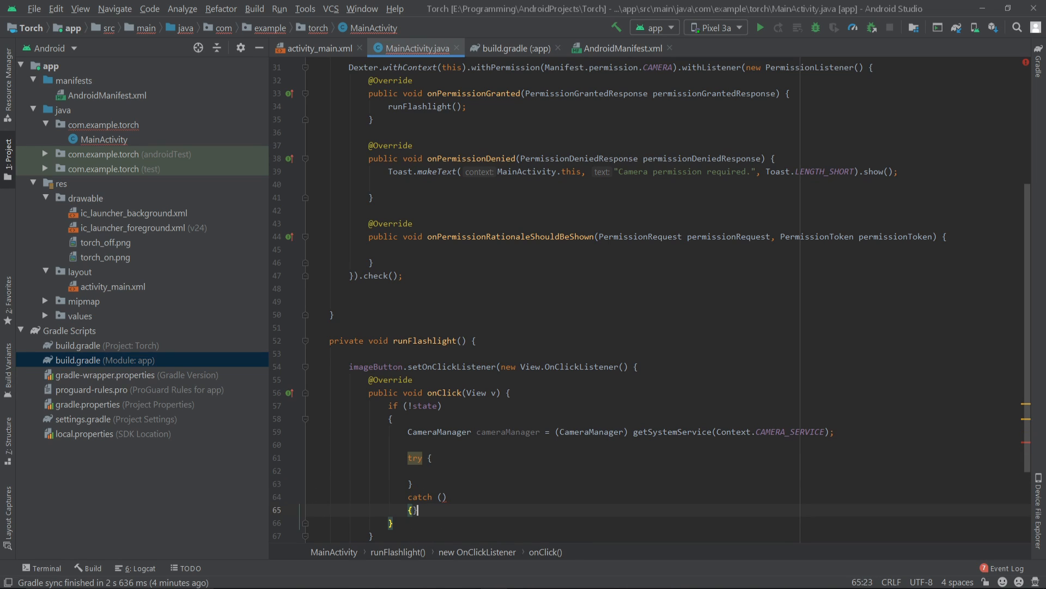
click(454, 470)
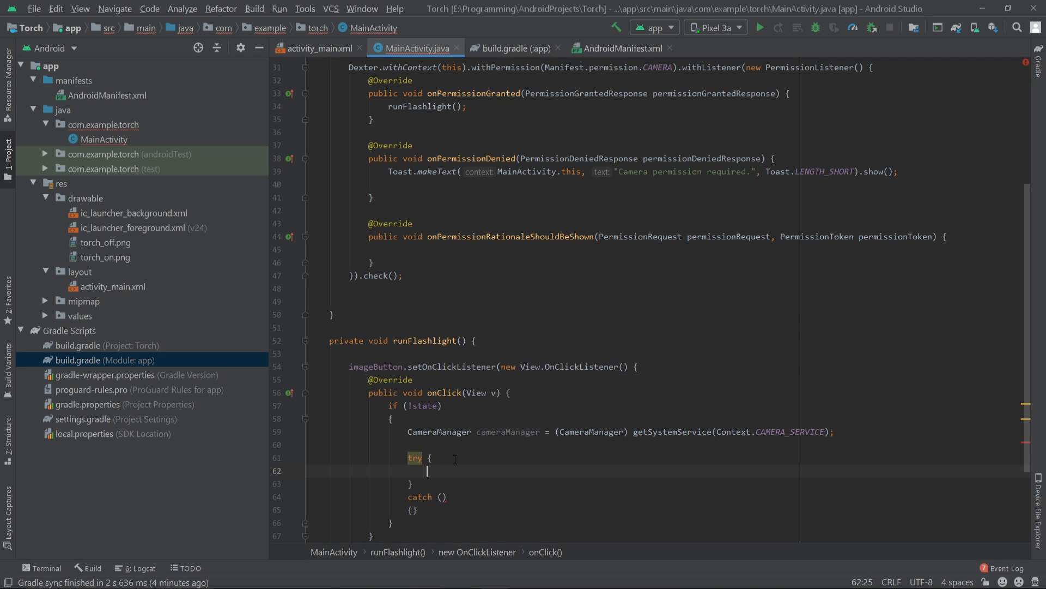
Step: Write String cameraId = cameraManager.getCameraIdList()[0]; using autocomplete
text(Str)
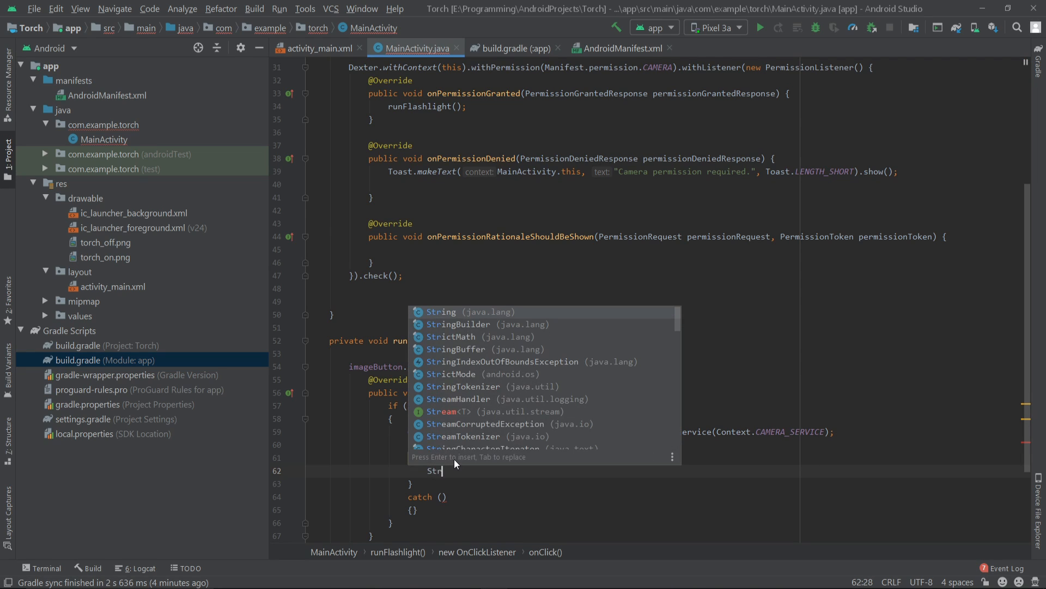
key(Enter)
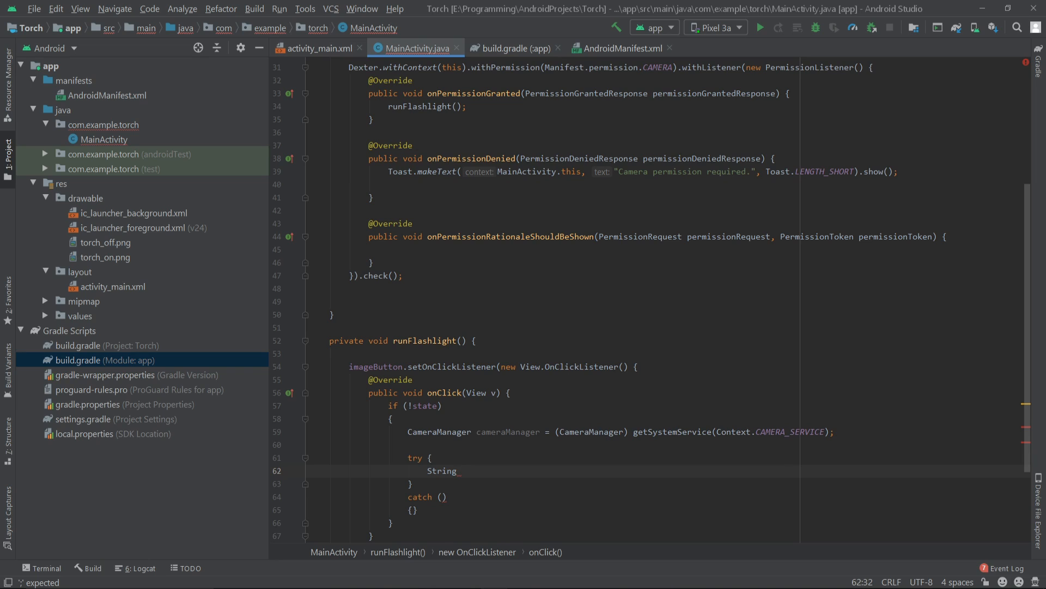
text(camer)
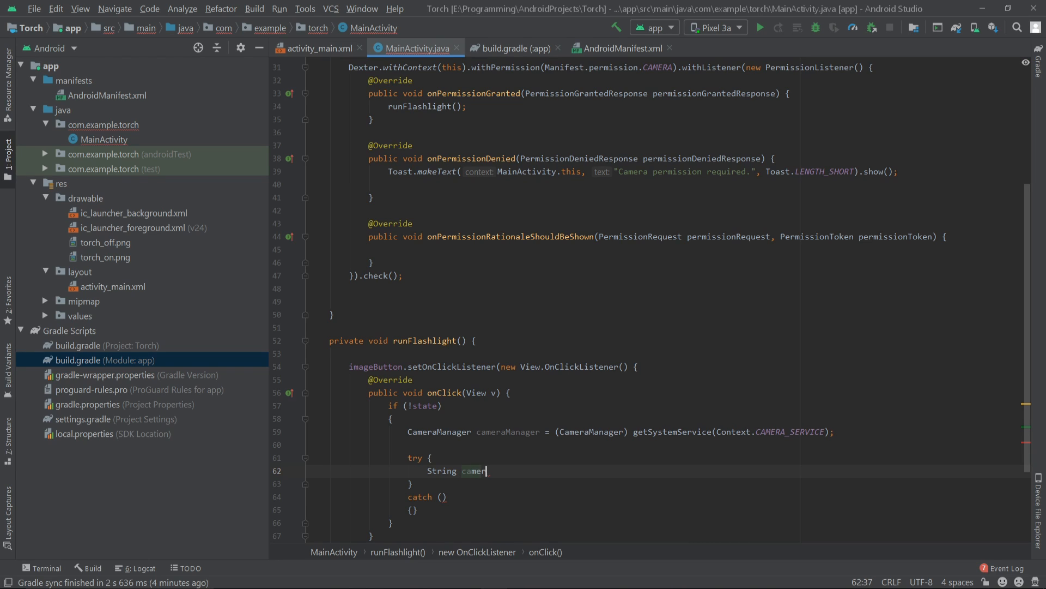
text(aId)
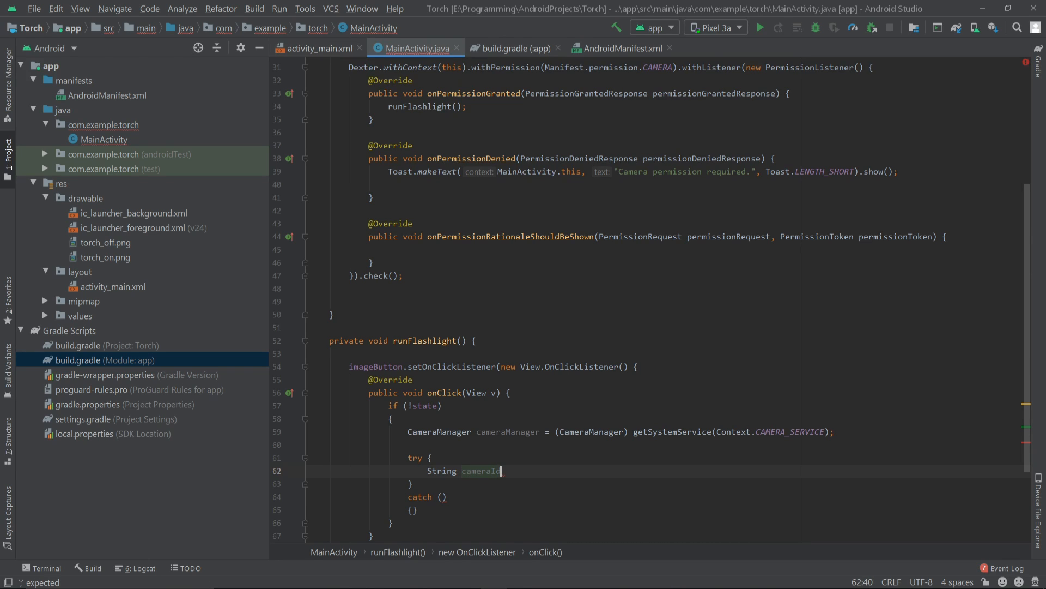
text(= cameraManager)
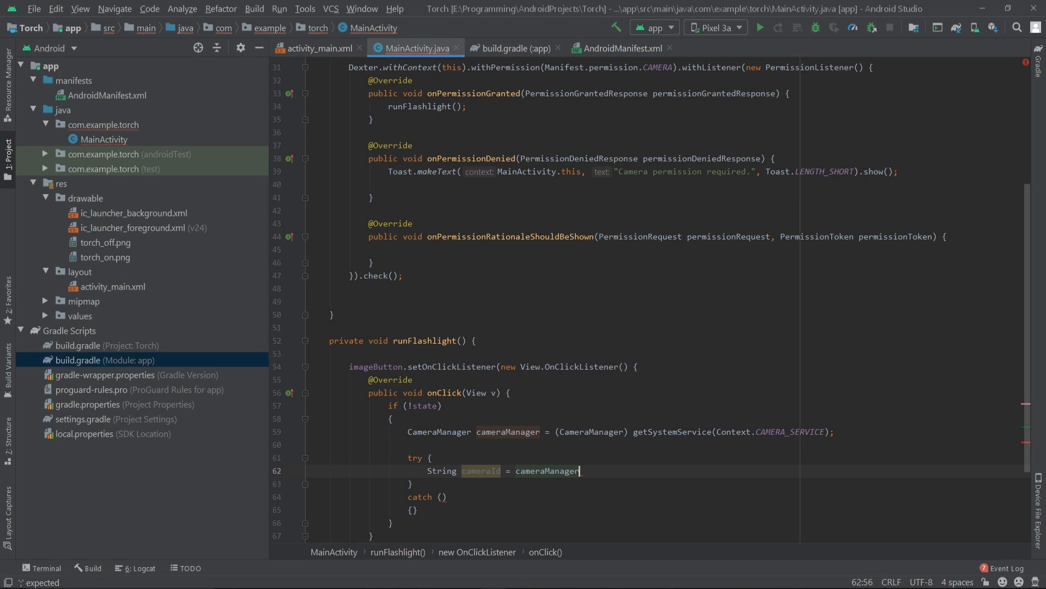
text(.getCameraIdList()
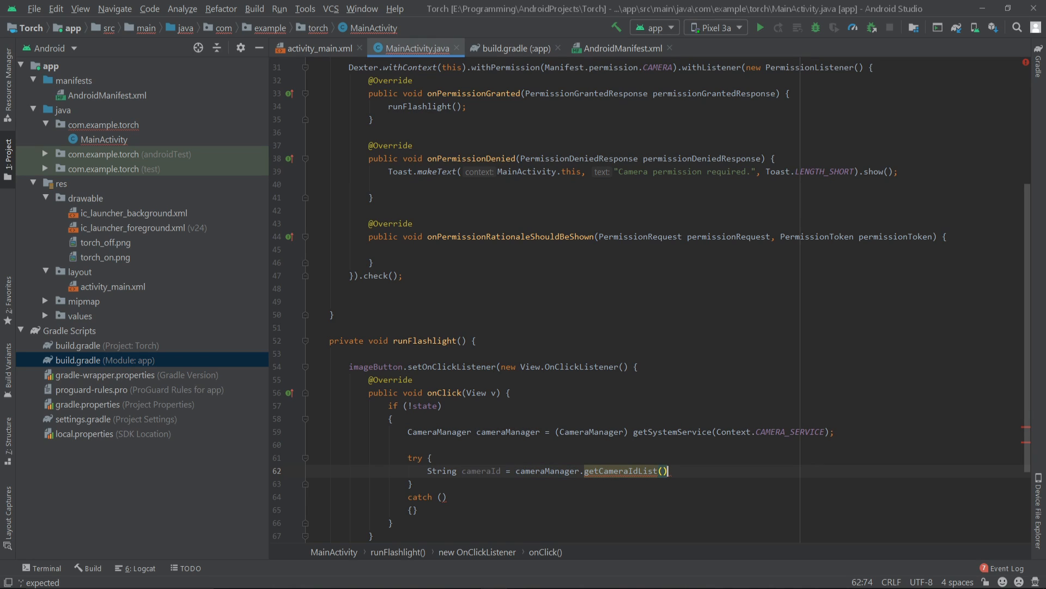
text([0])
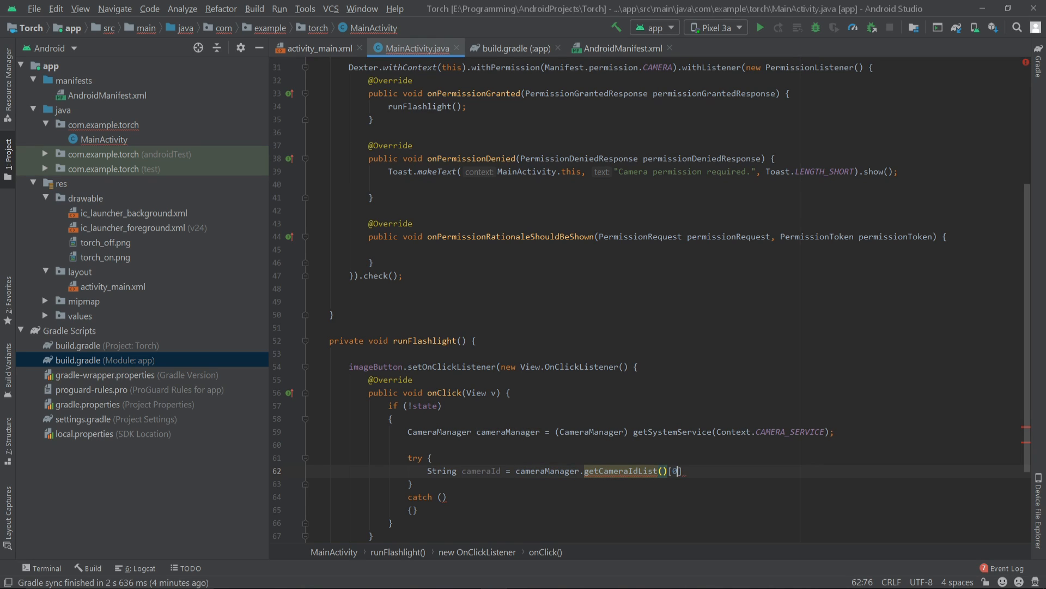
text(])
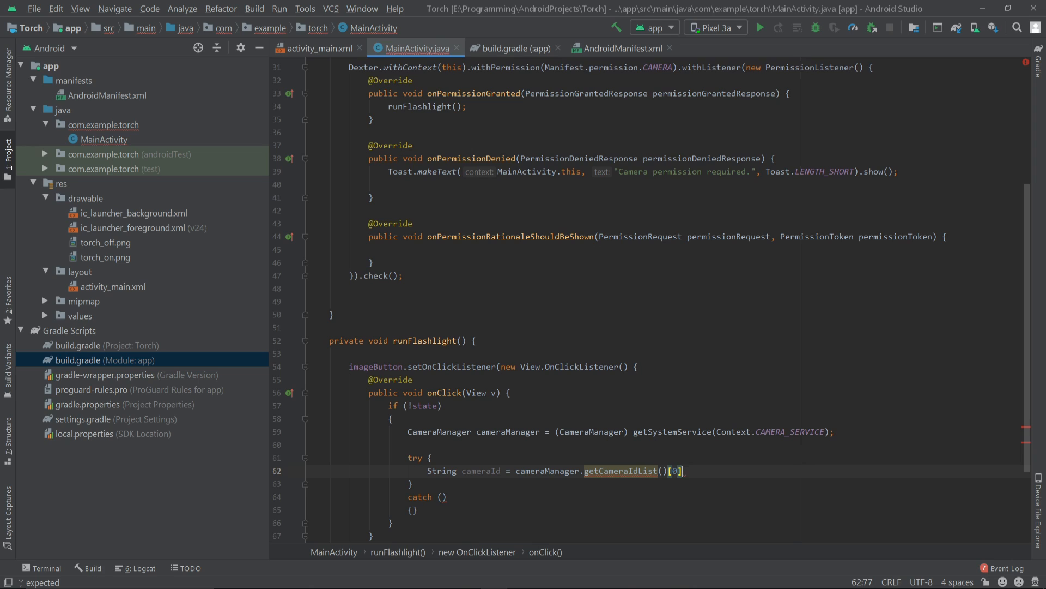
text(;)
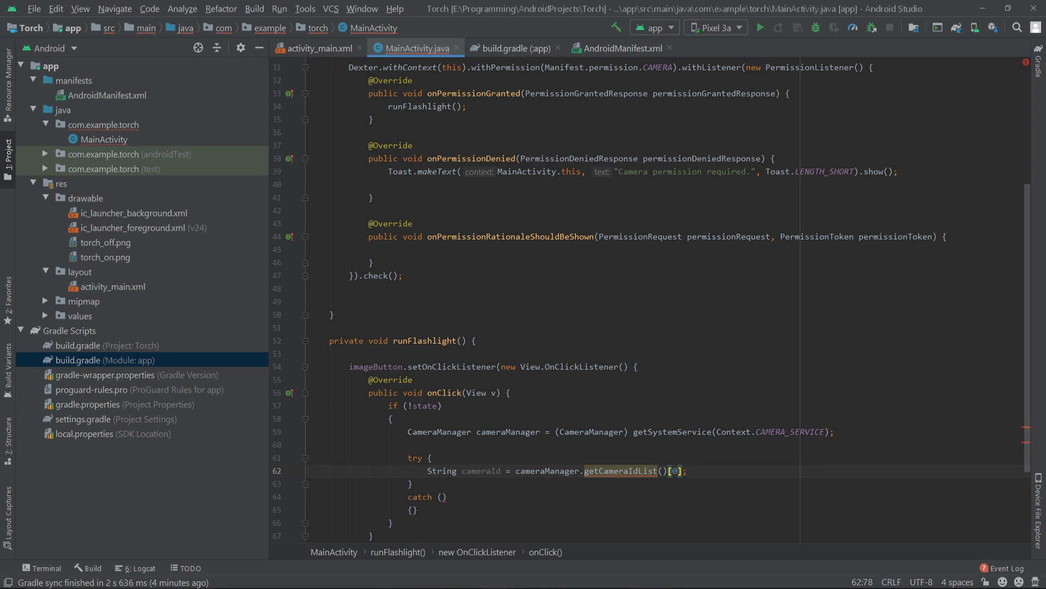
Step: Add cameraManager.setTorchMode(cameraId, true); and state = true;
text(ca)
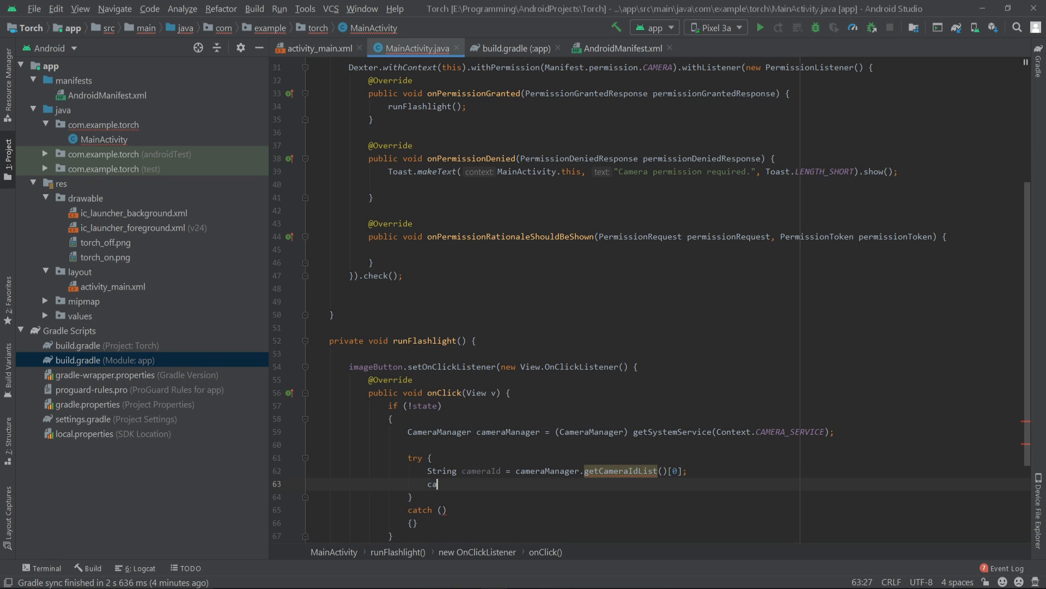
text(meraManager.setTorchMode();)
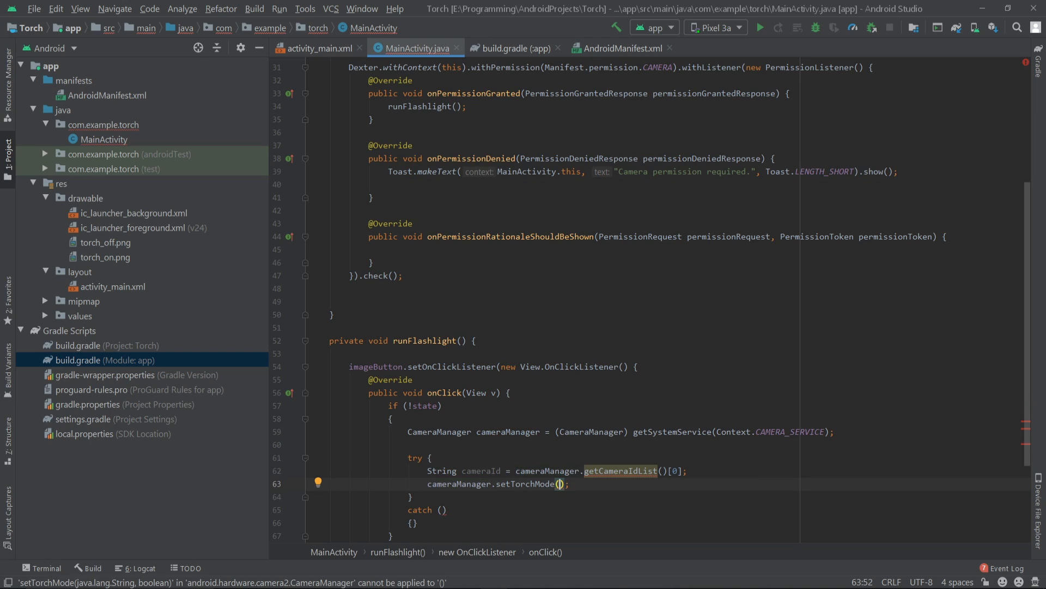
text(cameraId,)
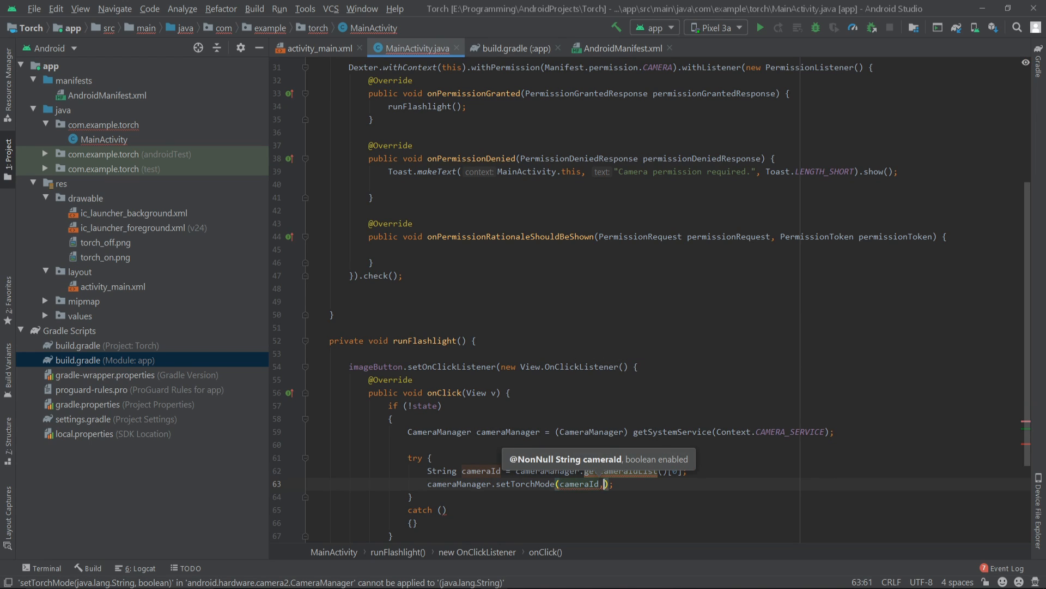
text(true)
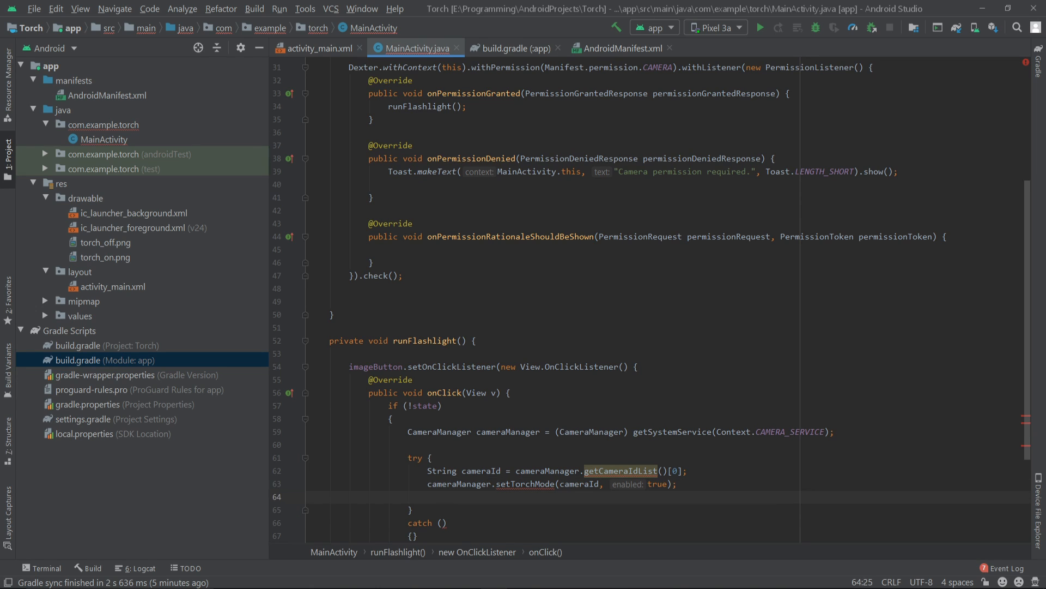
text(state =)
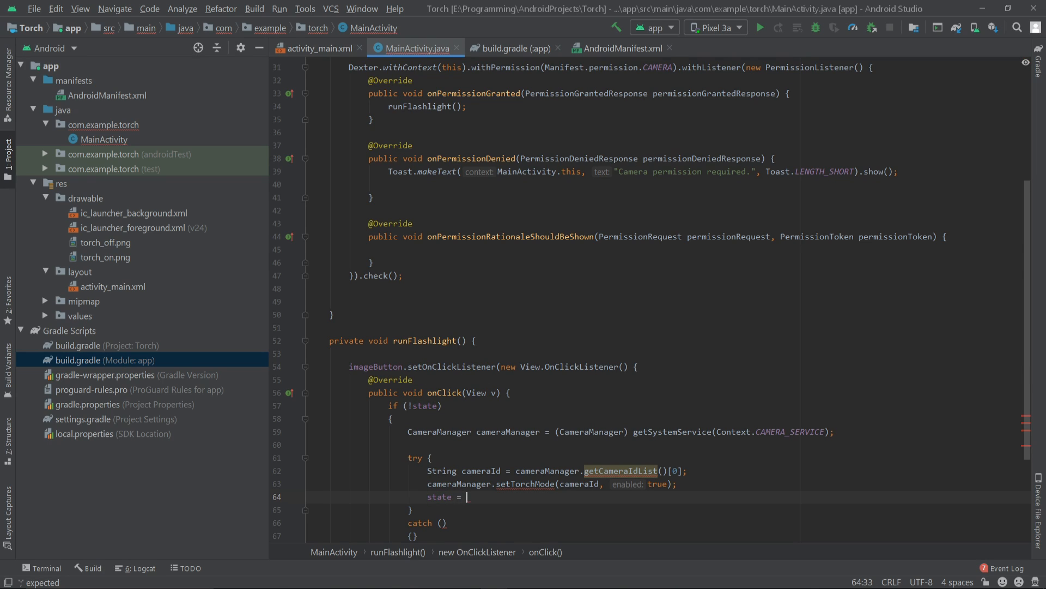
text(true;)
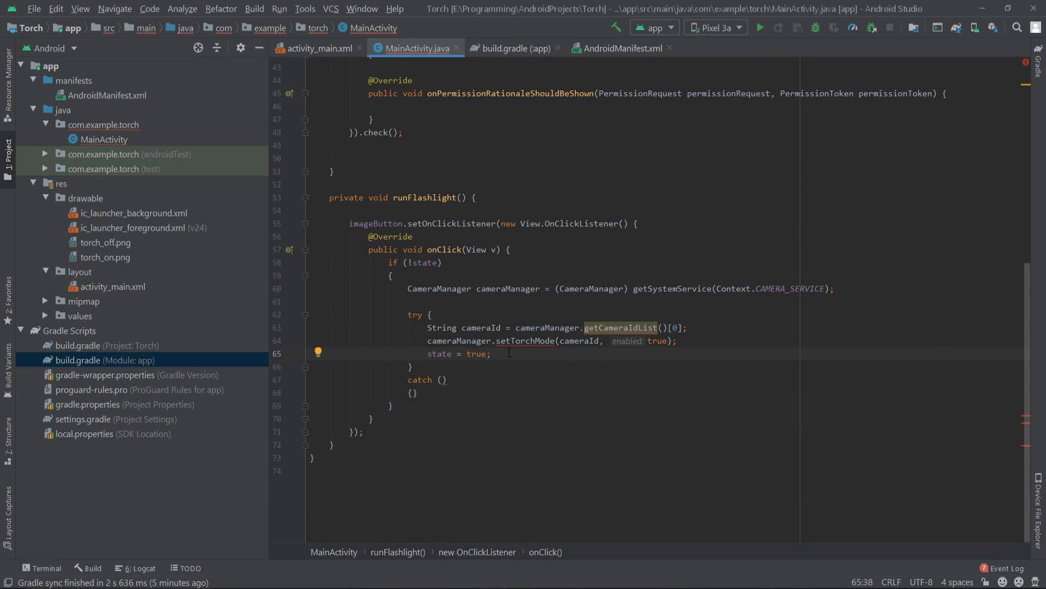
Step: Make the catch clause handle CameraAccessException e, then return after state = true
click(441, 380)
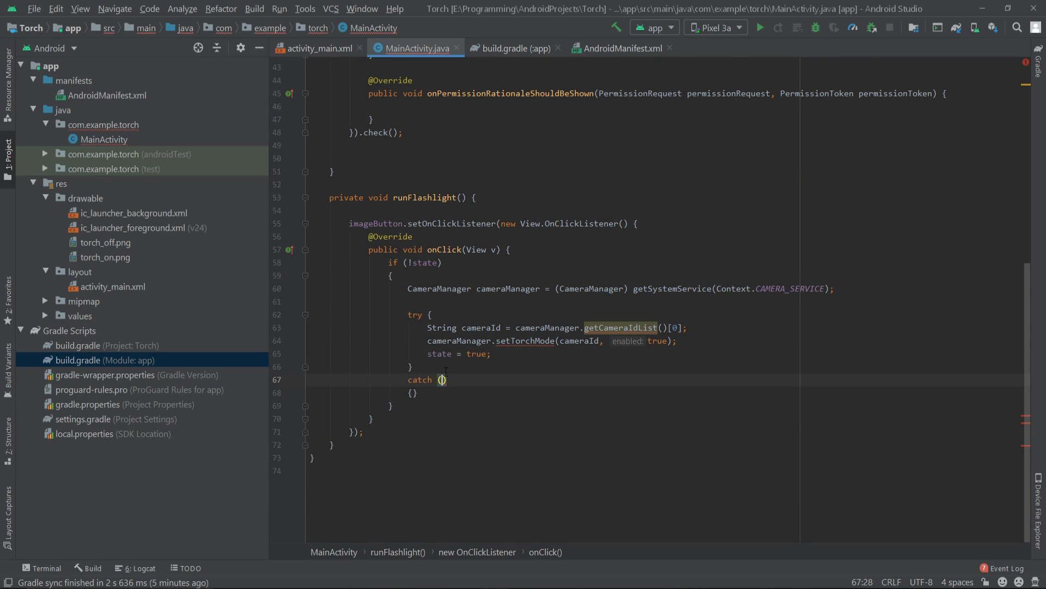
text(Ca)
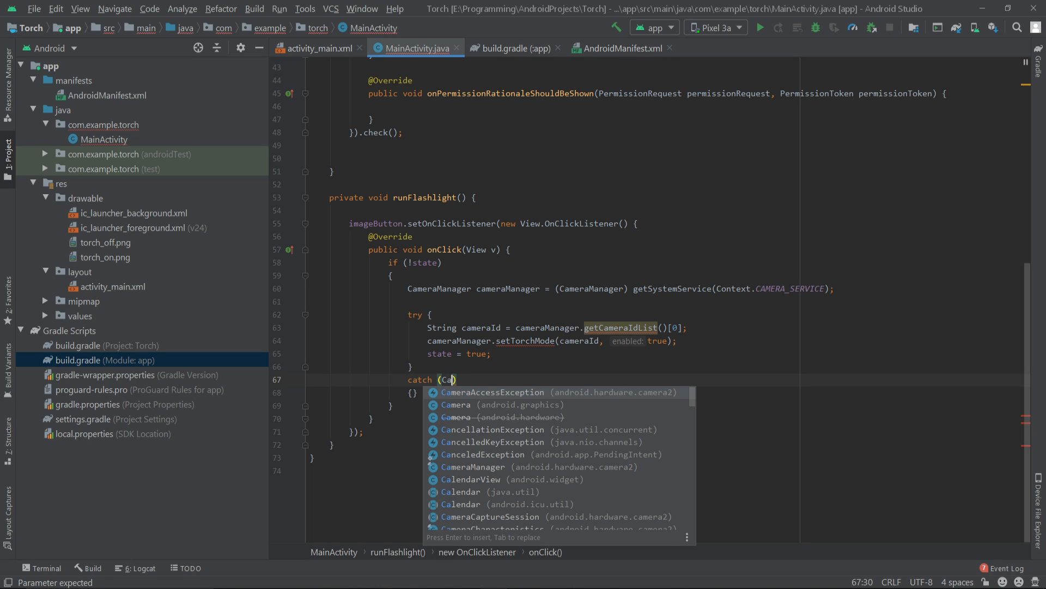
click(493, 392)
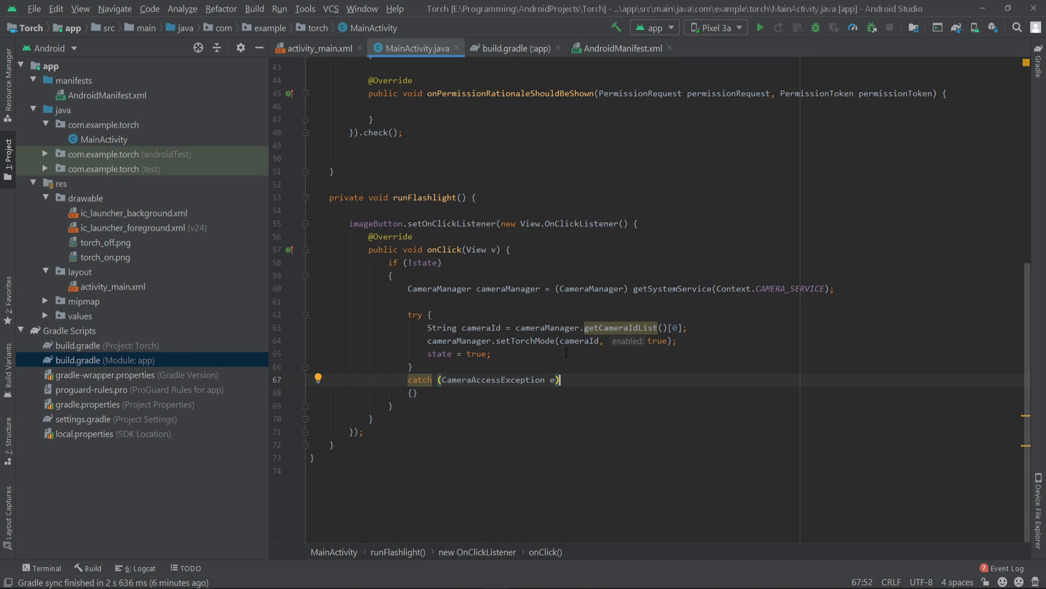
click(508, 353)
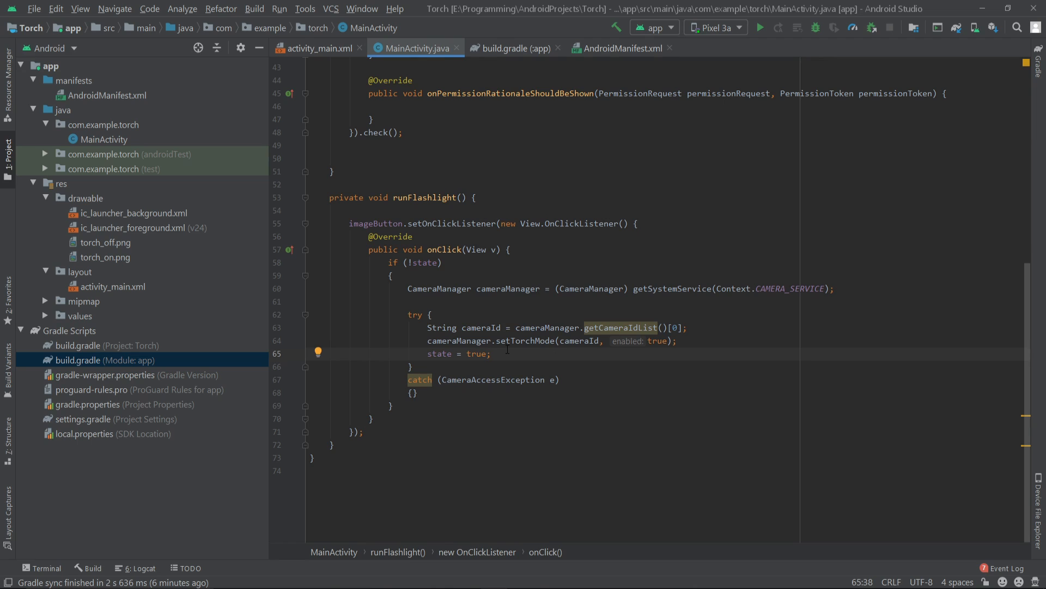
Step: Add imageButton.setImageResource(R.drawable.torch_on); and start an else after the if block
text(i)
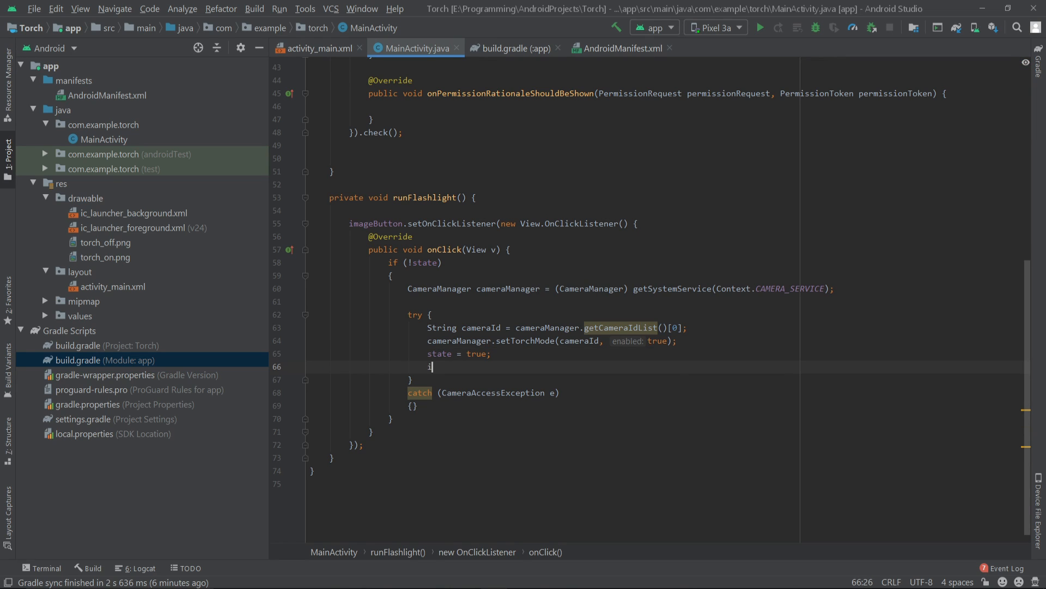
text(imageButton)
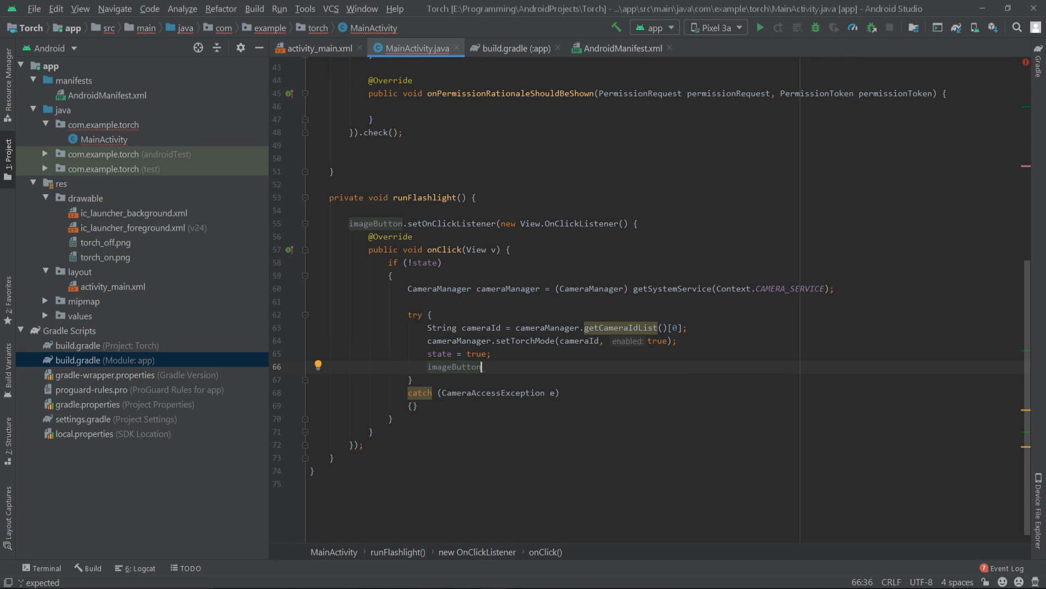
text(.set)
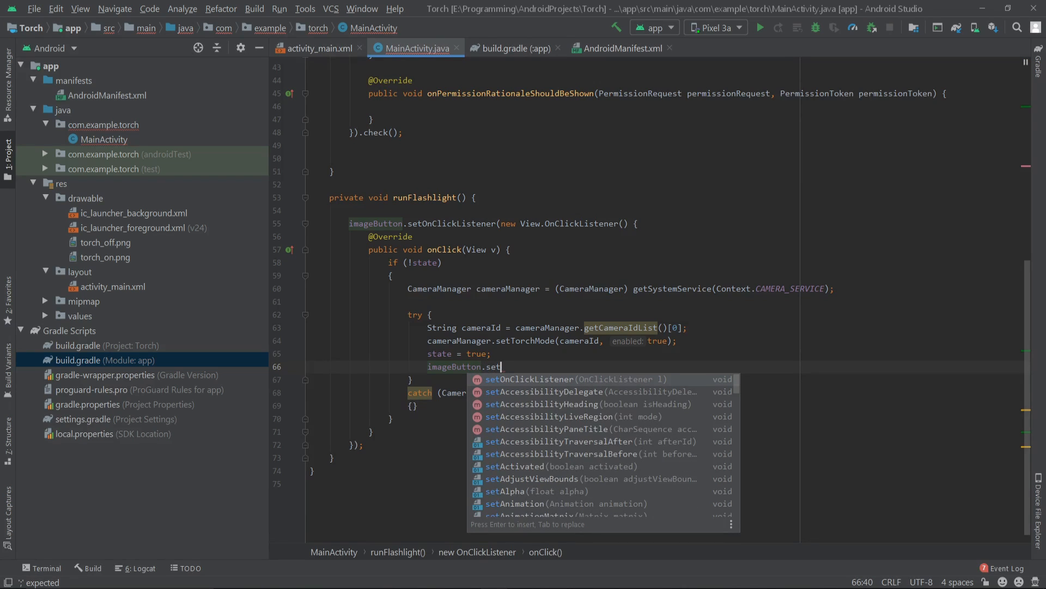
text(ImageResource();)
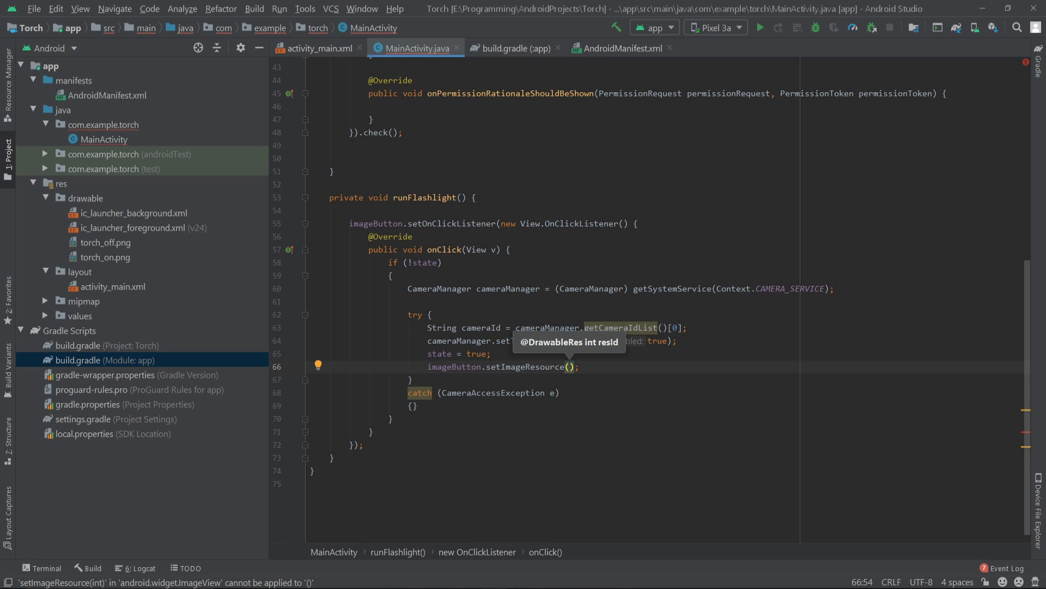
text(R.drawa)
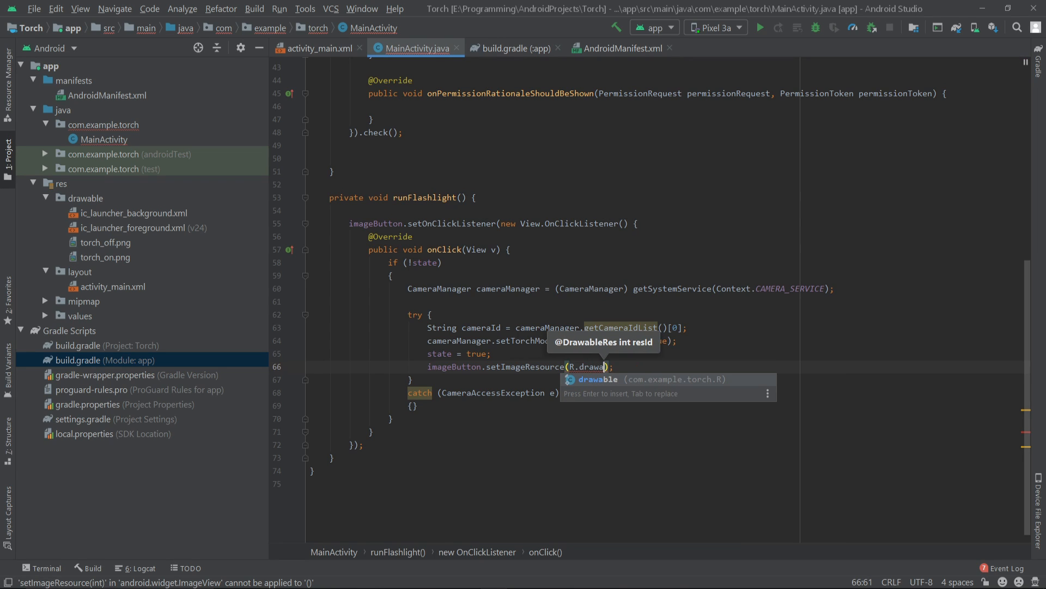
text(.)
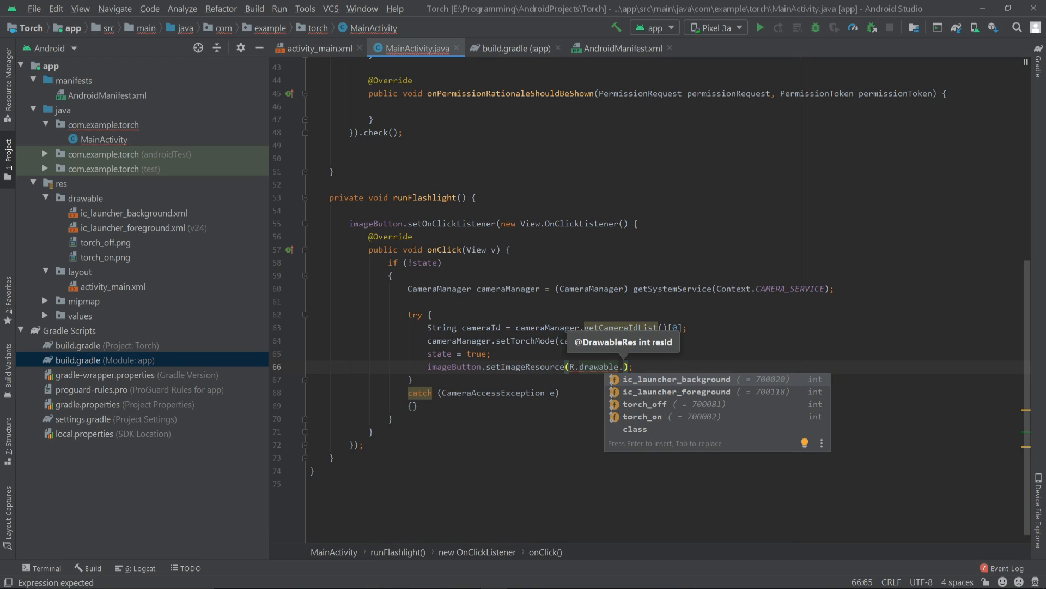
text(torch_on)
text(else)
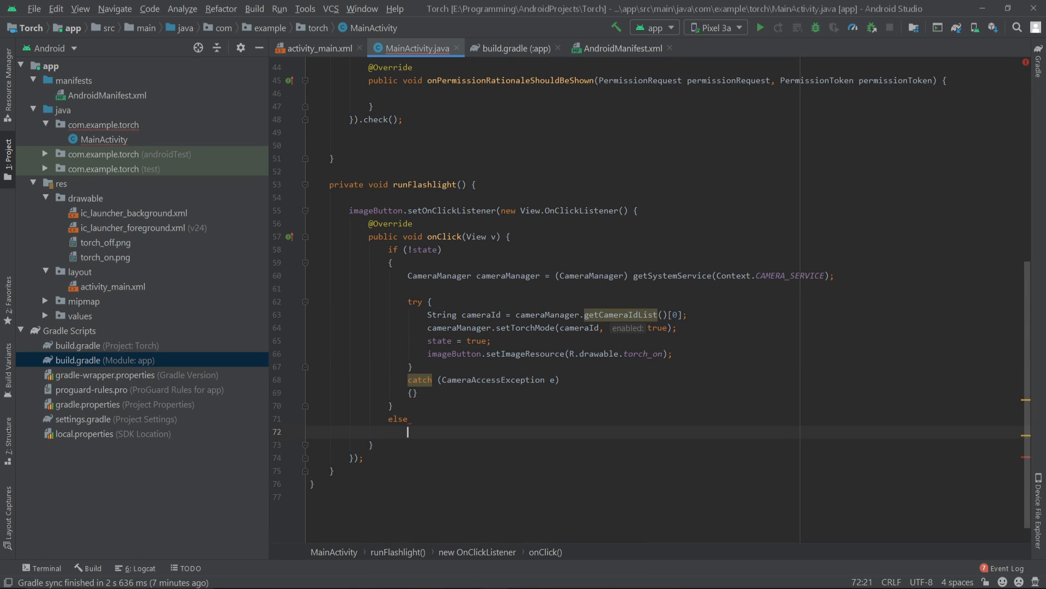
Step: Copy the if block's camera and try/catch code into the braced else block
text({)
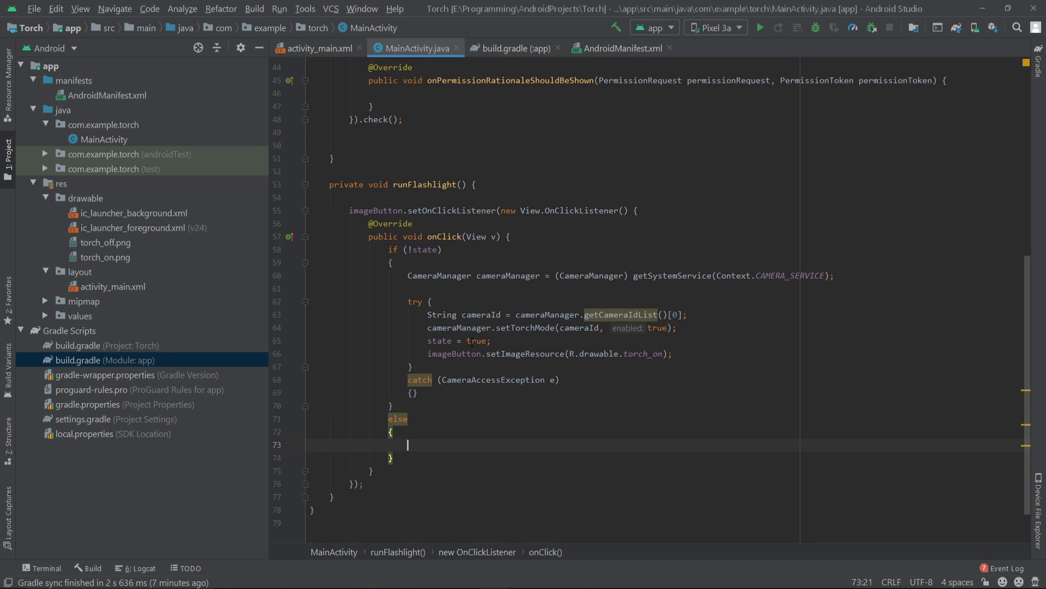
drag(407, 275, 417, 393)
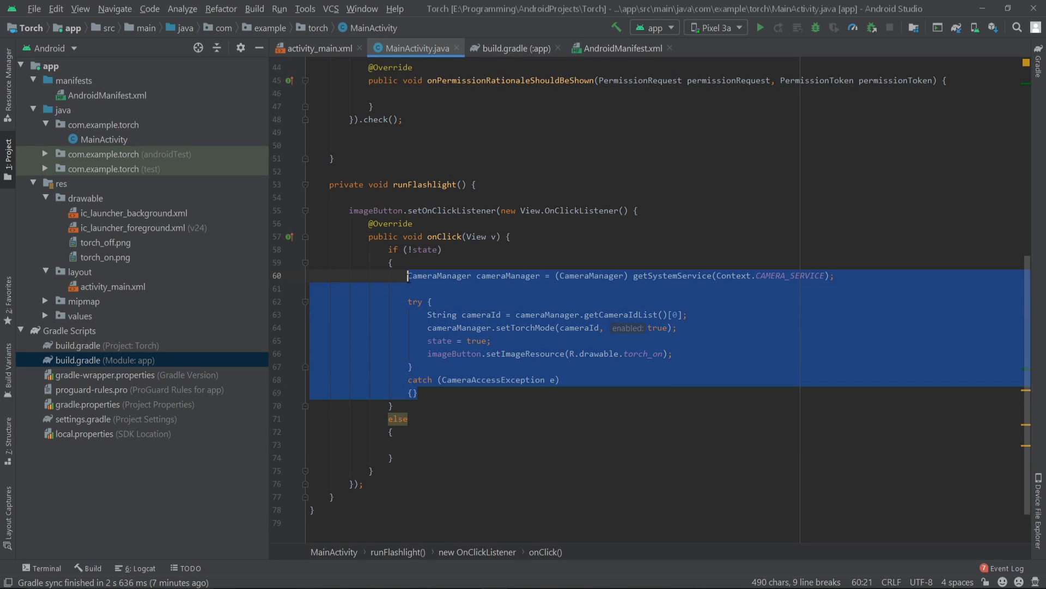
click(407, 445)
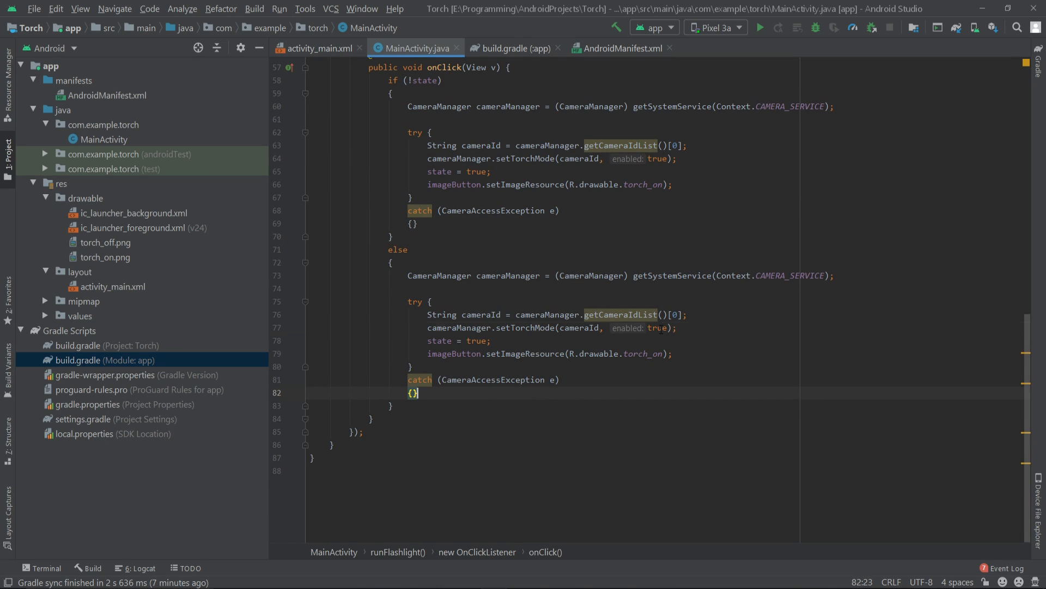
Step: Change the pasted code to setTorchMode(cameraId, false) and state = false
text(fals)
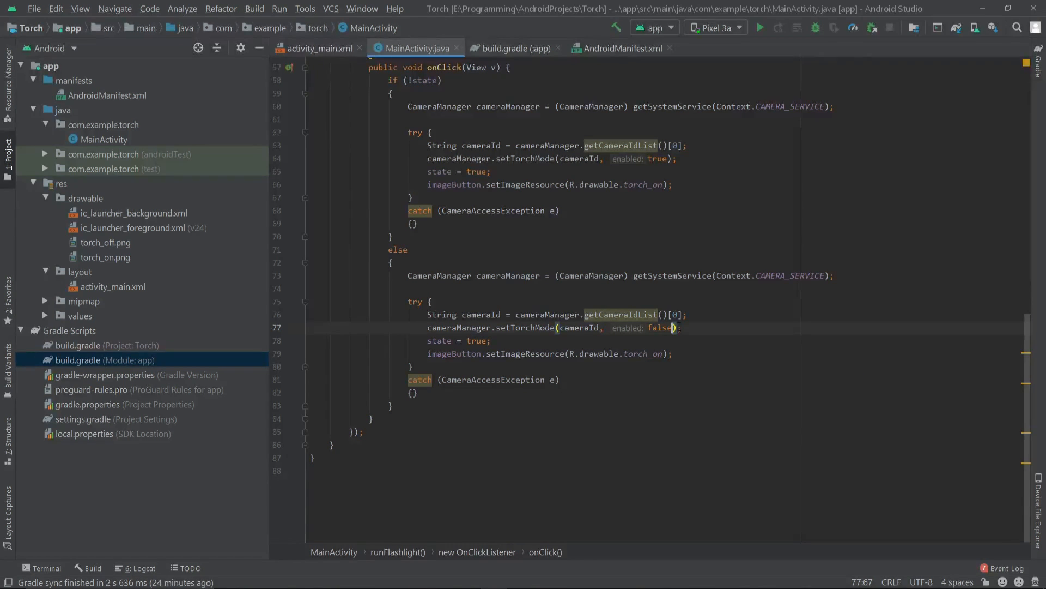
text(fals)
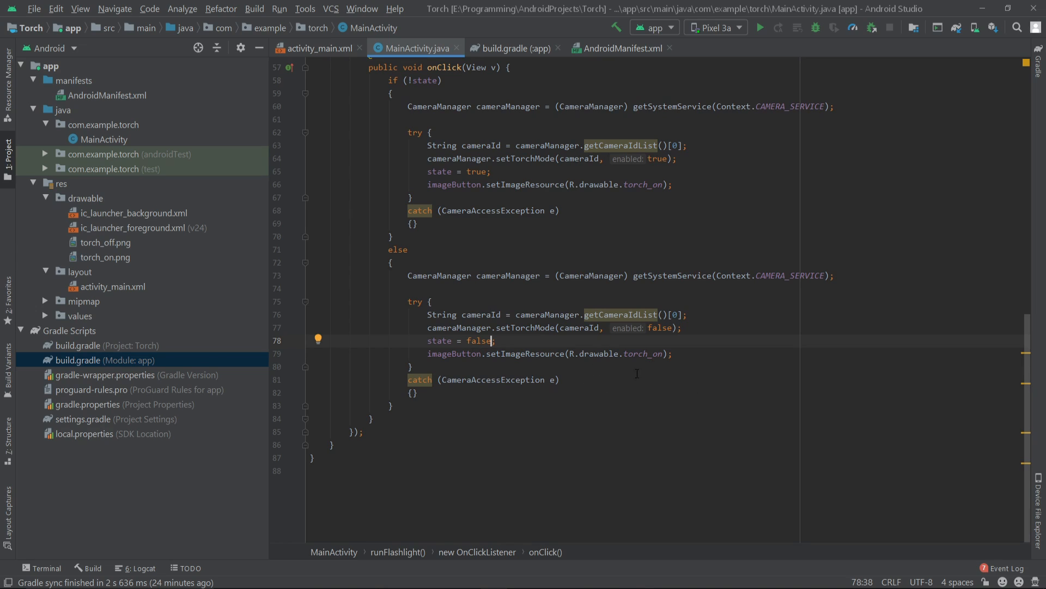
click(648, 353)
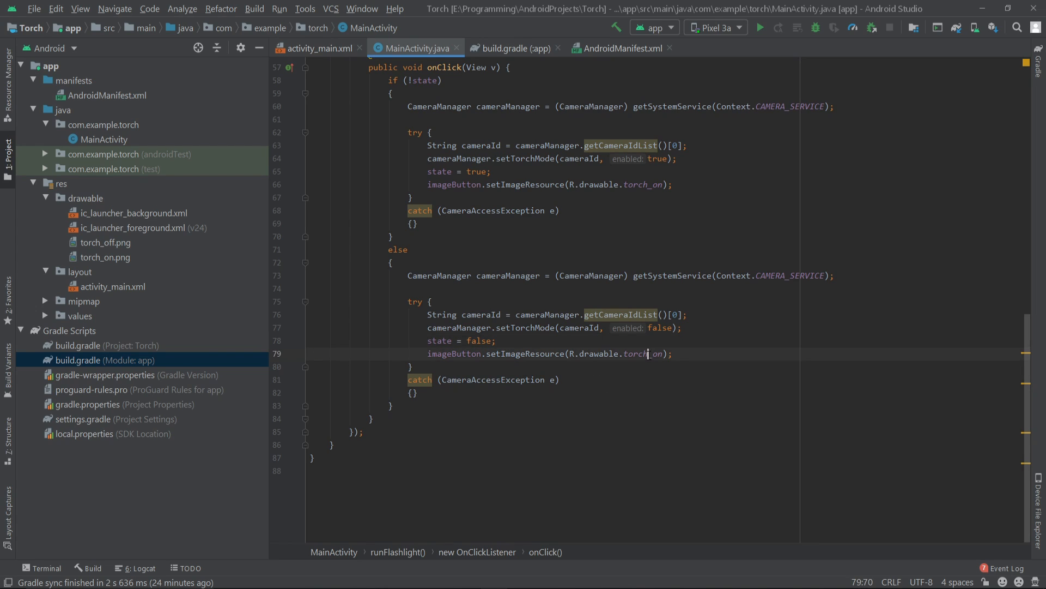